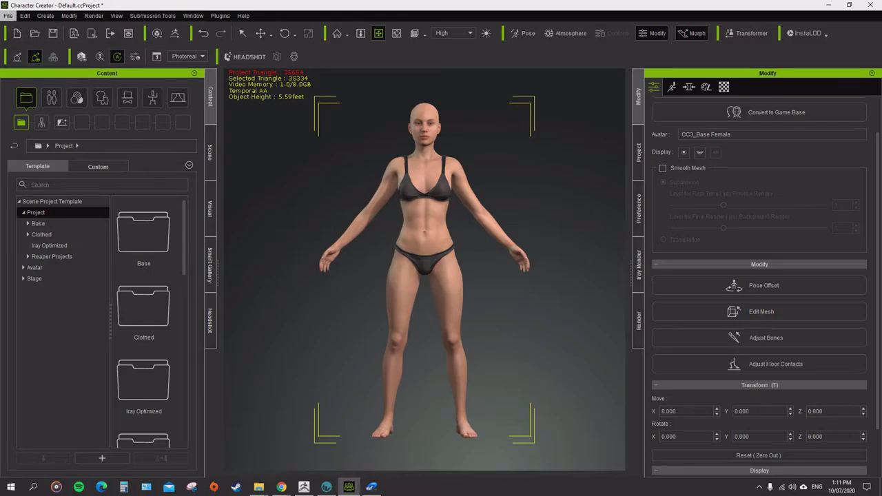
Step: Load the CC3_Base Male avatar from Content > Avatar > Base, discarding the current project
click(9, 16)
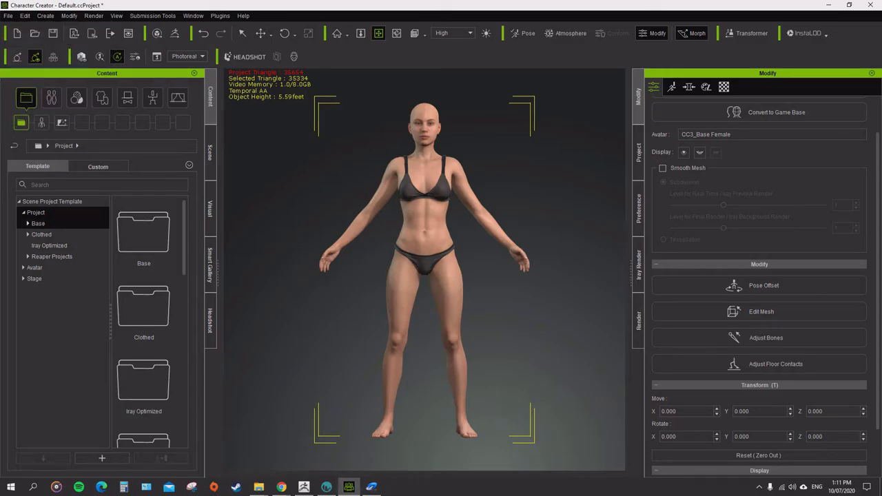
click(25, 267)
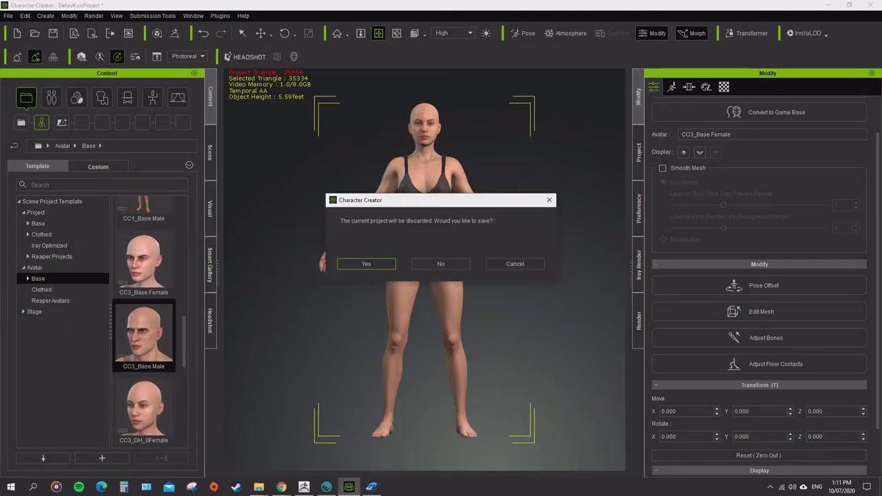
click(441, 263)
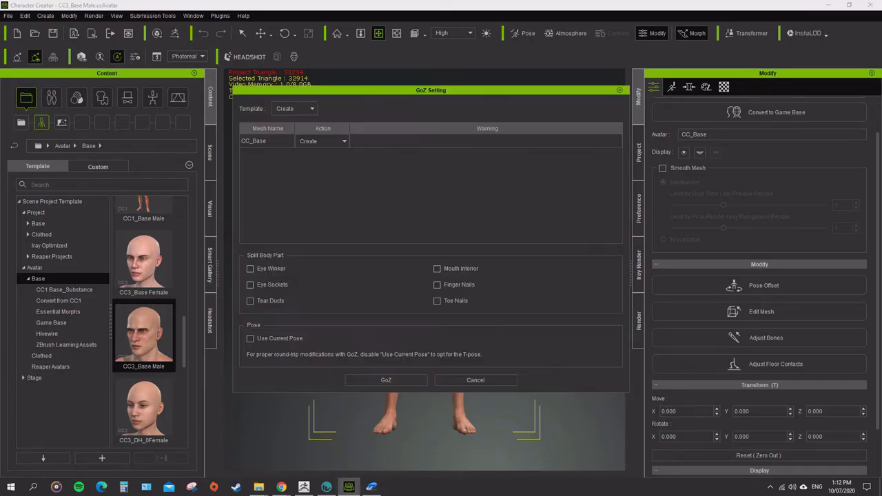
Step: Send the male figure to ZBrush via GoZ with Use Current Pose enabled
drag(430, 91, 681, 130)
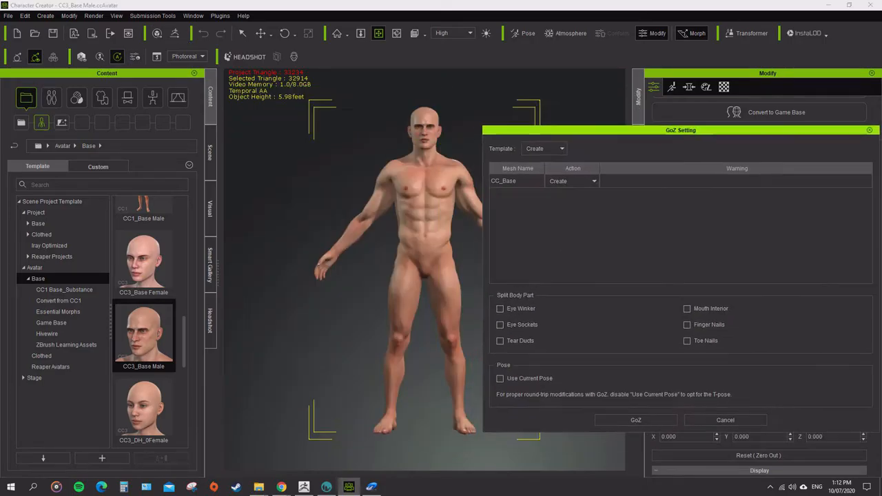
drag(681, 129, 427, 77)
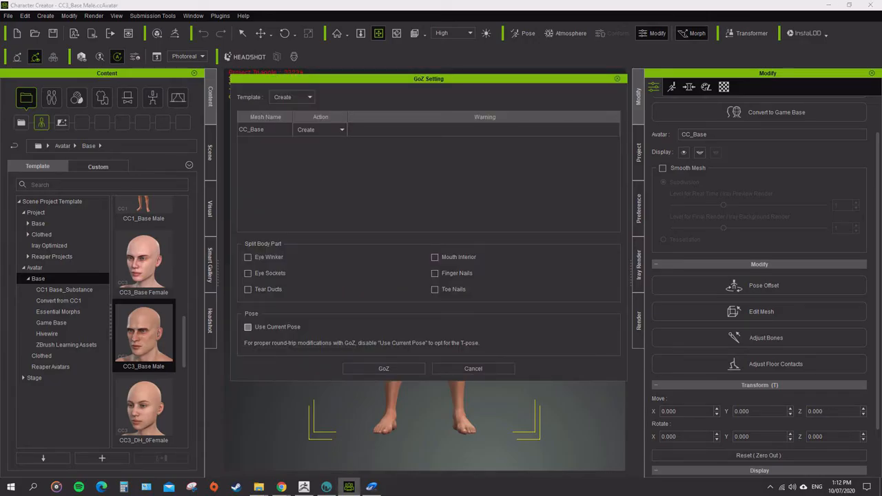
click(247, 327)
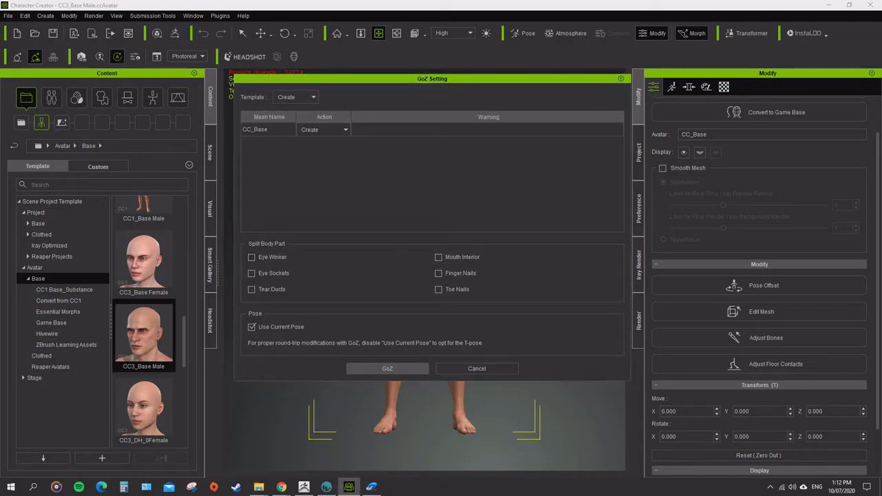
click(387, 368)
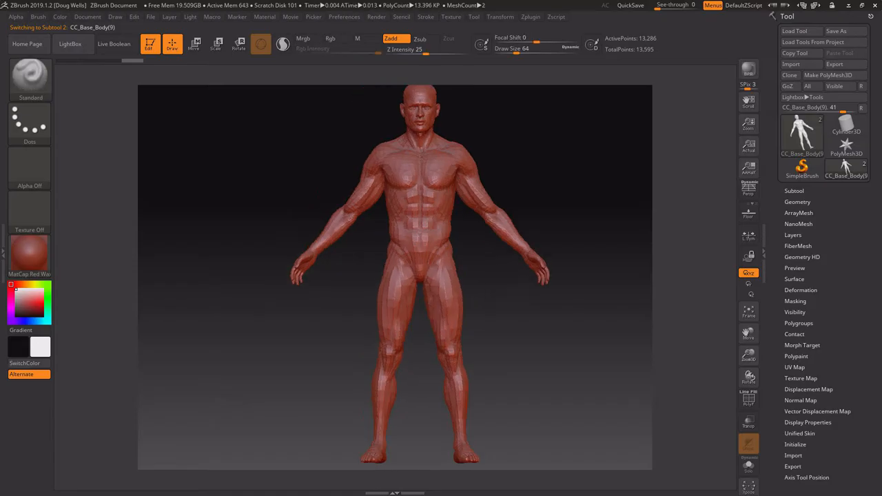
Step: Adjust the program preferences in ZBrush
click(356, 39)
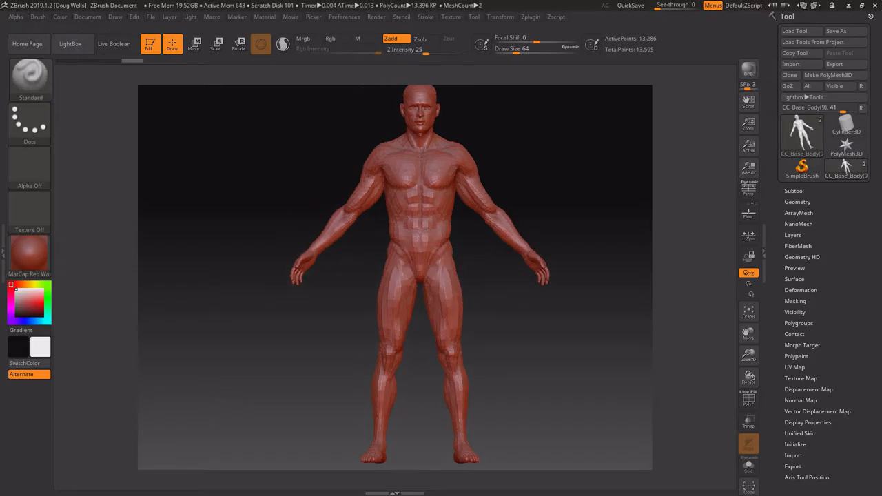
click(345, 16)
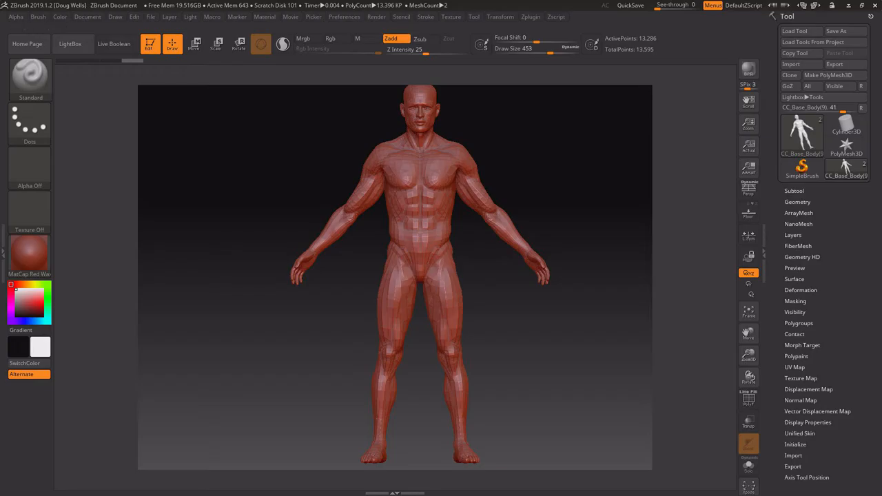
click(344, 16)
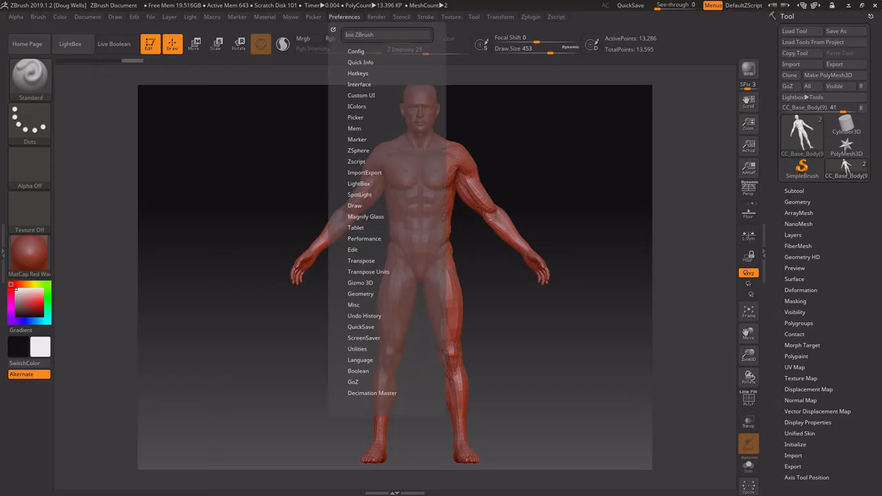
click(354, 205)
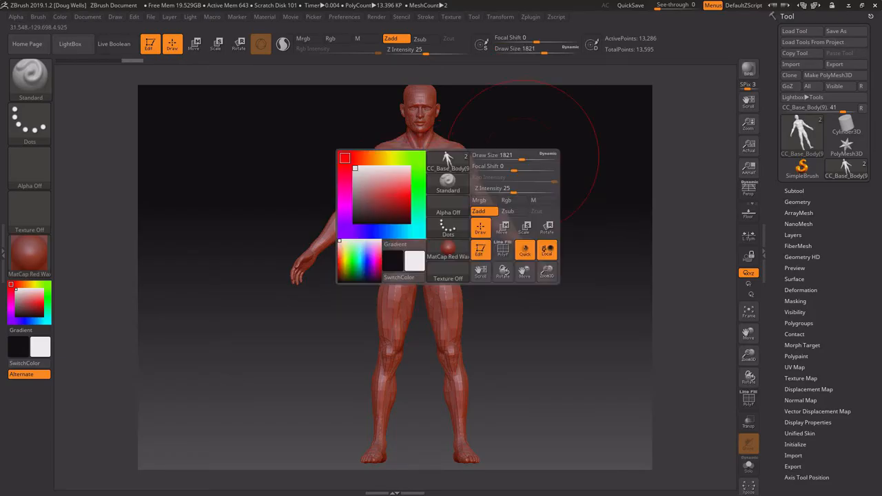
Step: Enlarge the Draw Size and make the Move brush active from the brush library
drag(530, 47, 510, 47)
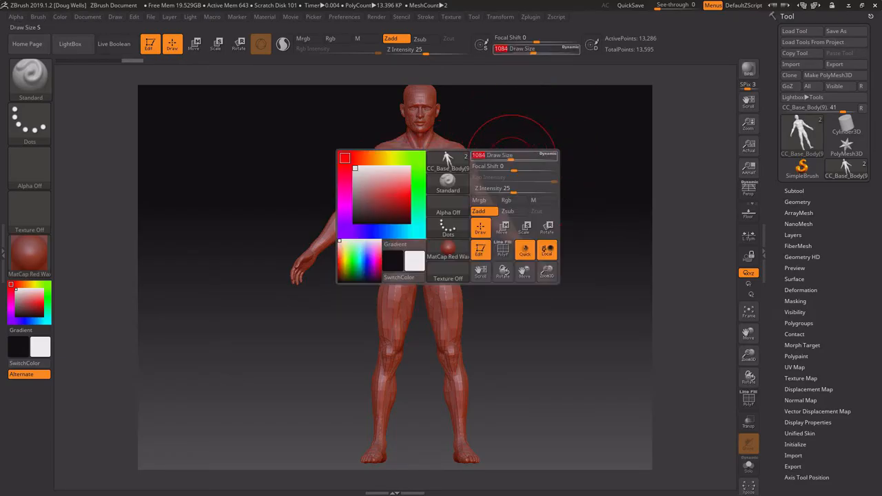
click(31, 78)
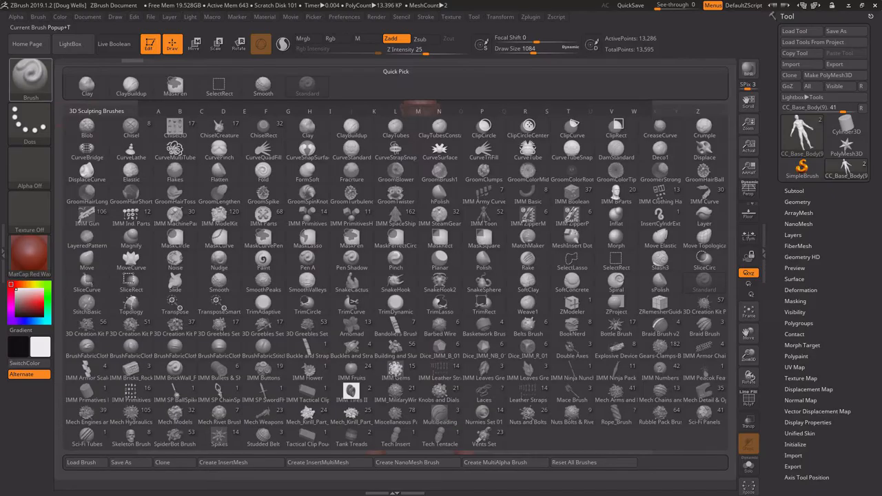
click(418, 110)
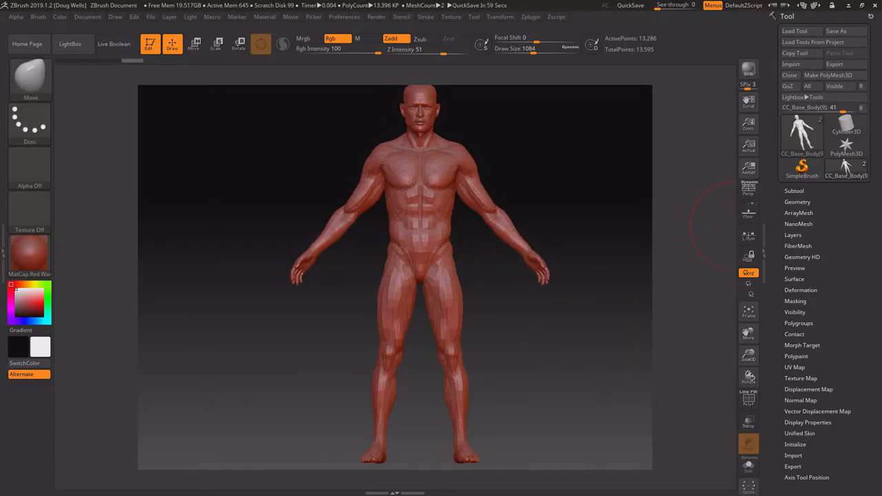
click(794, 190)
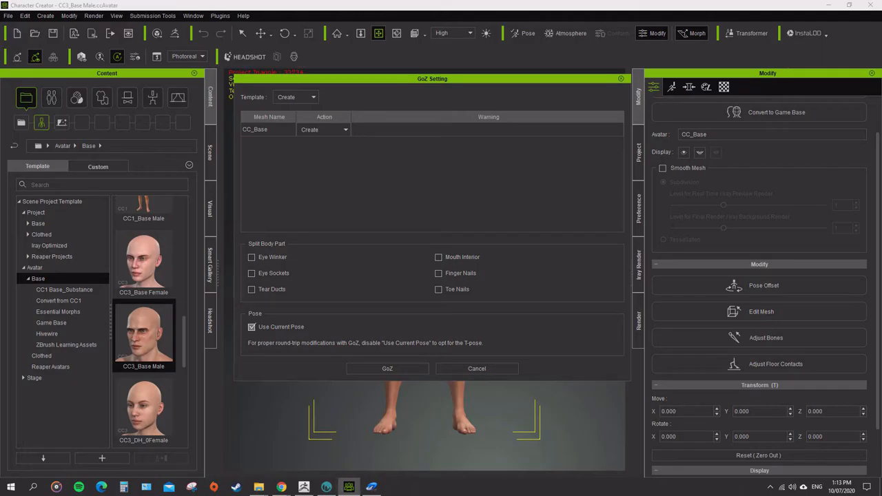
Step: Send the body in T-pose via GoZ, delete the tongue subtool and rename the body T-Pose
click(251, 327)
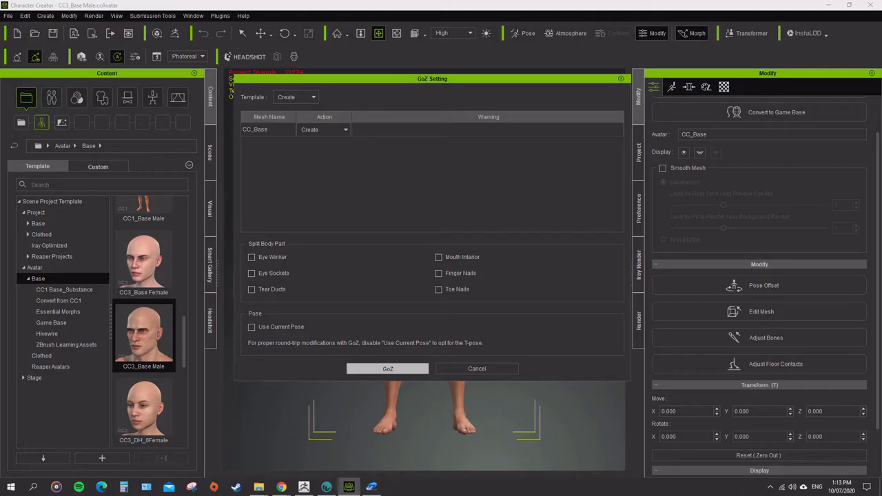
click(387, 369)
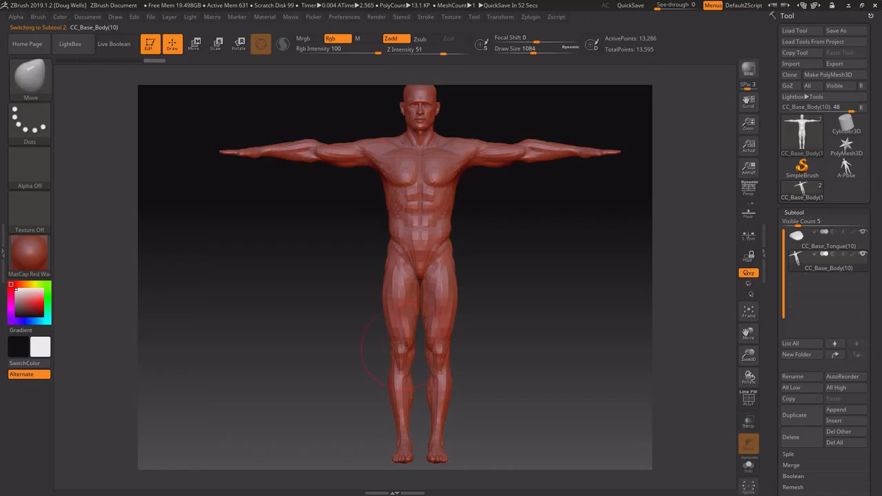
click(827, 245)
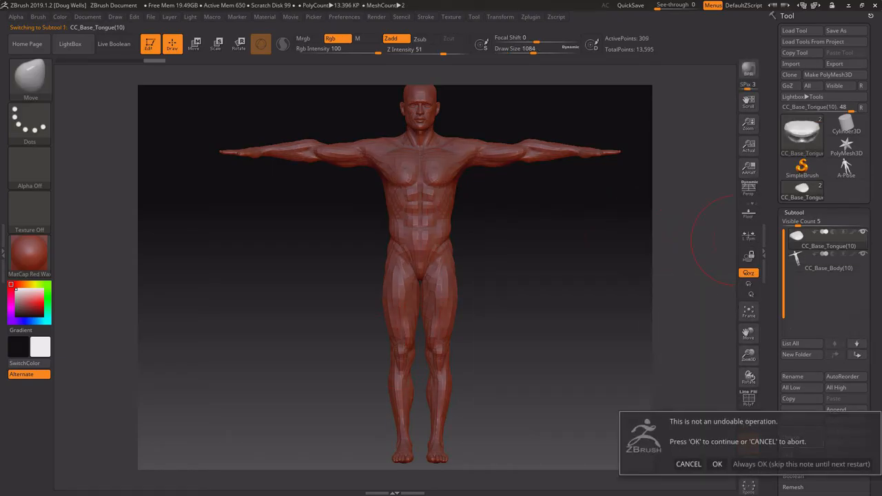
click(717, 463)
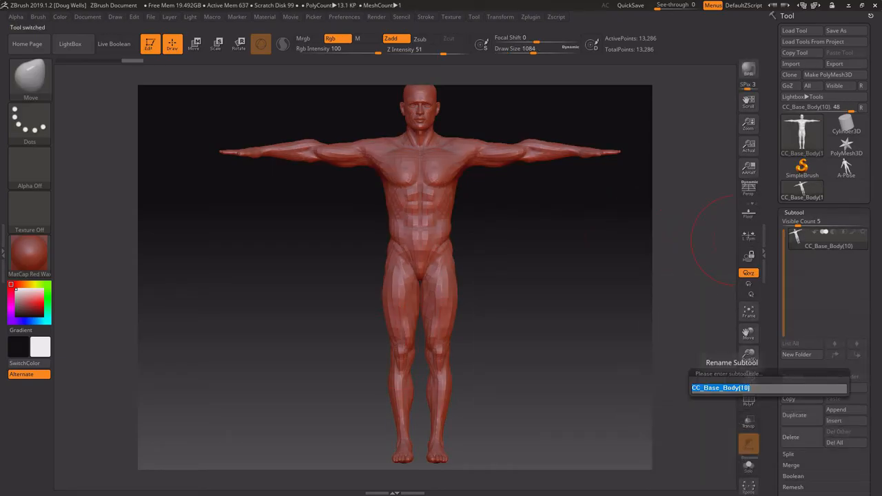
text(T-Pos)
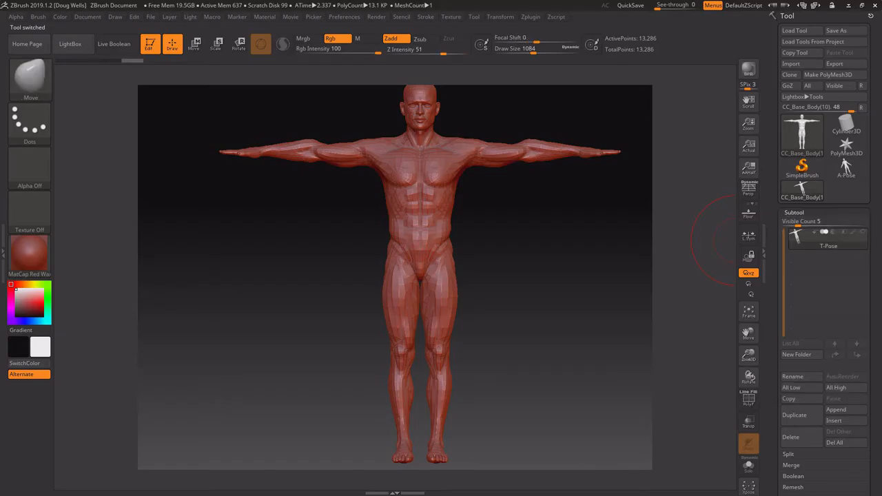
mouse_move(749, 374)
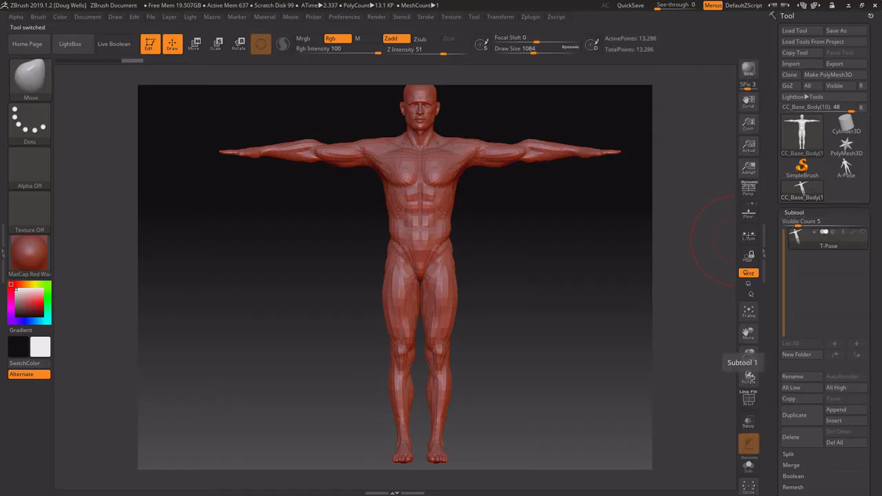
click(846, 163)
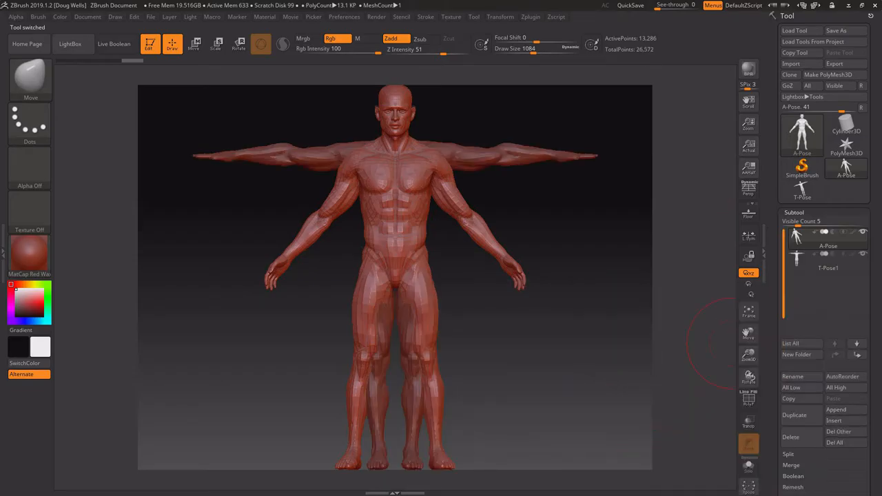
Step: Shift the T-pose body into place, rename the subtools T-Pose and A-Pose, and show the wireframe
click(826, 258)
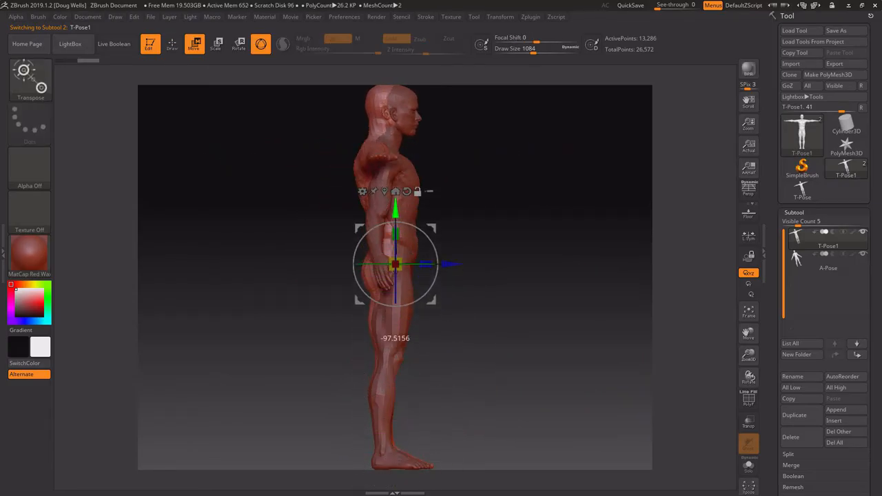
drag(394, 264, 402, 240)
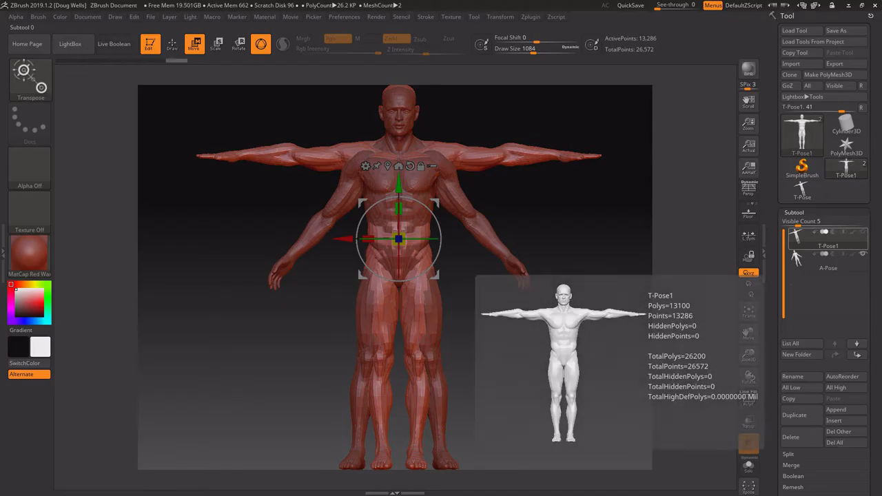
click(791, 376)
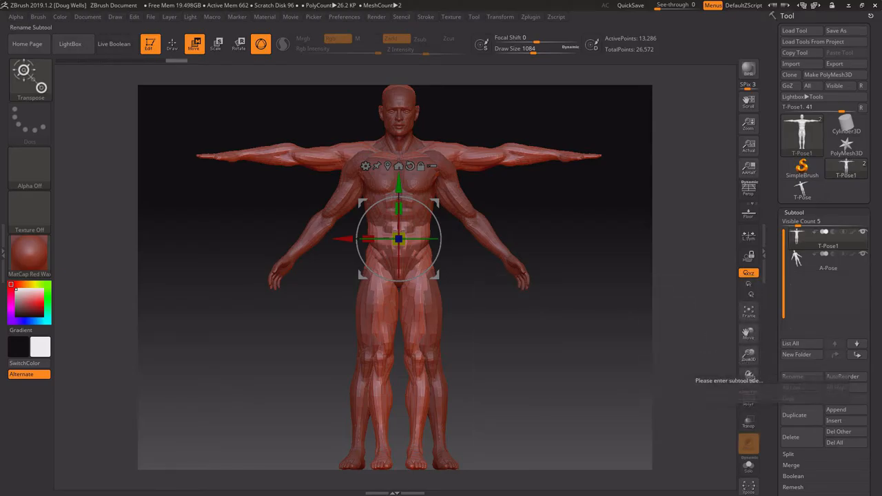
click(827, 258)
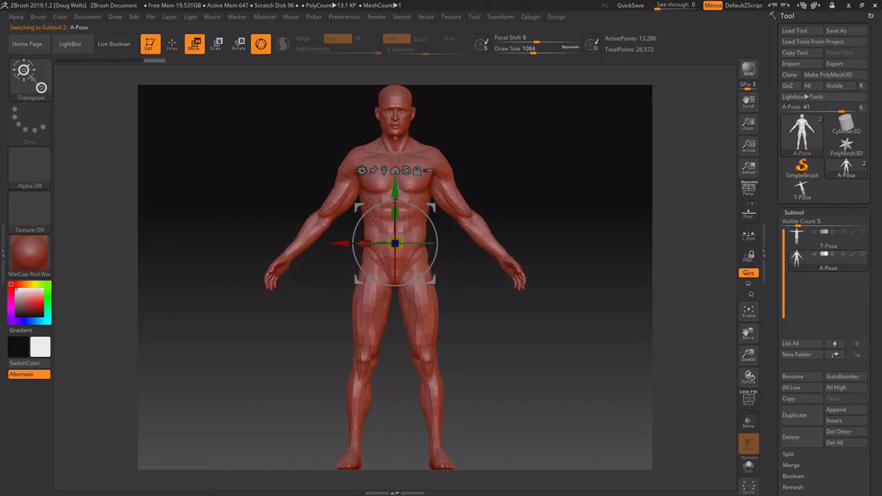
click(171, 42)
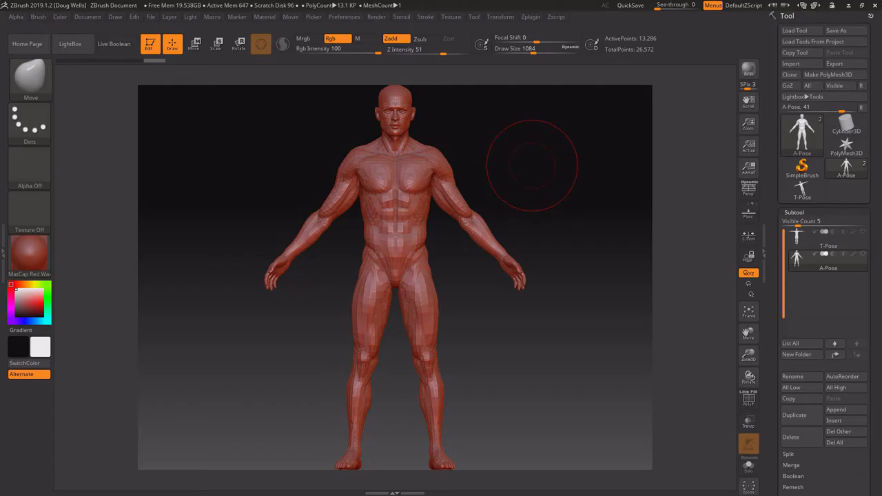
mouse_move(716, 207)
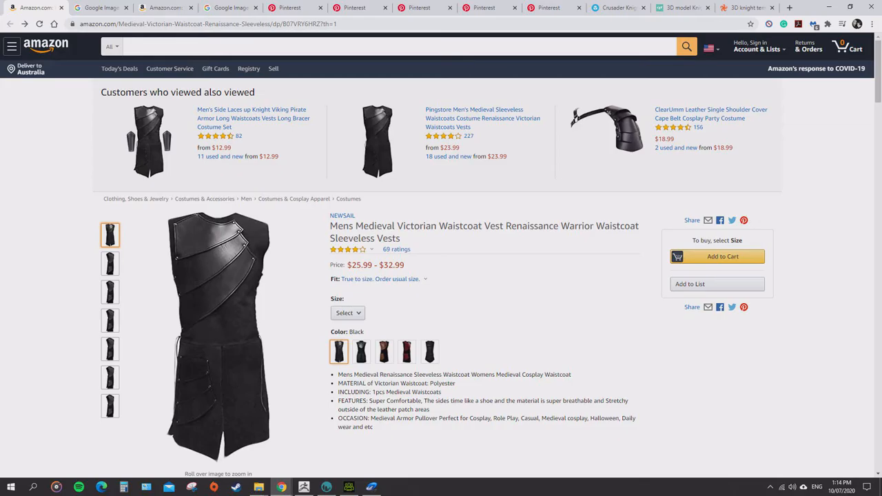
Step: Browse the waistcoat vest photos and Brown/Black swatches on Amazon, then return to the leather pauldron image
click(110, 319)
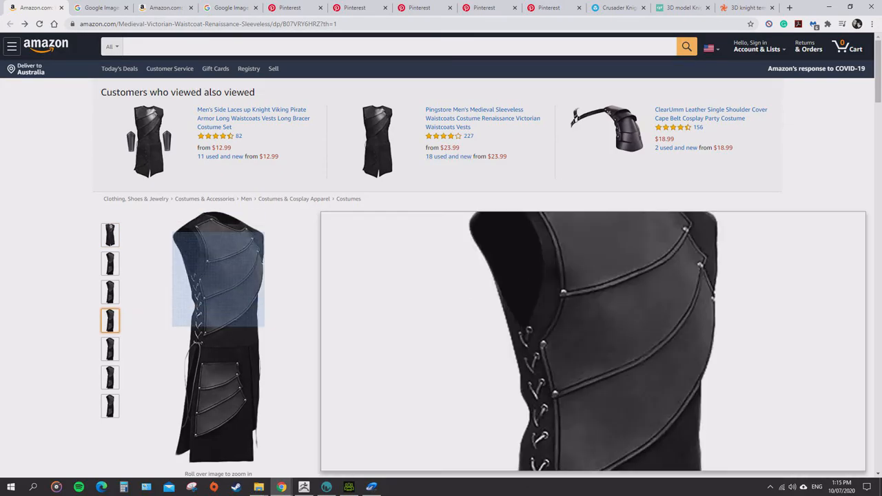
scroll(down, 3)
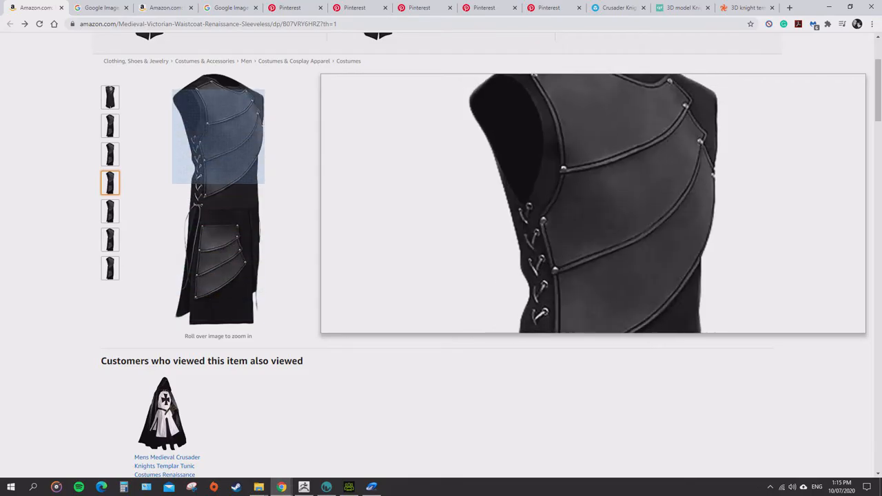
scroll(up, 3)
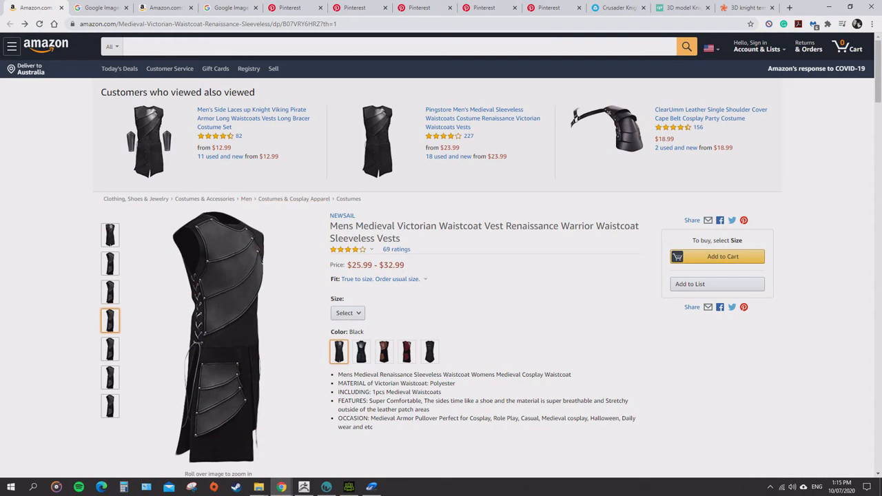
click(361, 306)
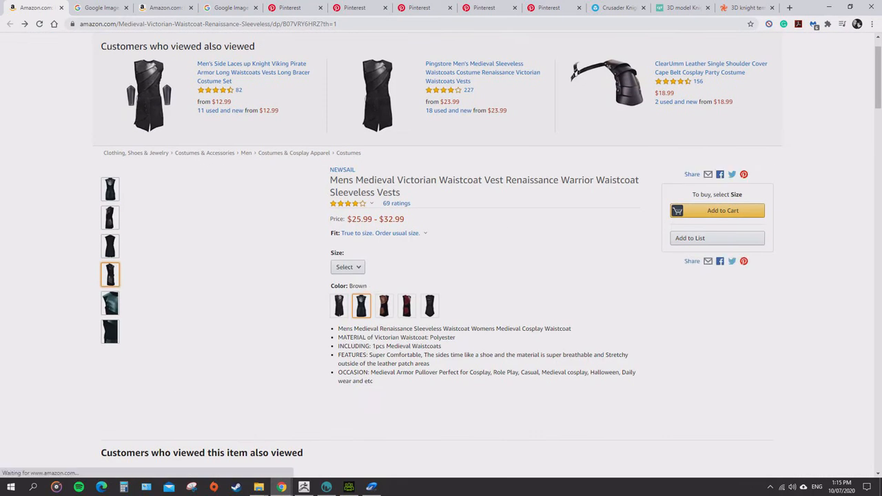
click(339, 306)
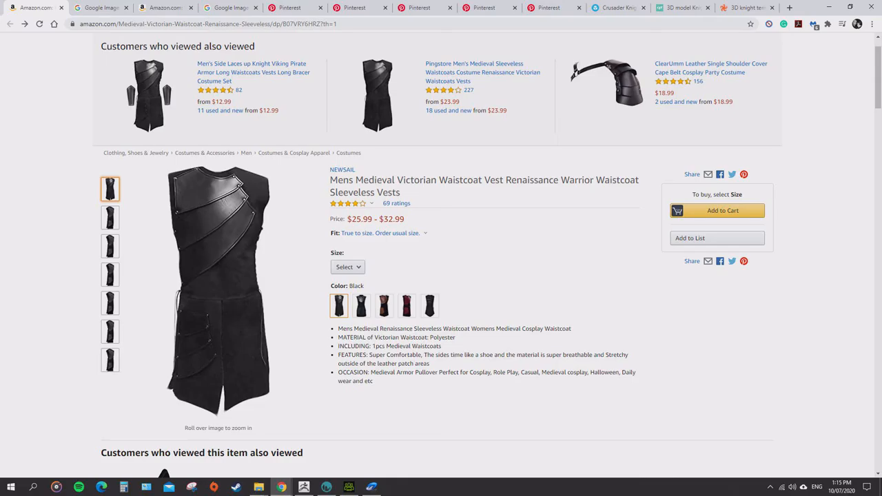
click(100, 8)
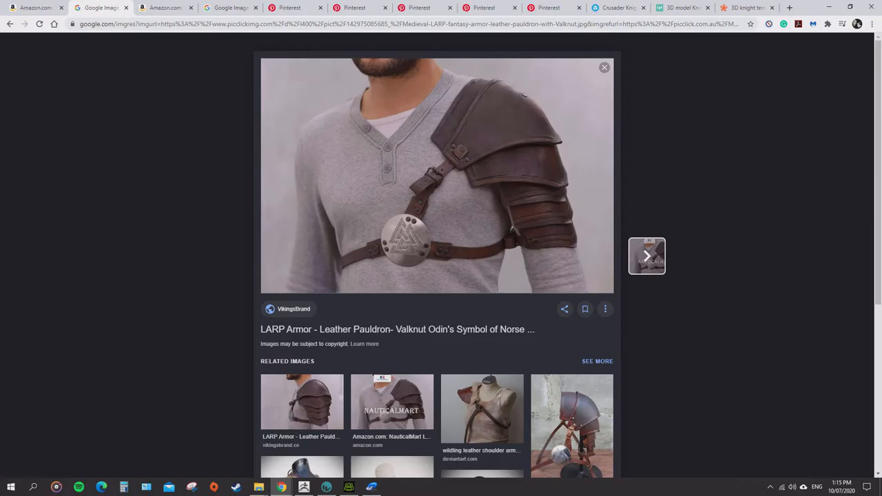
Step: View the Templar knight artwork pin on Pinterest
click(166, 8)
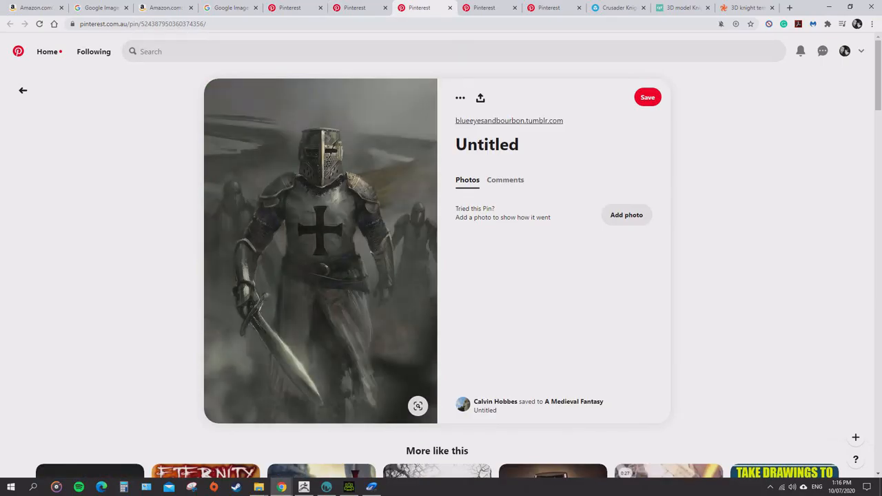
mouse_move(319, 251)
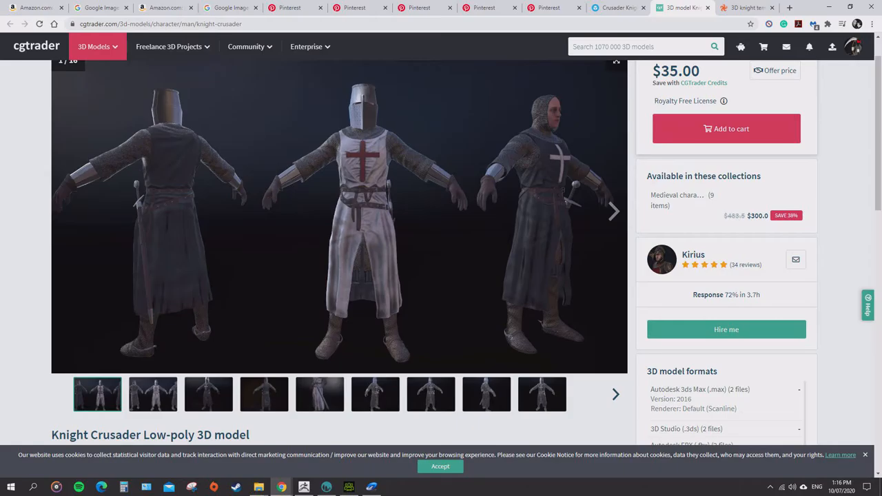
Step: Review the TurboSquid Knight Templar T-pose set and the Pathfinder: Kingmaker portrait pin
click(744, 8)
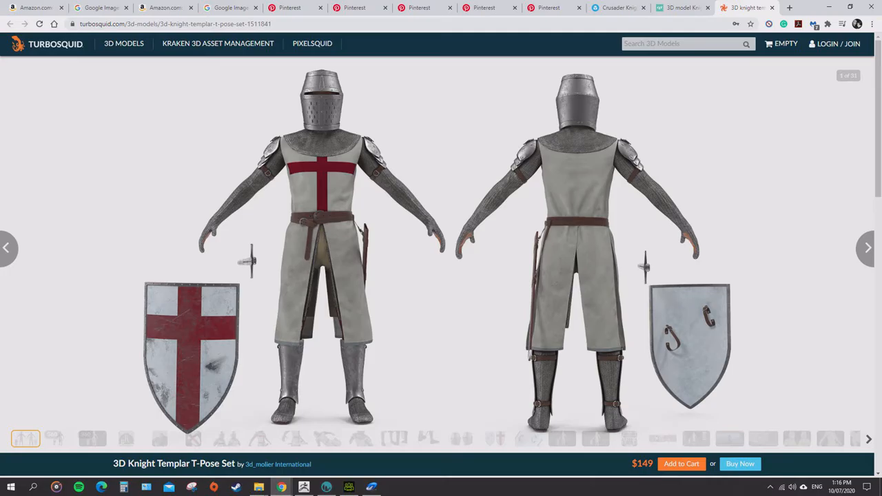
click(617, 8)
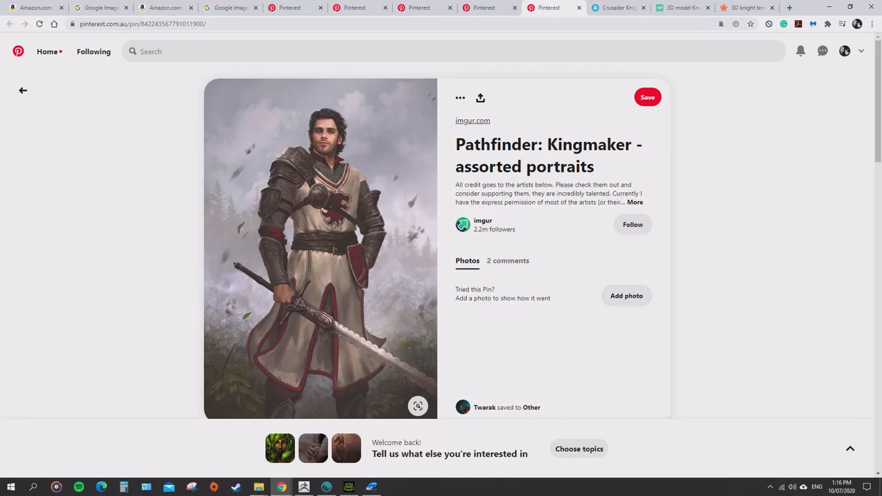
mouse_move(320, 248)
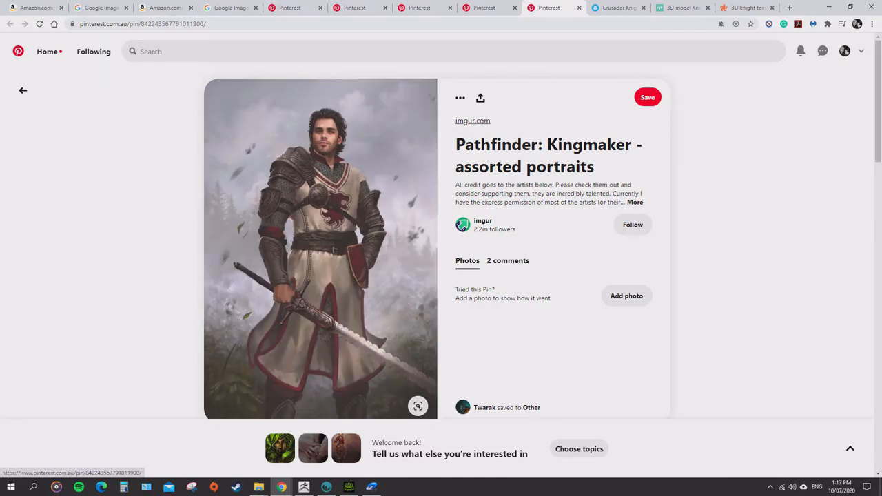
mouse_move(320, 251)
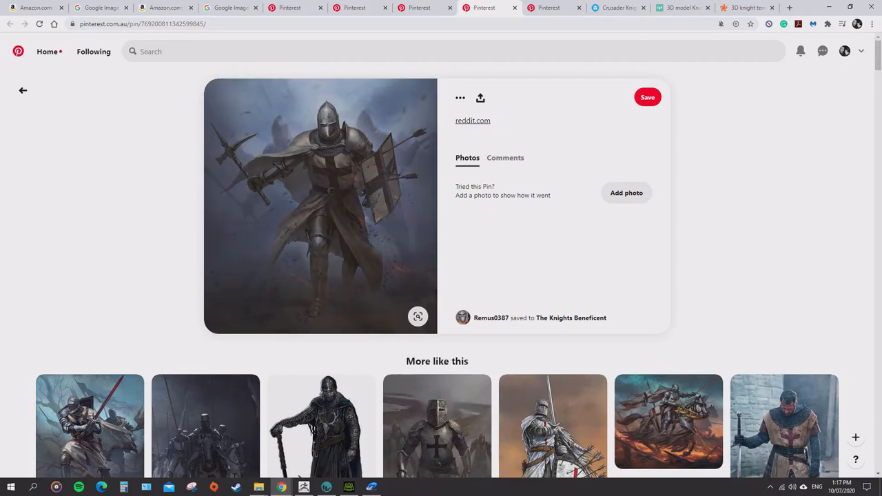
Step: Browse the knight pin's related images and return to the leather pauldron image result
scroll(down, 3)
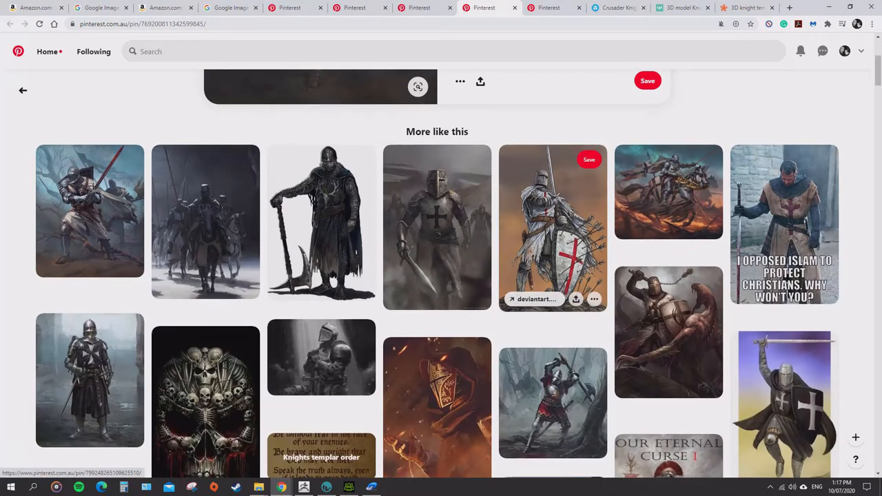
click(437, 228)
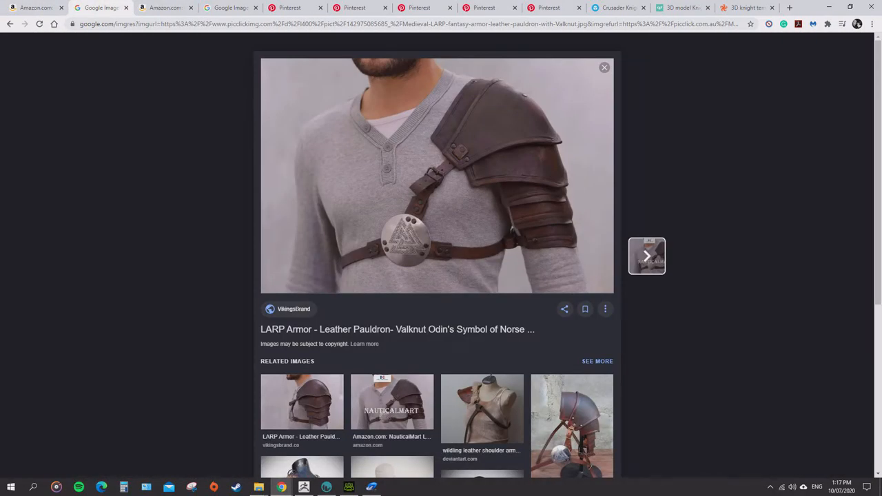
Step: Review the vest photos and Templar knight concept art, then return to the armoured knight pin
click(164, 8)
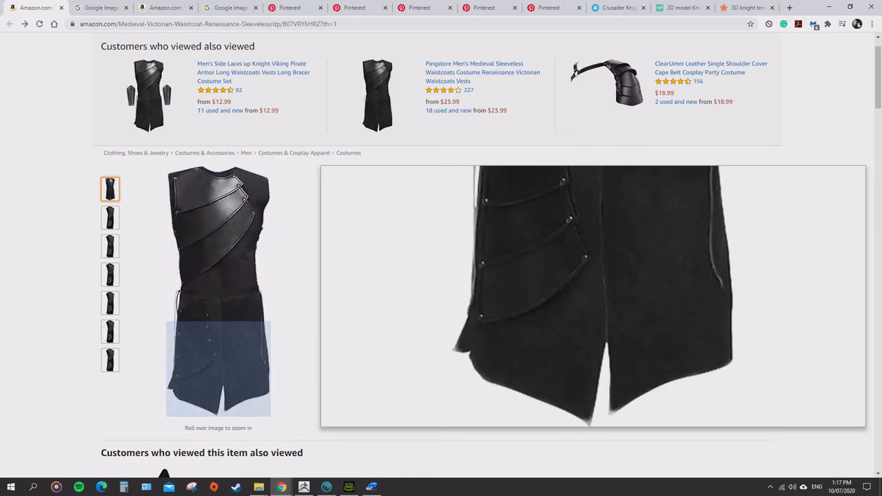
click(99, 9)
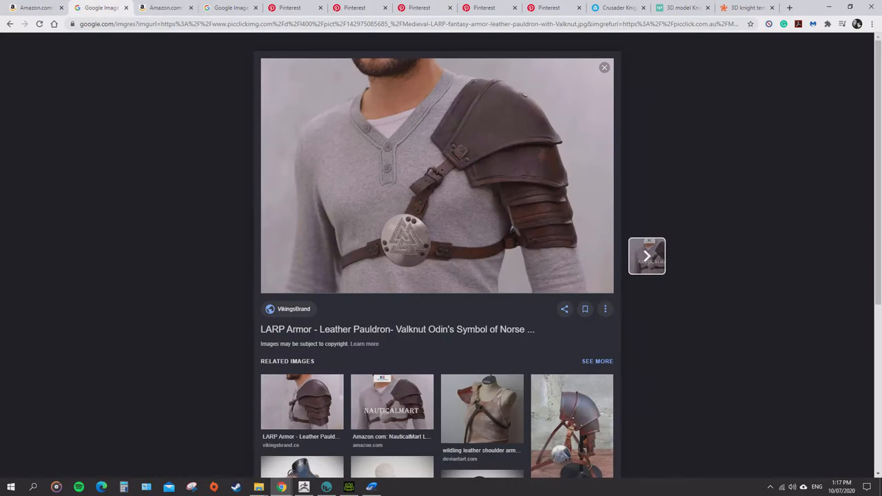
click(646, 254)
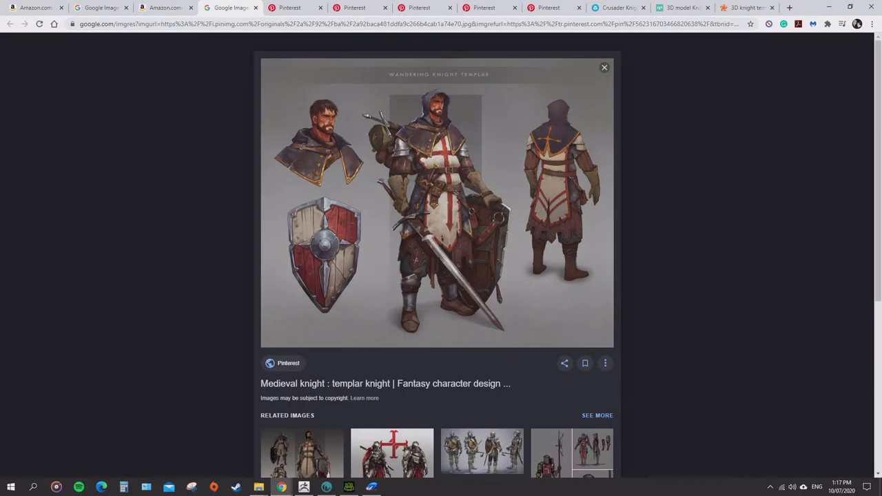
click(437, 201)
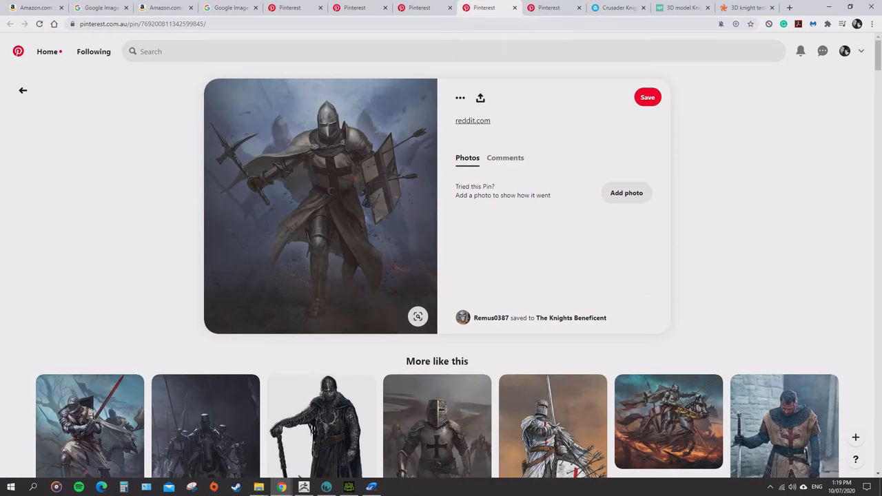
Step: Return to ZBrush with the A-Pose male figure and make it display semi-transparent
click(165, 8)
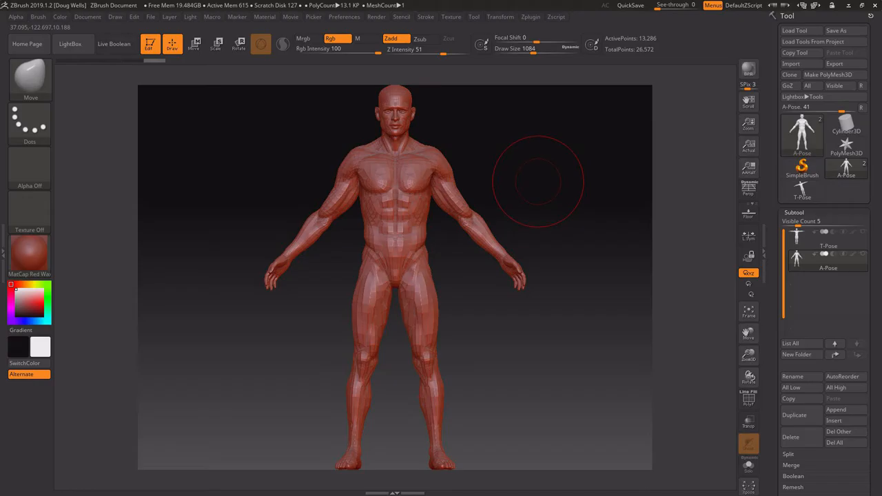
mouse_move(355, 157)
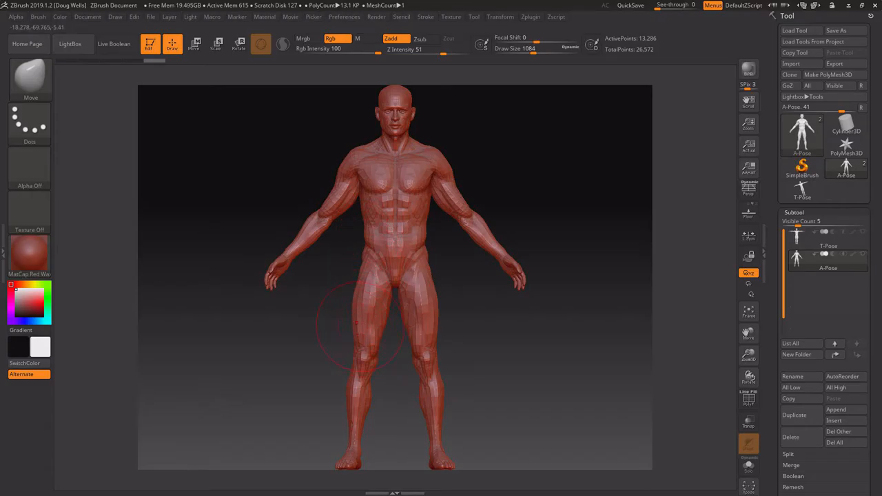
mouse_move(468, 209)
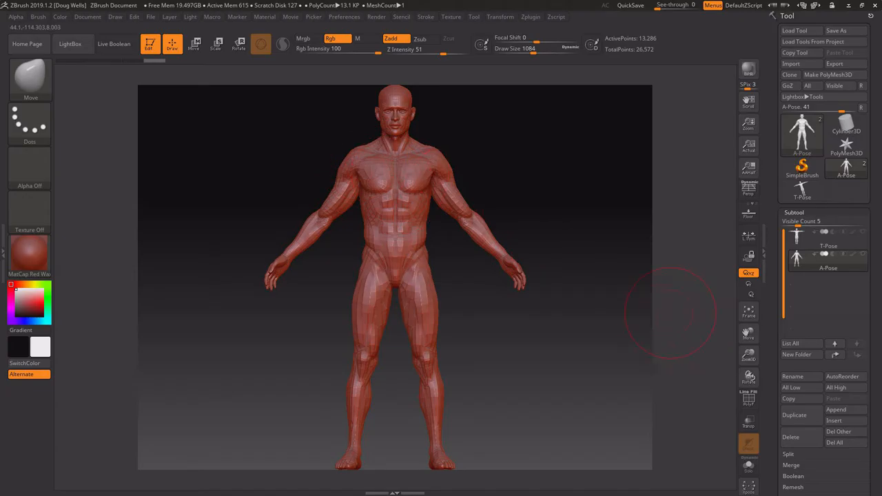
click(746, 399)
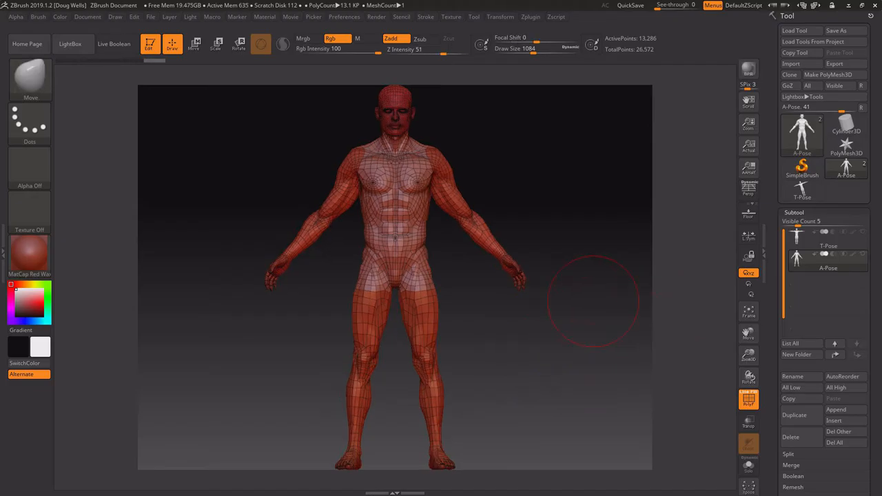
mouse_move(548, 314)
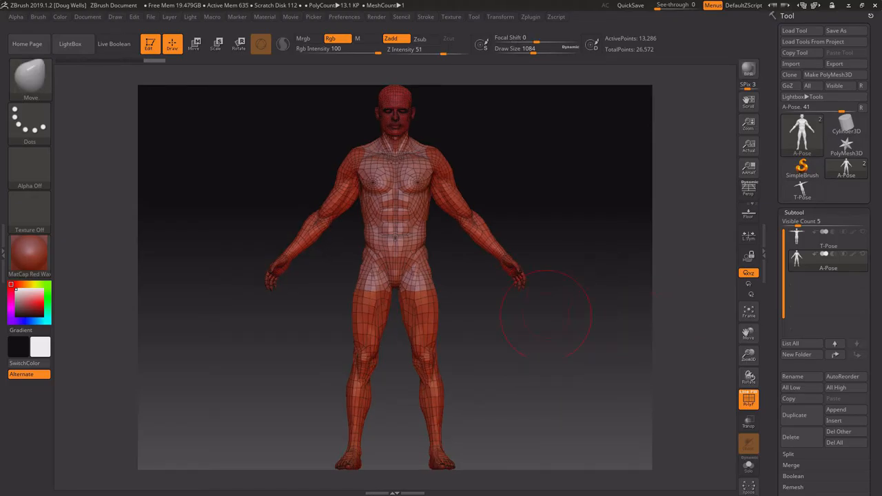
mouse_move(590, 289)
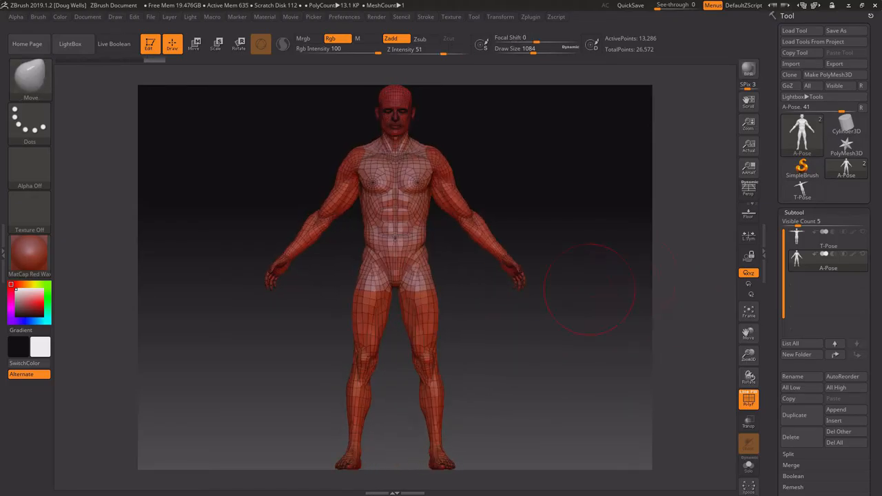
Step: Duplicate the A-Pose body subtool and rename the copy 'Chainmail Shirt'
click(826, 279)
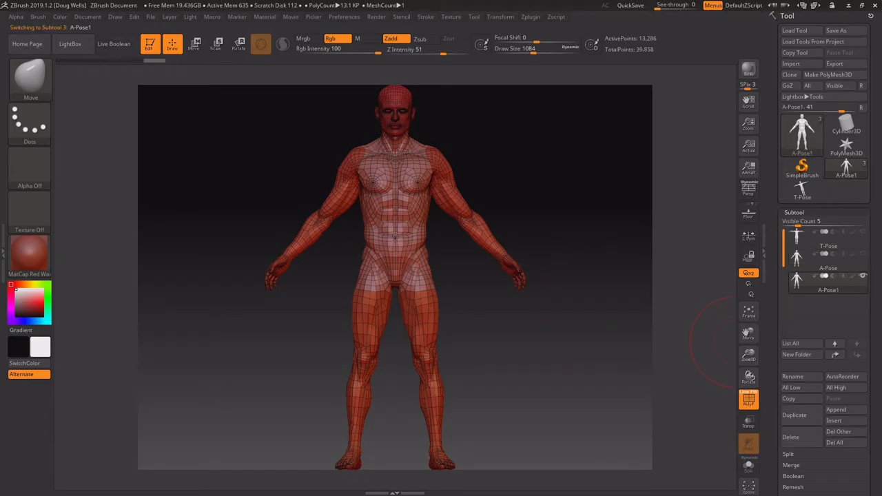
click(792, 376)
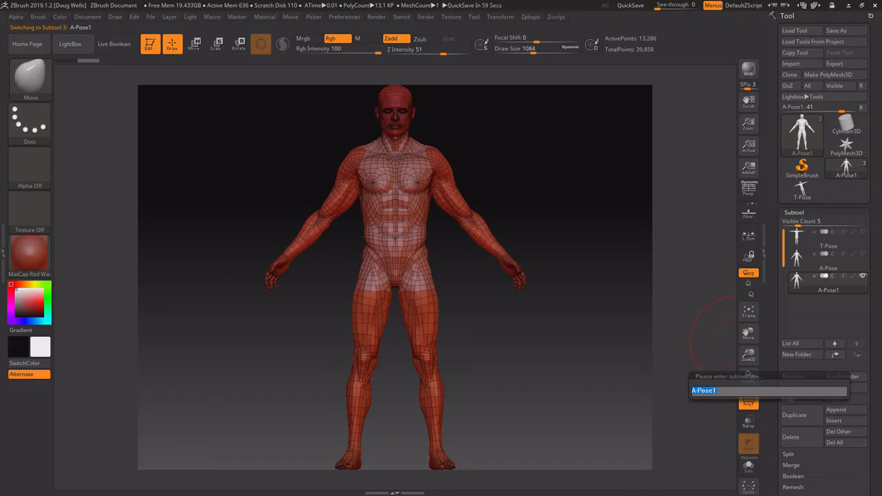
text(Chainmail)
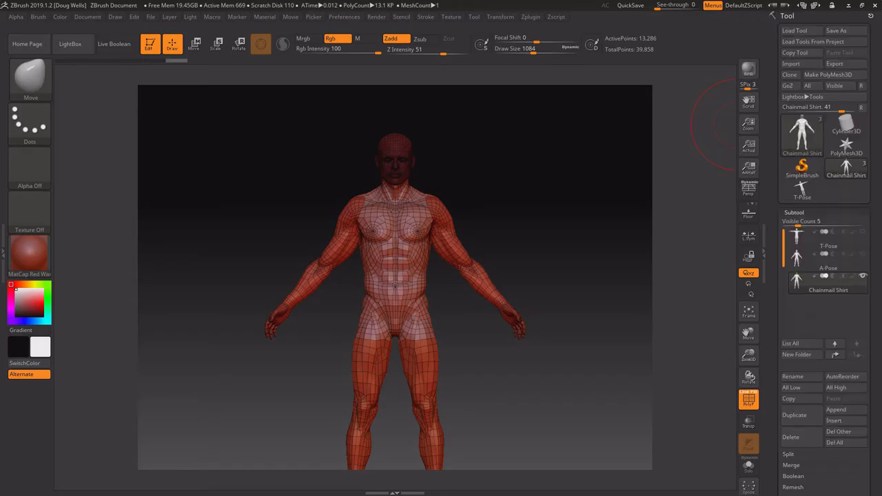
mouse_move(507, 212)
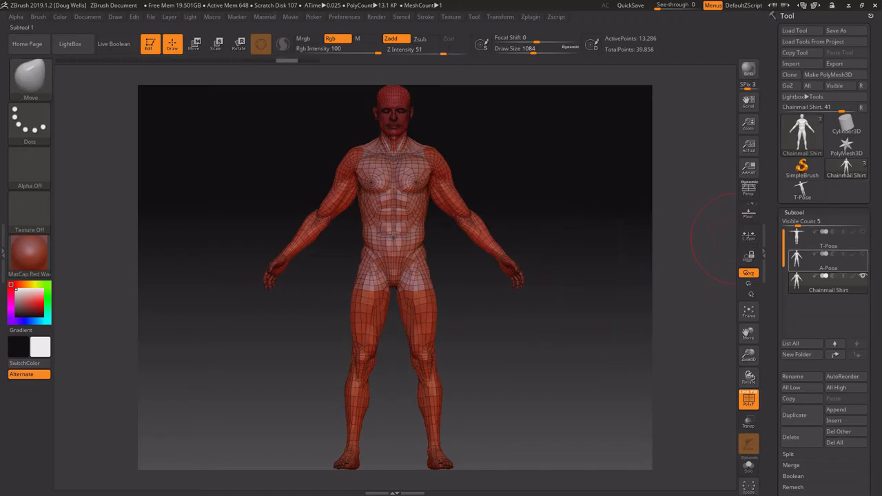
Step: Split the Chainmail Shirt copy into separate body-part subtools via Groups Split
click(794, 212)
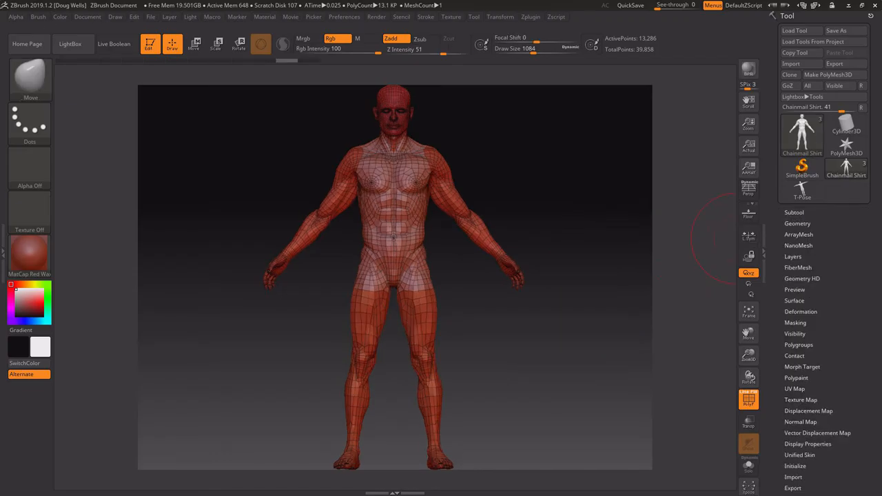
click(794, 212)
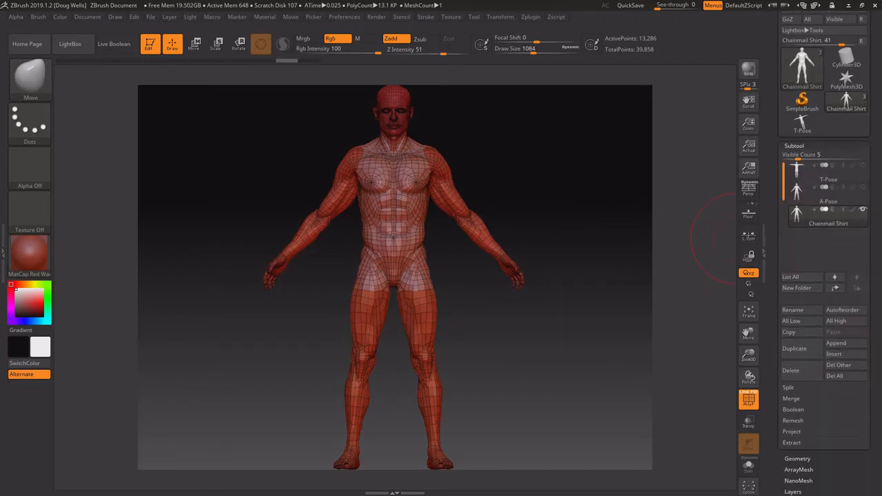
click(788, 387)
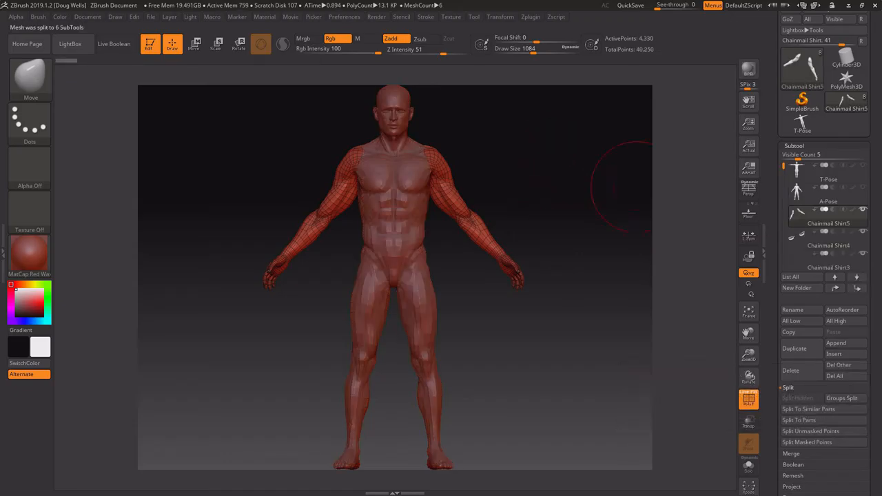
Step: Inspect the split parts one by one and delete the unneeded head part Chainmail Shirt1
click(826, 234)
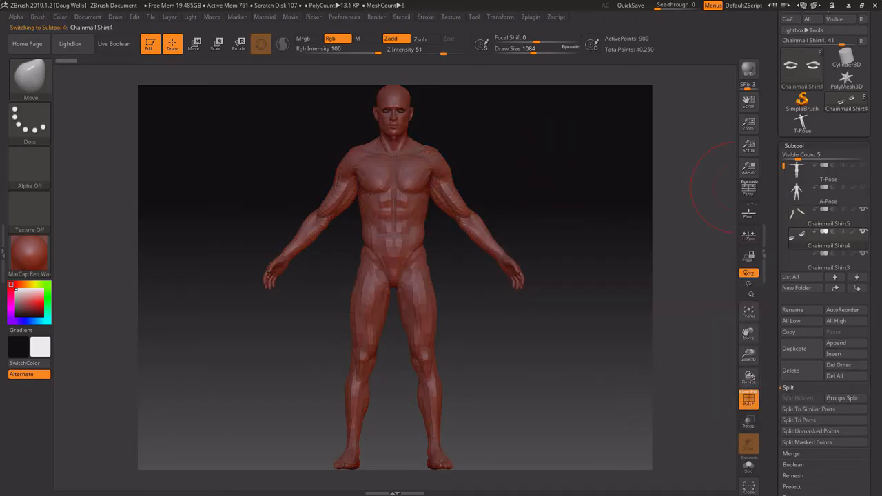
click(826, 245)
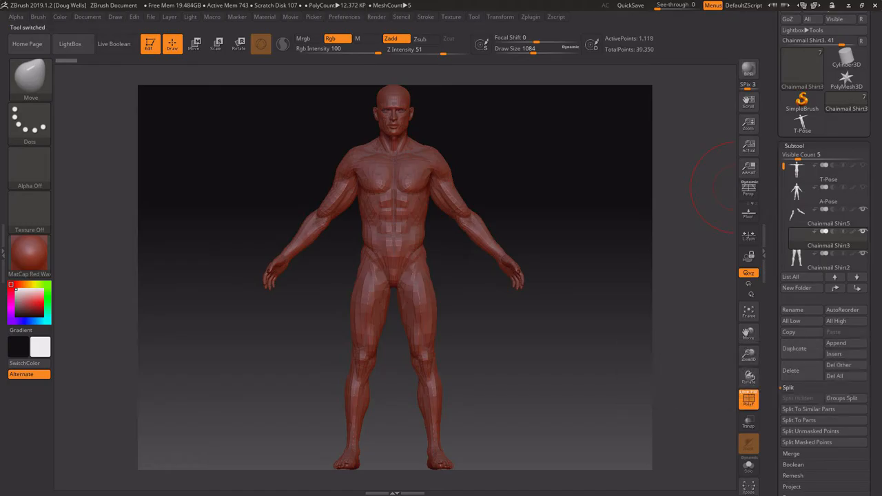
click(797, 259)
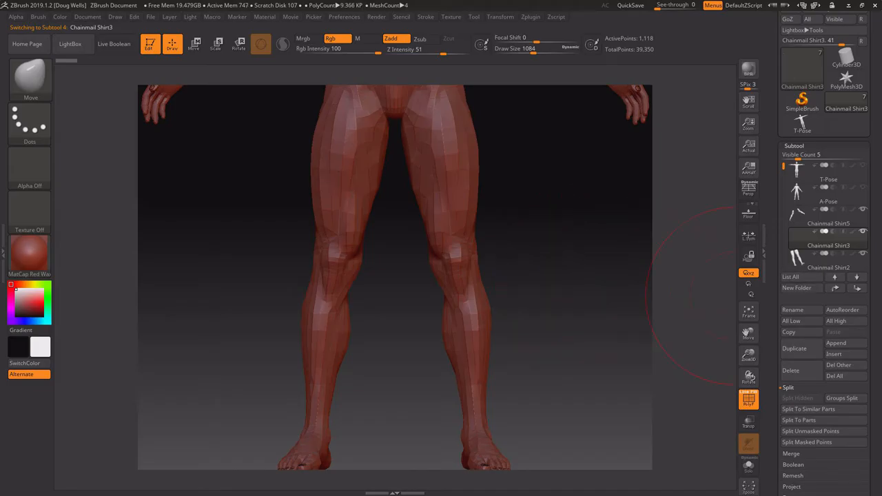
click(829, 245)
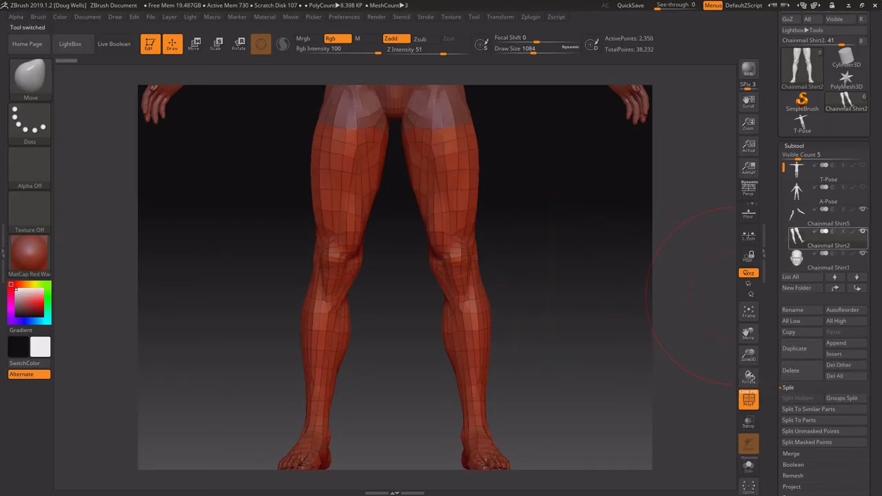
click(796, 259)
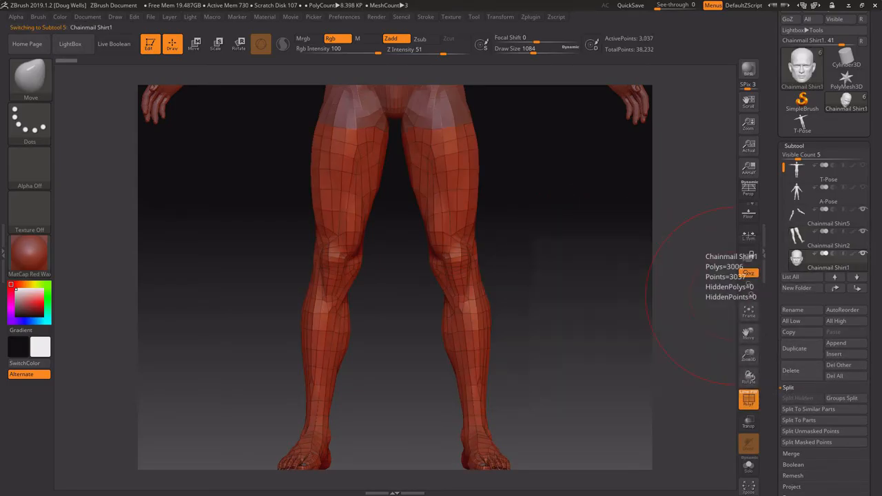
click(791, 369)
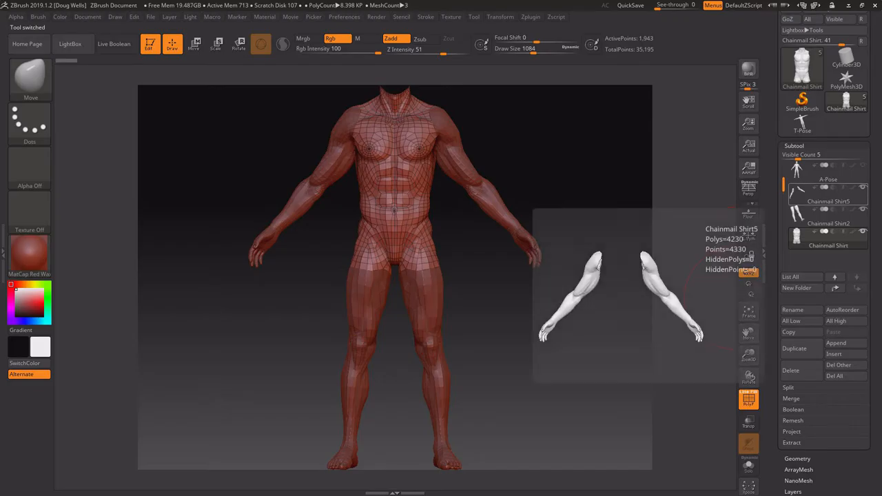
Step: Select the thigh and arm parts ready for merging the remaining shirt pieces
click(826, 223)
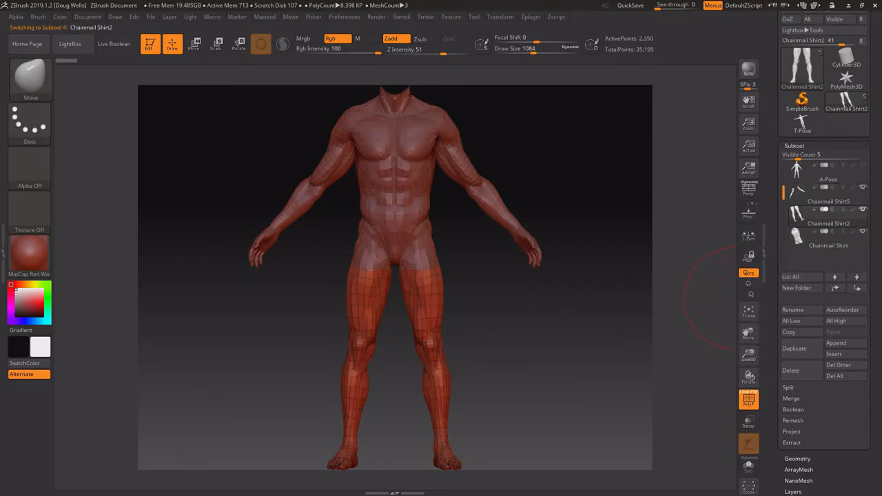
click(828, 201)
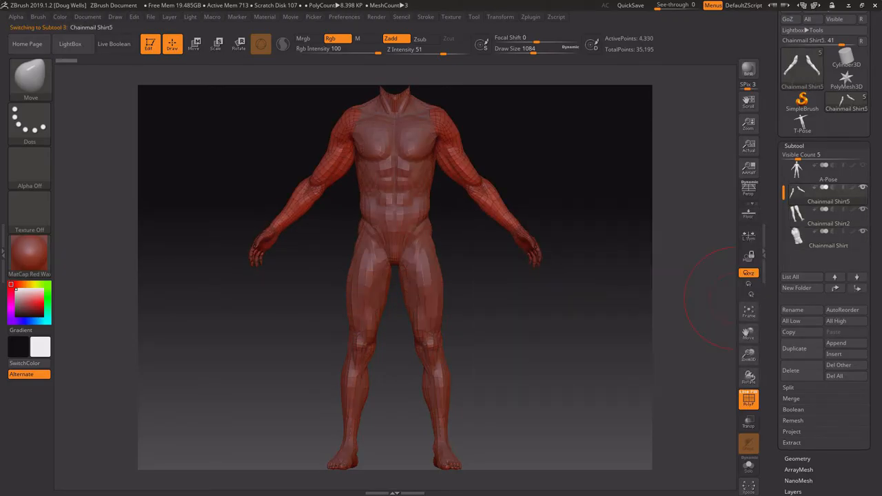
click(791, 398)
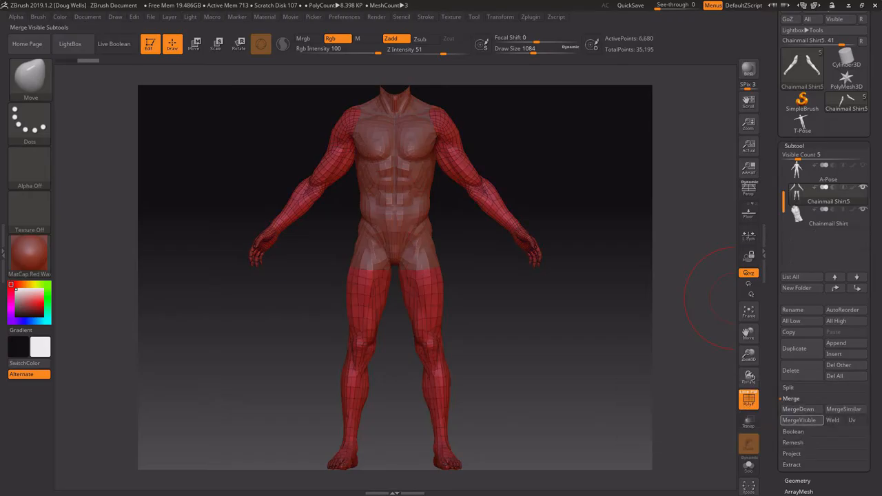
Step: Merge the visible shirt parts, try ZRemesher at Half count with Adaptive density, then undo it
click(800, 421)
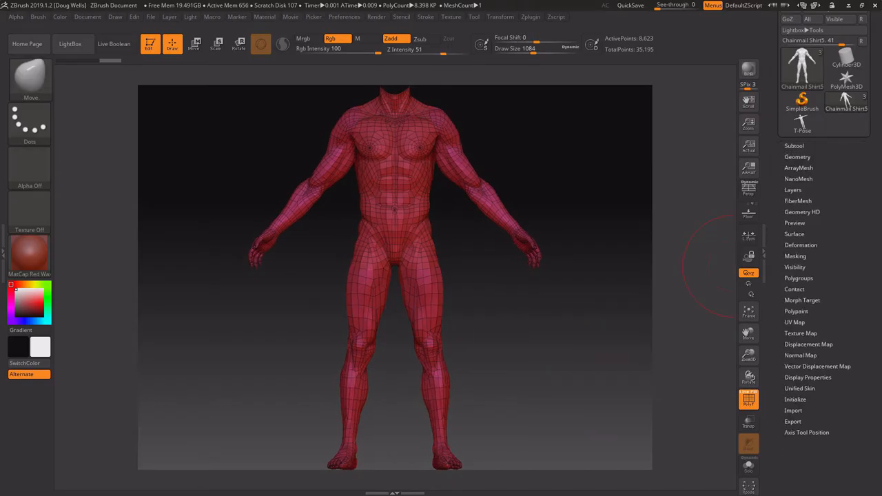
click(796, 157)
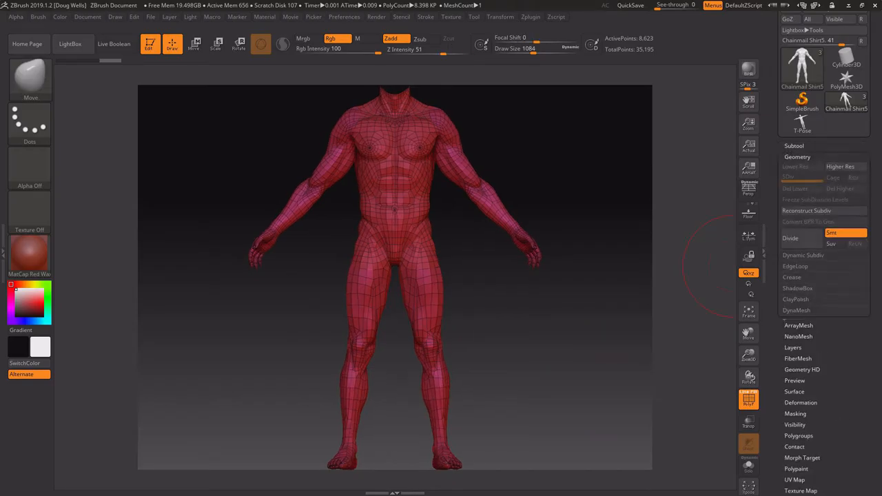
click(796, 332)
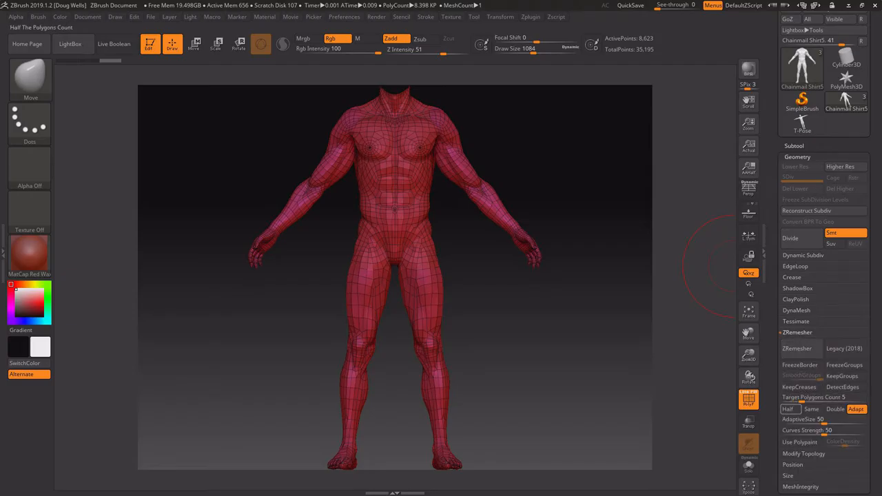
click(810, 408)
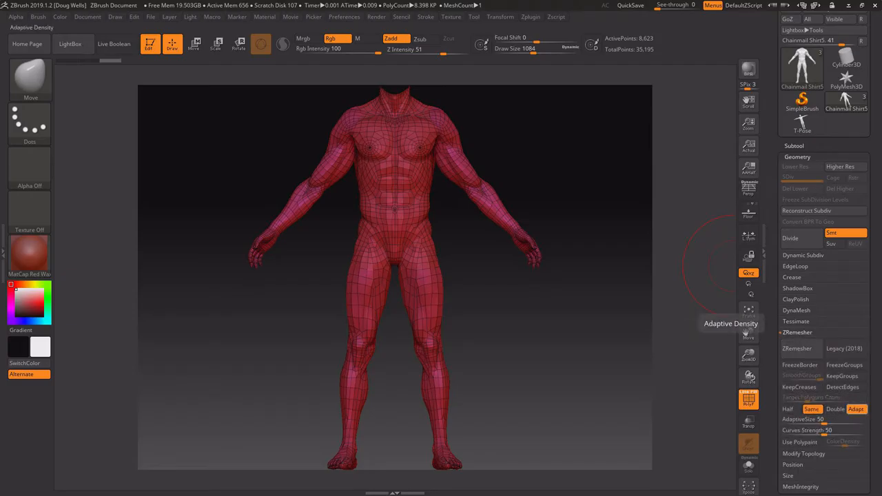
click(796, 347)
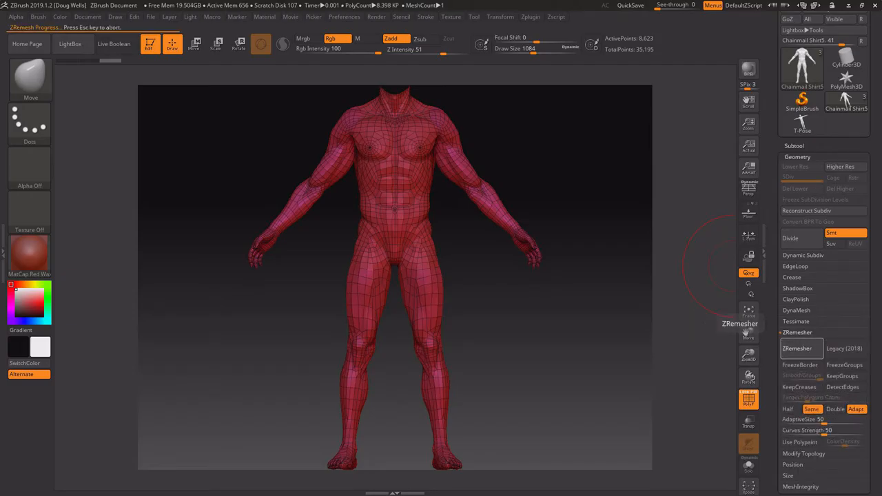
click(796, 347)
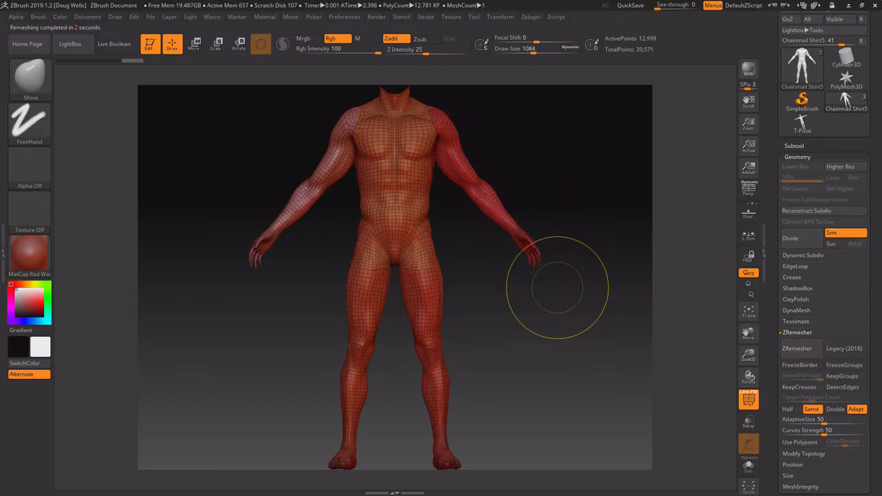
click(788, 408)
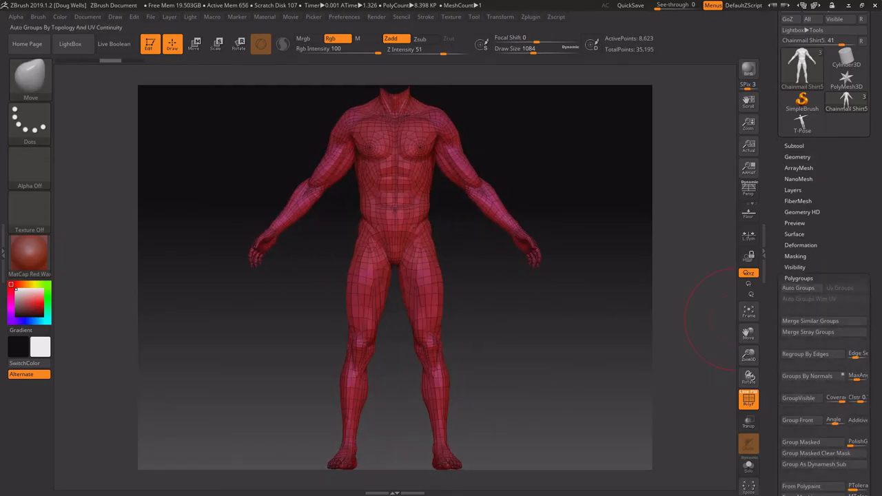
Step: Regroup the shirt with Auto Groups and enable Freeze Border for remeshing
click(810, 320)
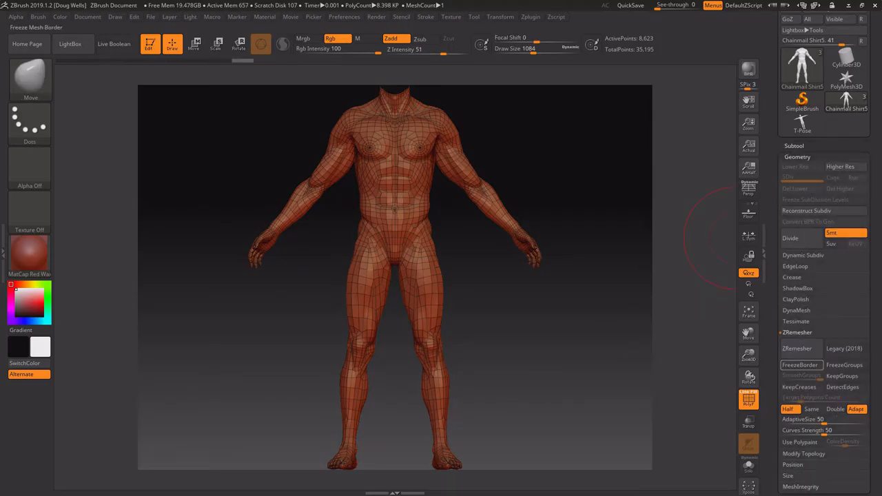
click(796, 347)
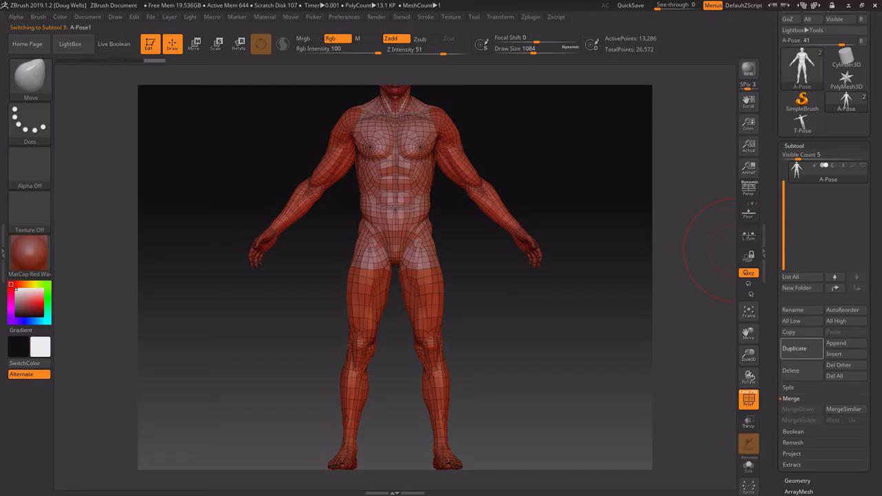
Step: Select the duplicated figure subtool A-Pose1 and remesh it with ZRemesher into even quads
click(794, 348)
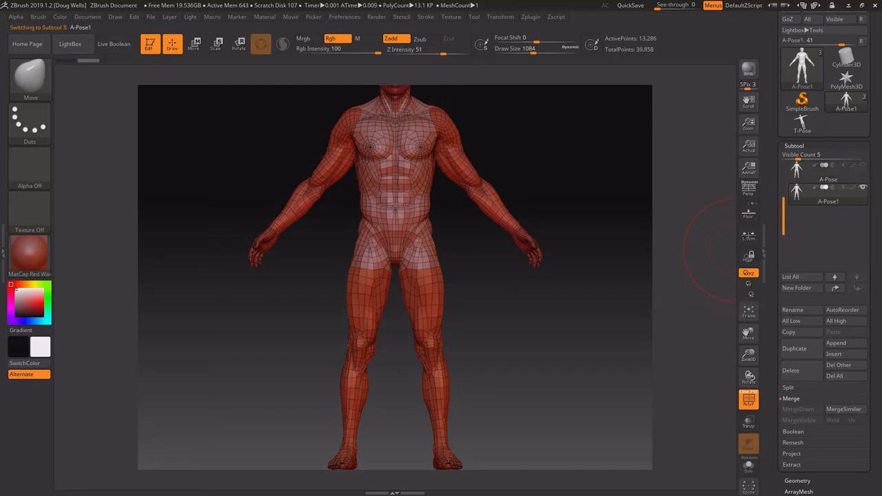
click(793, 146)
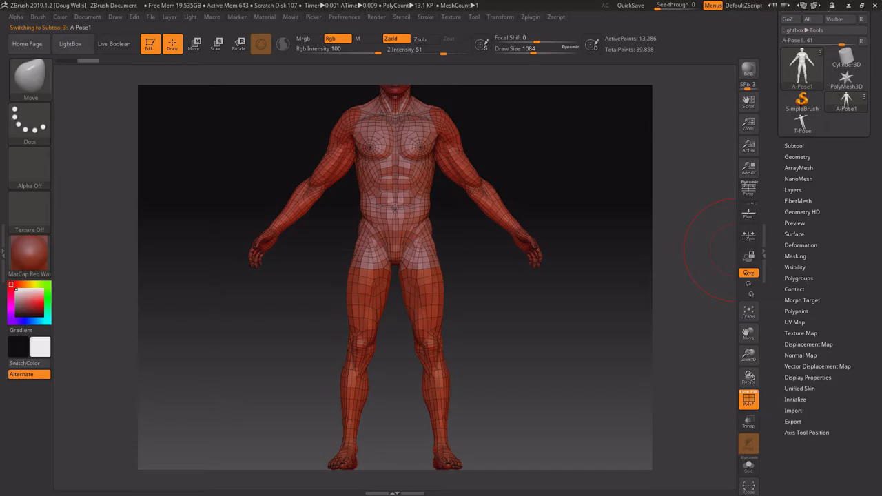
click(796, 157)
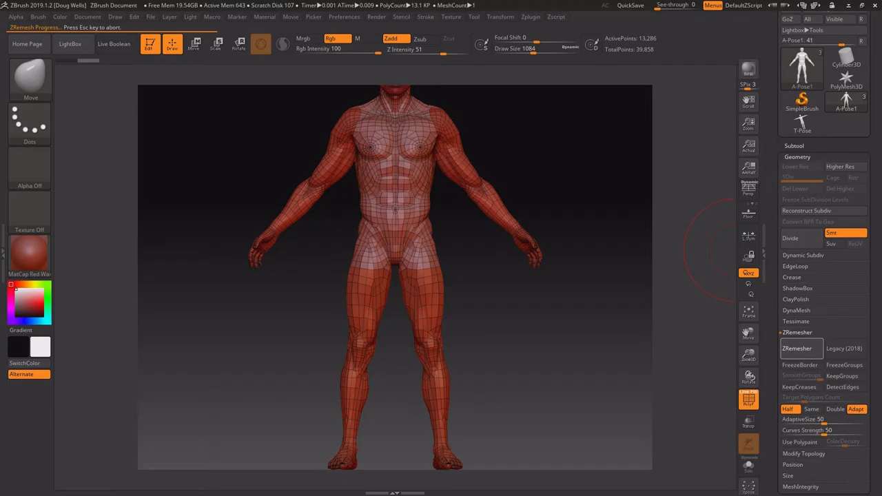
click(796, 347)
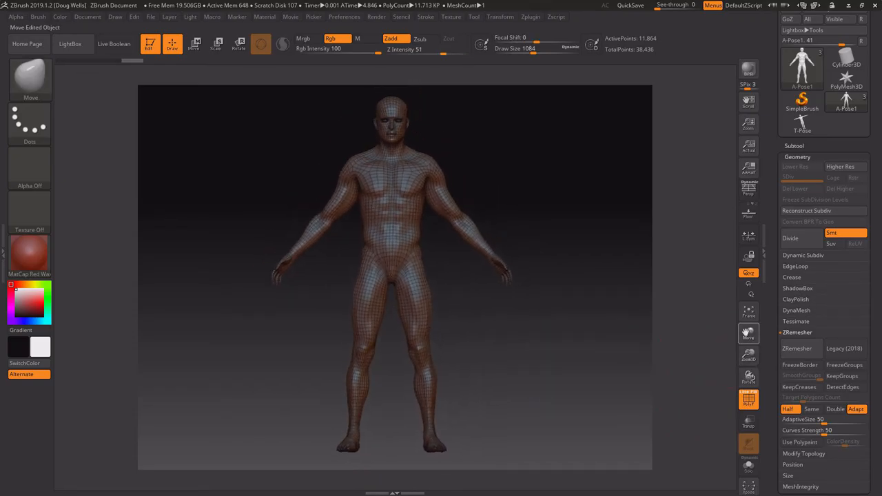
click(215, 43)
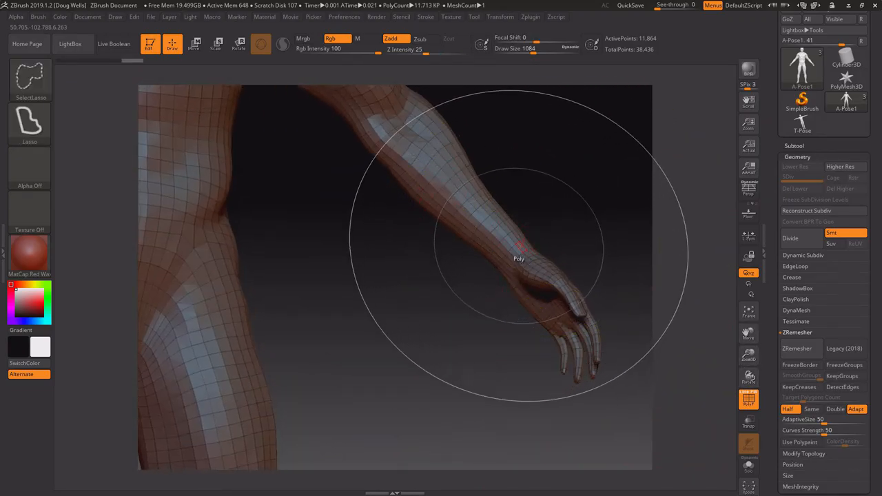
drag(518, 259, 523, 270)
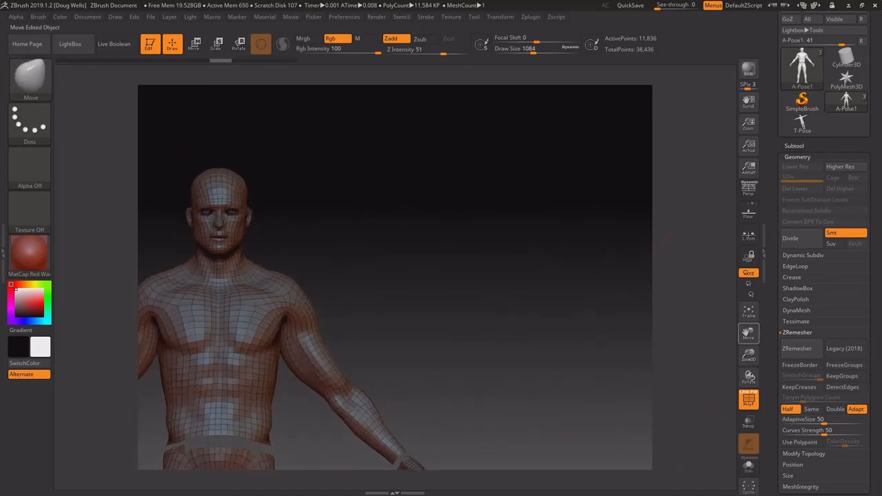
Step: Hide the leg polygroup and delete the hidden leg polygons with Del Hidden, leaving head, torso and arms
click(797, 347)
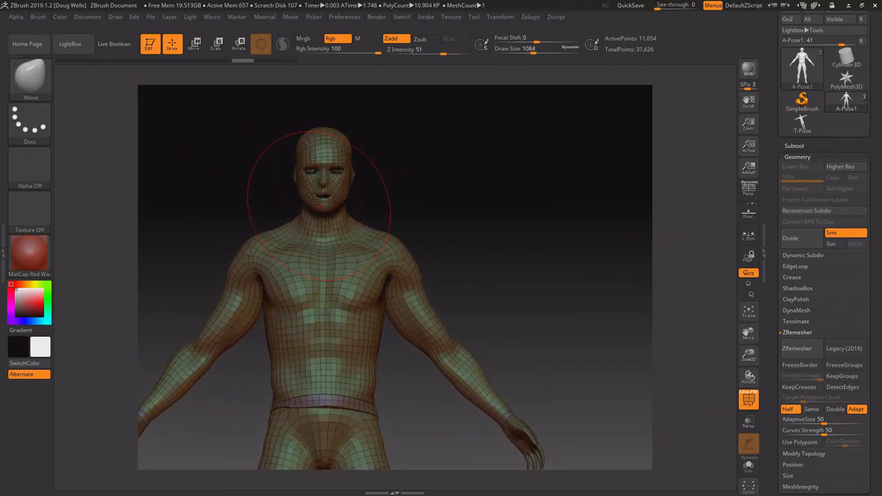
drag(392, 275, 324, 275)
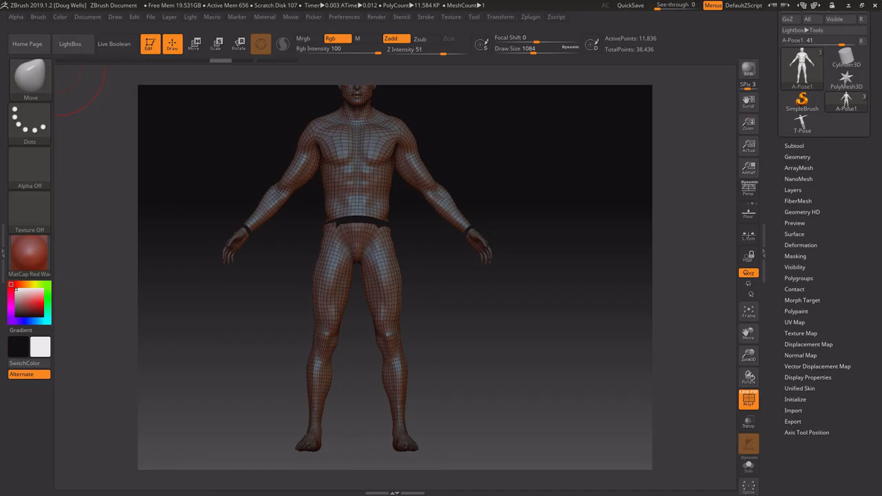
click(796, 157)
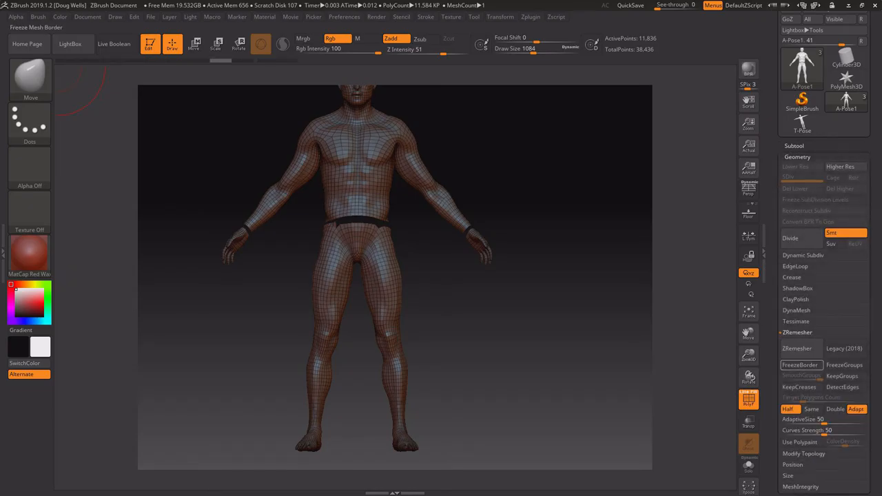
click(796, 332)
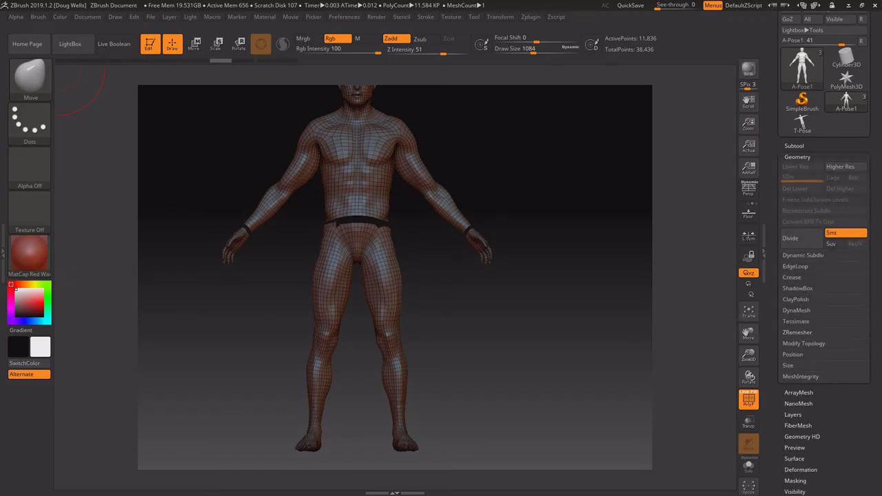
click(803, 343)
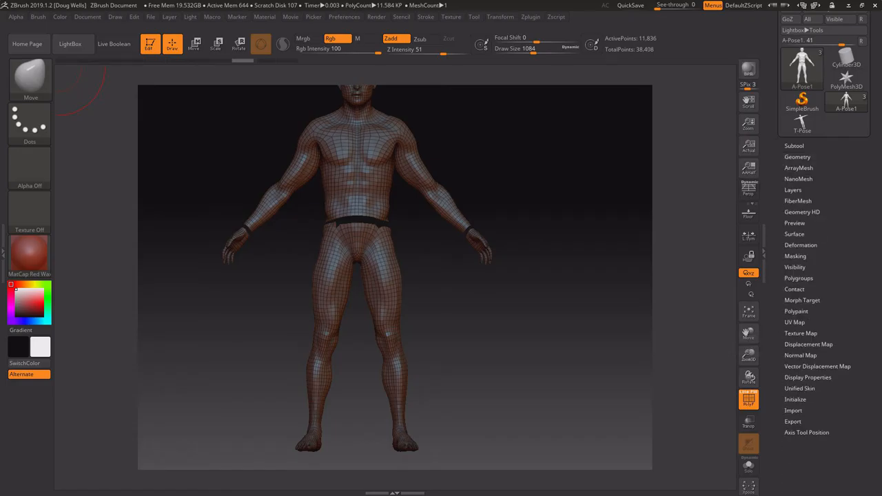
click(799, 279)
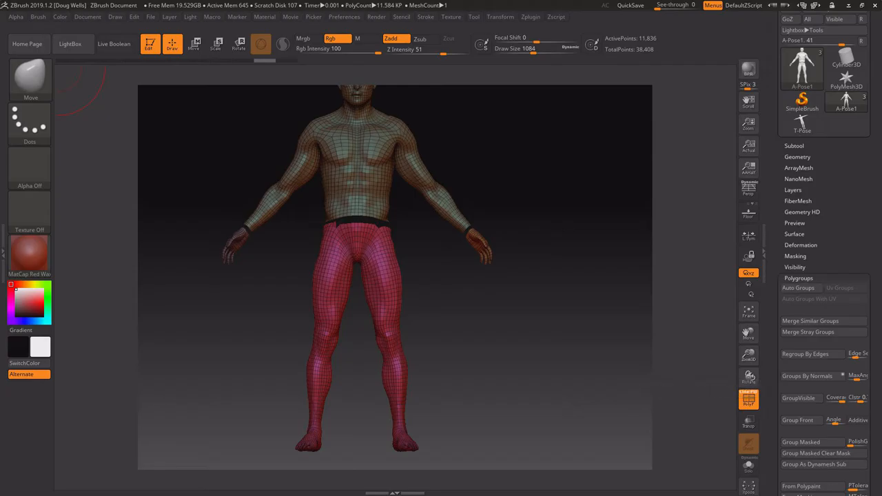
mouse_move(383, 261)
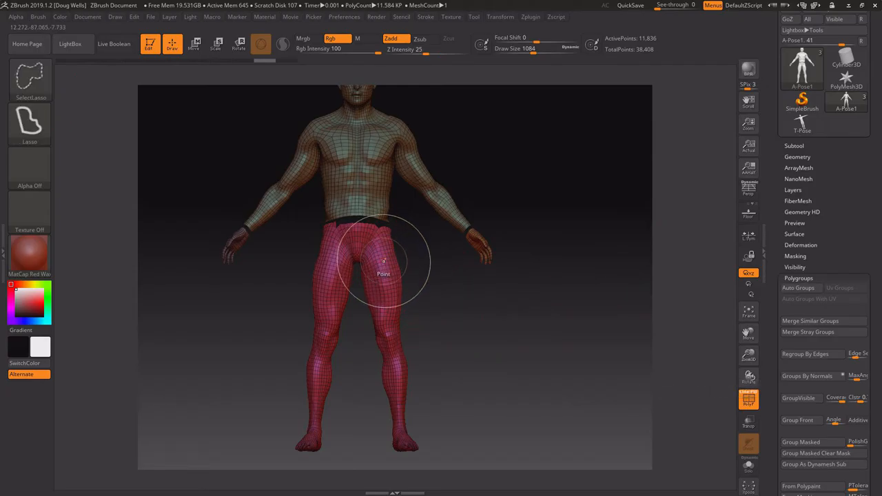
mouse_move(383, 261)
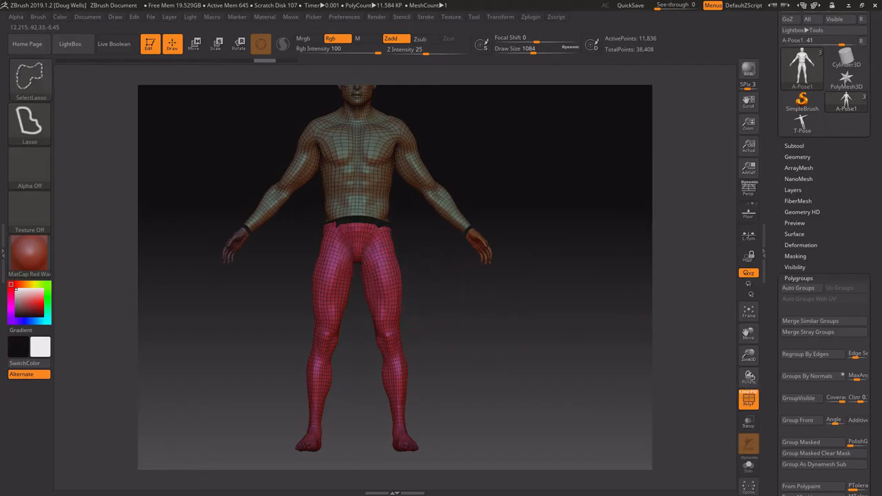
mouse_move(383, 264)
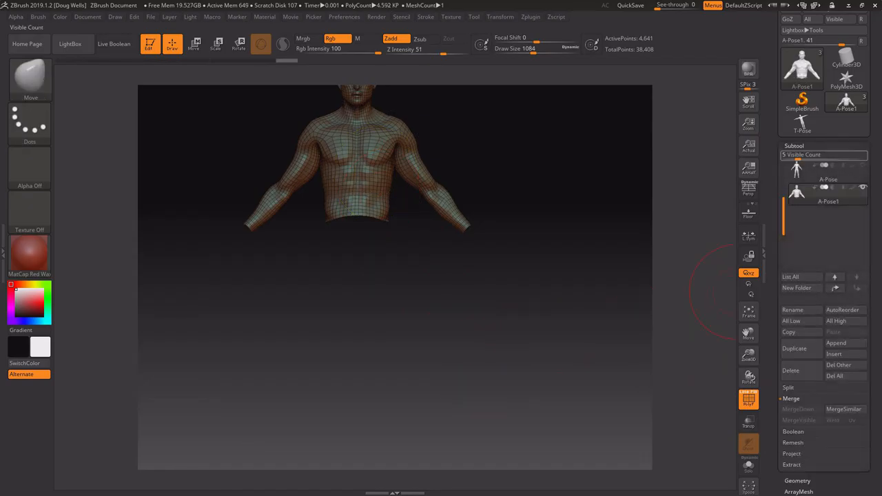
click(794, 146)
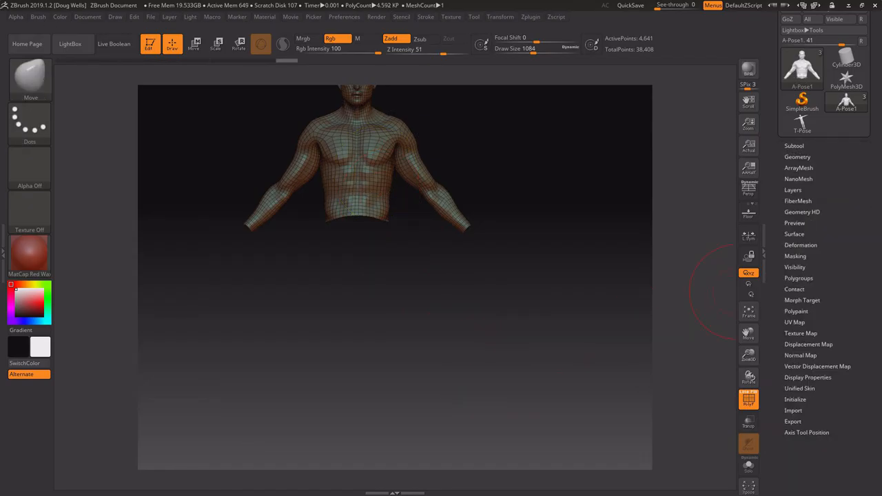
click(796, 157)
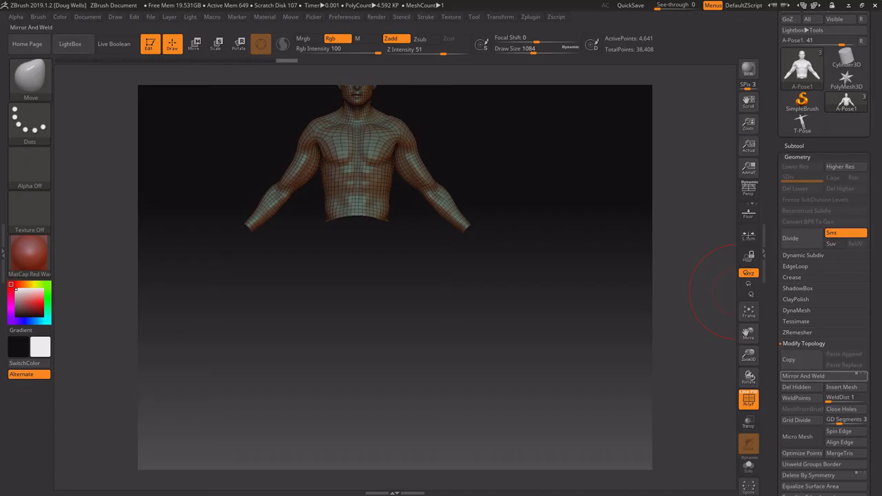
click(802, 375)
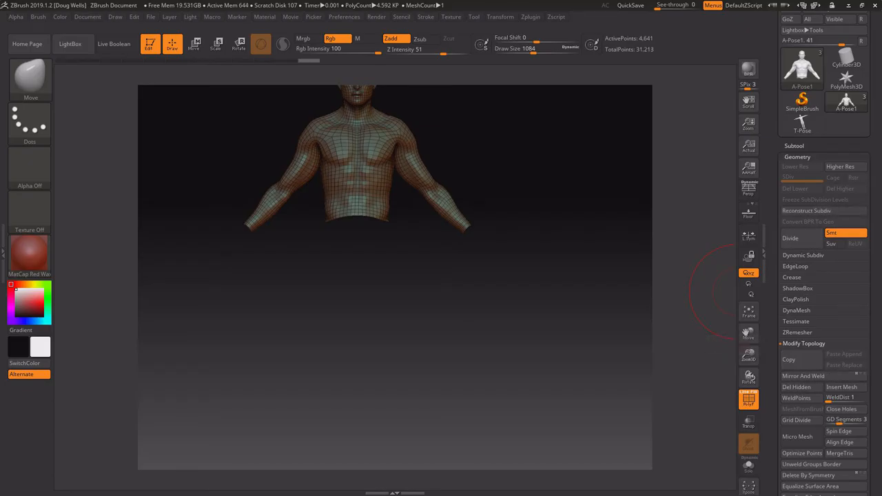
click(797, 157)
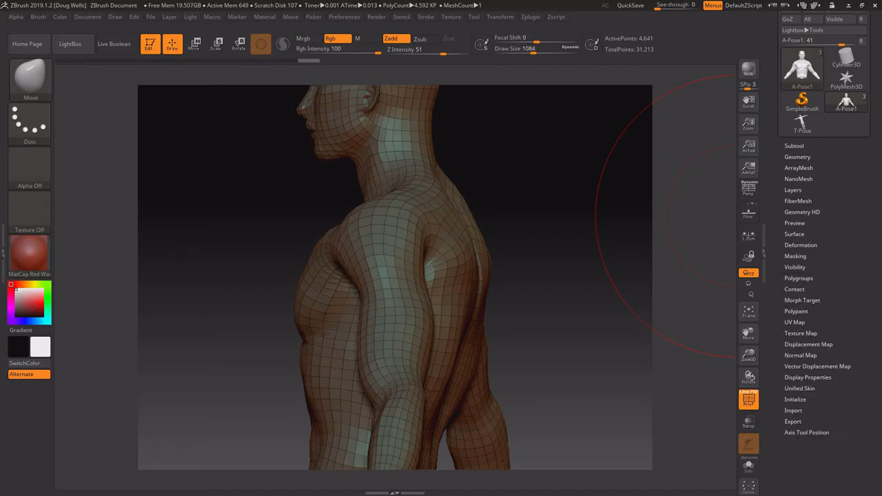
Step: Run ZRemesher on the remaining upper body into a coarser quad grid of roughly 2,300 points
click(796, 157)
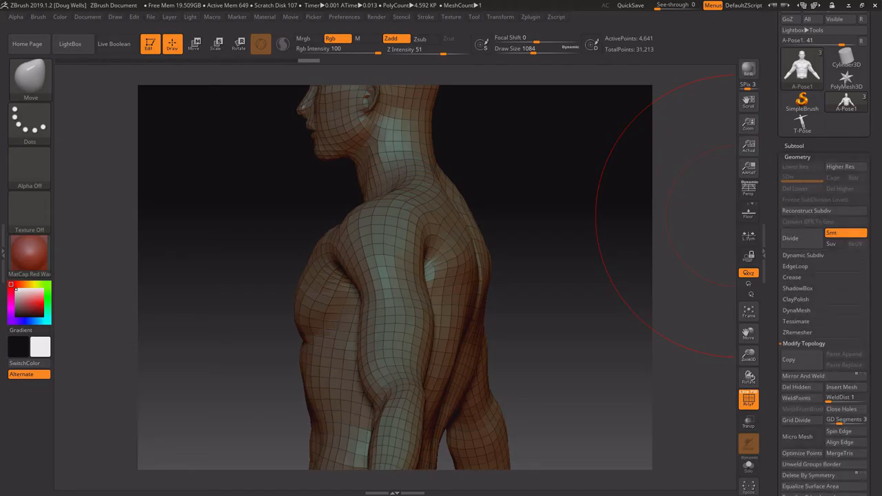
click(796, 332)
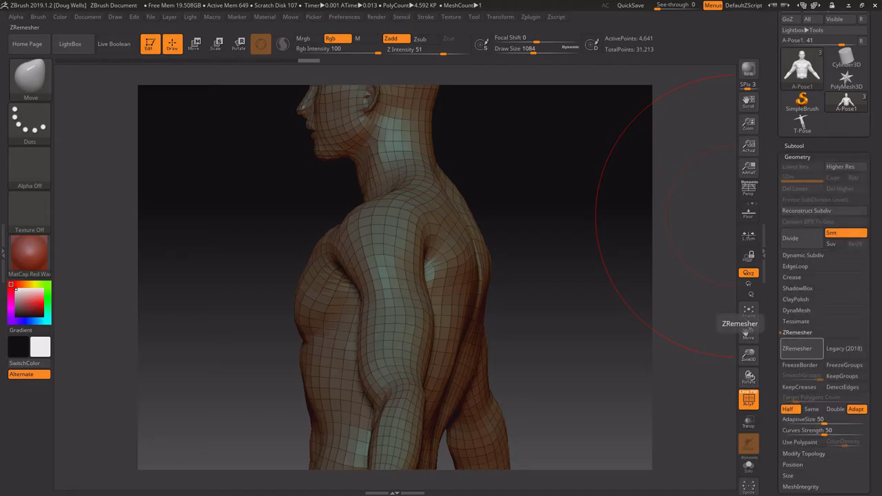
click(797, 348)
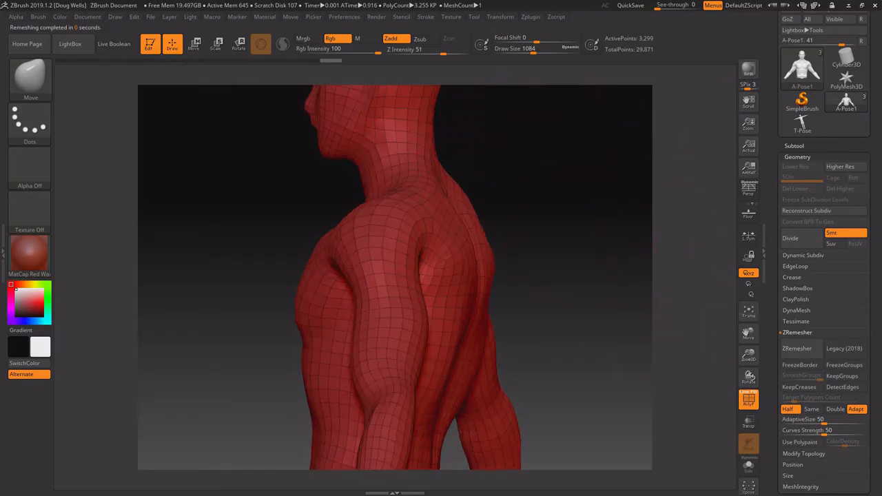
drag(413, 276, 379, 241)
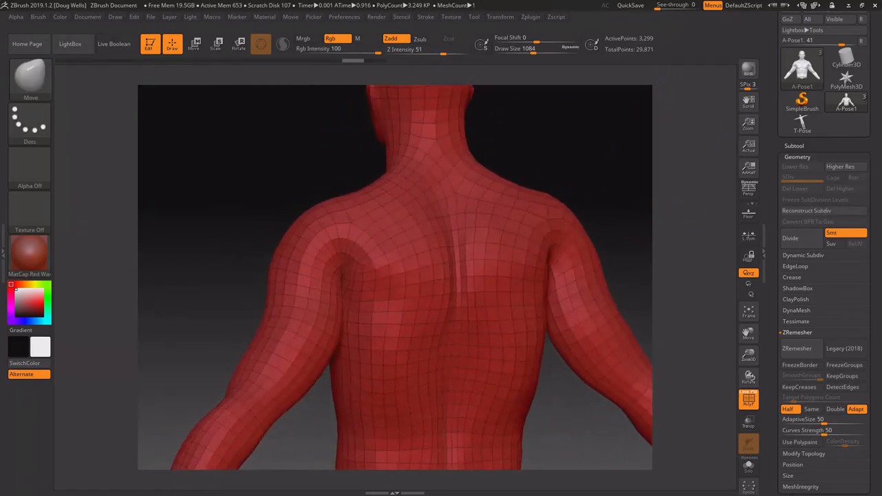
click(796, 347)
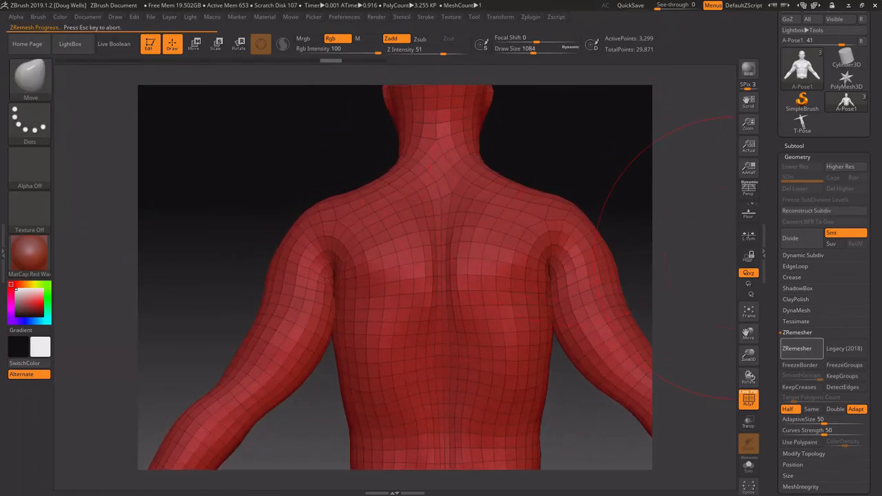
click(796, 347)
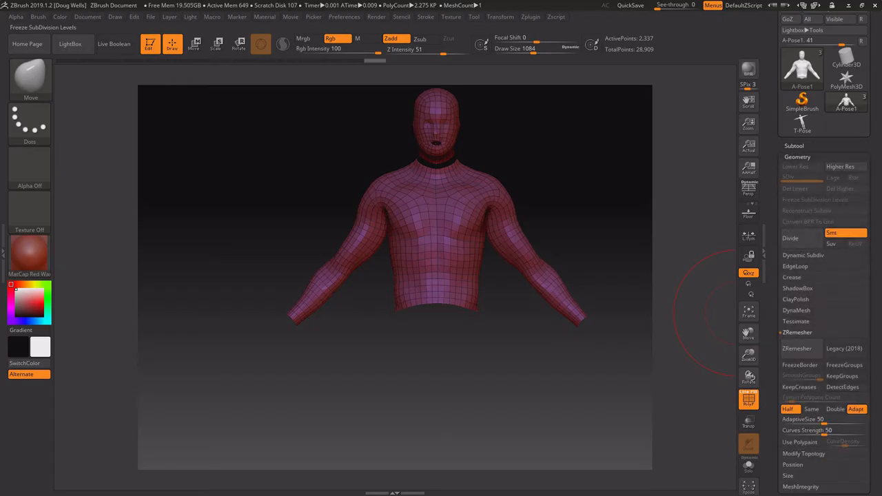
click(796, 157)
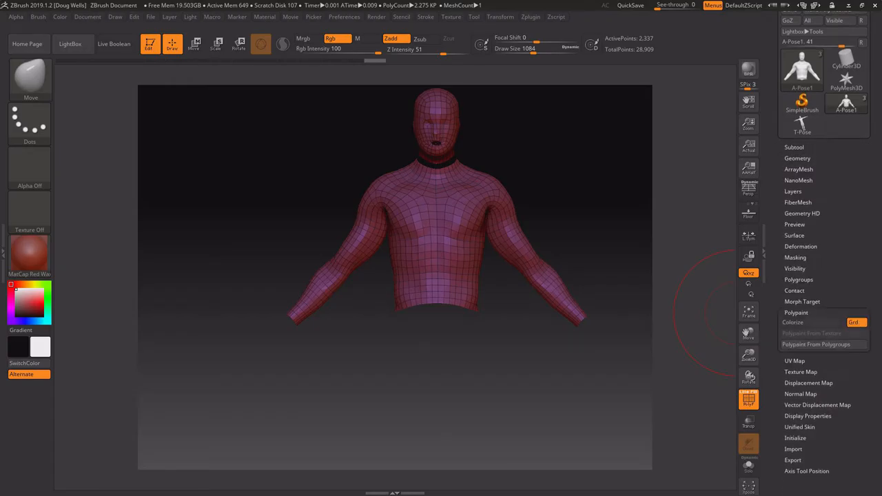
click(798, 278)
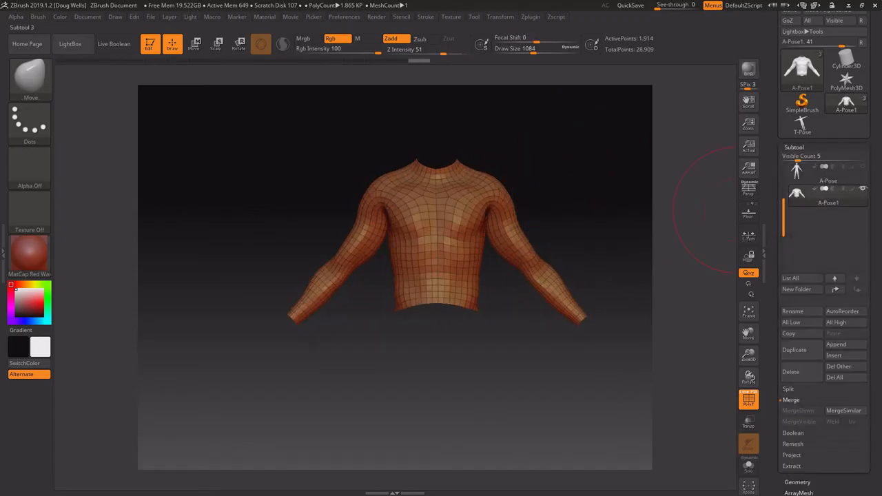
click(802, 155)
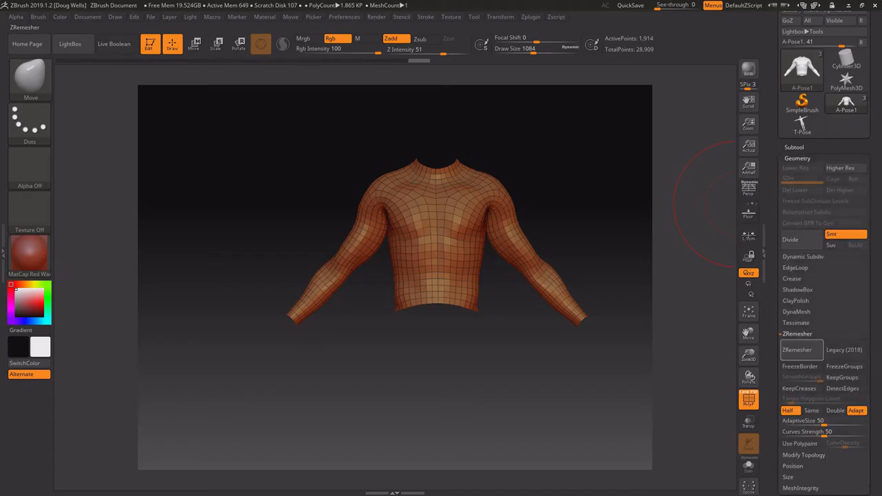
mouse_move(799, 388)
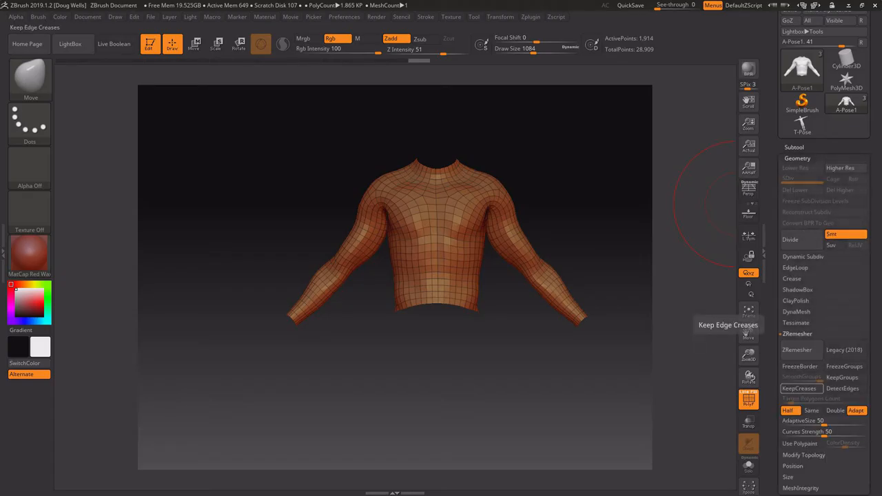
click(796, 334)
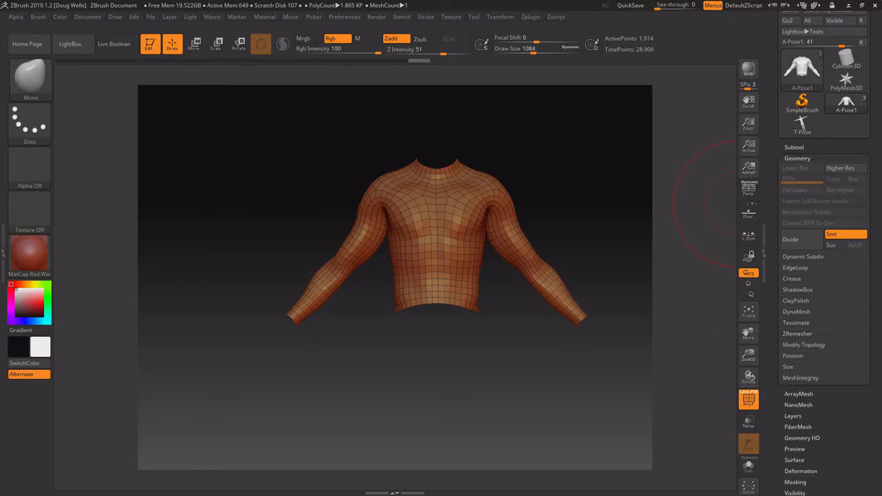
click(804, 344)
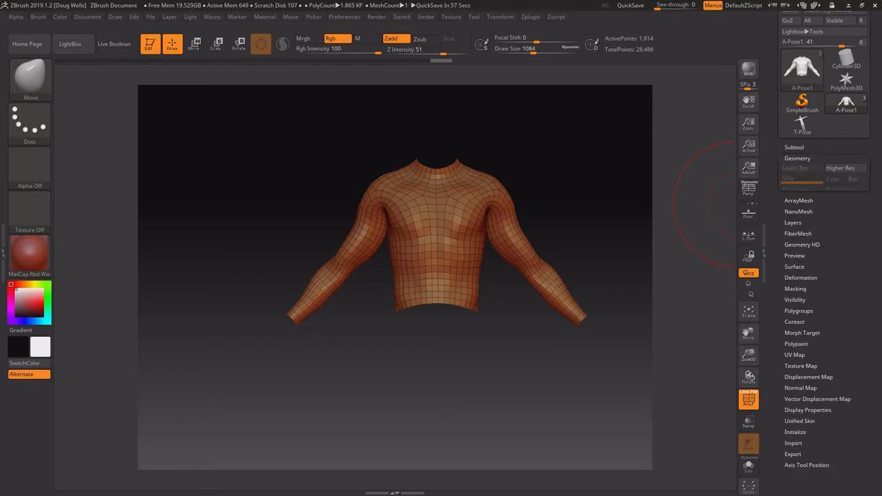
click(796, 157)
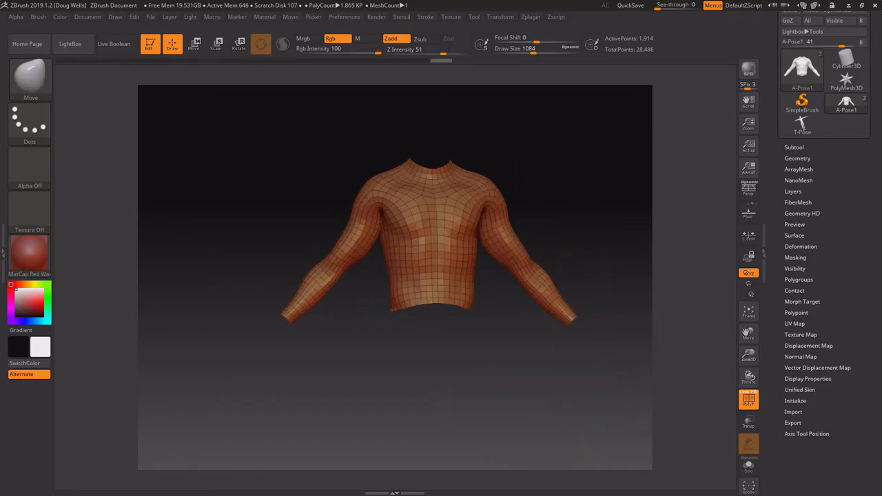
click(794, 146)
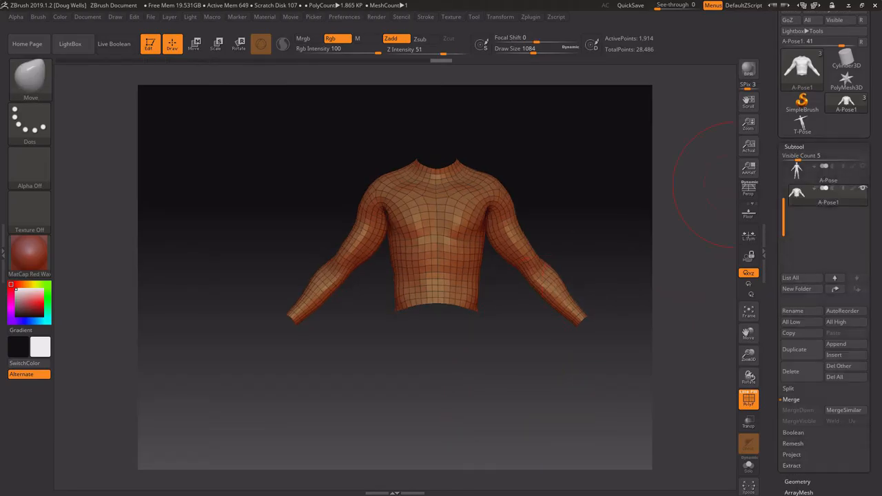
click(827, 195)
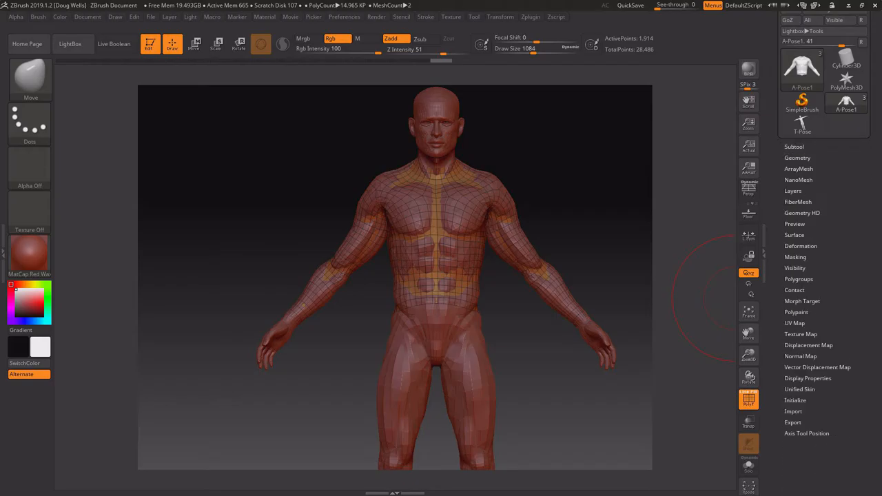
Step: Show the shirt layered over the male figure and bring up its Deformation settings
click(801, 245)
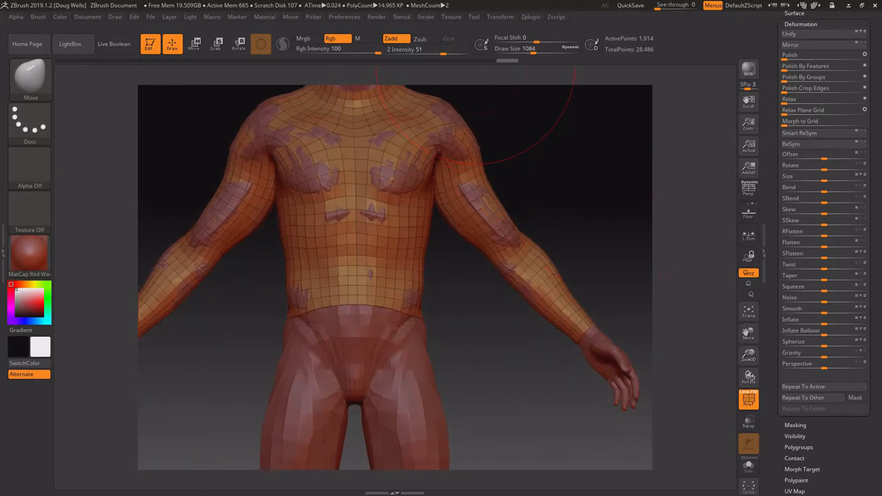
Step: Bring up the sculpting brush library to pick a new brush for fitting the shirt
click(500, 16)
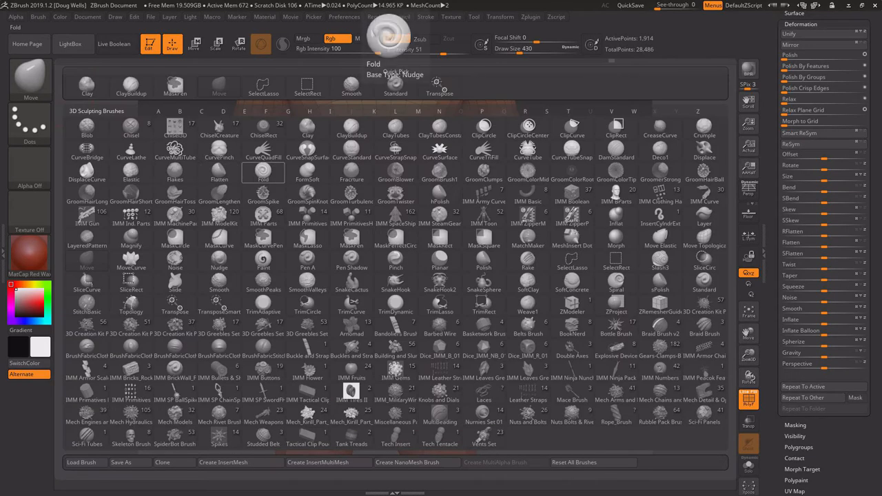
Step: With ZModeler's QMesh edge action, pull the shirt's bottom edge loop down over the hips into a tunic
click(219, 172)
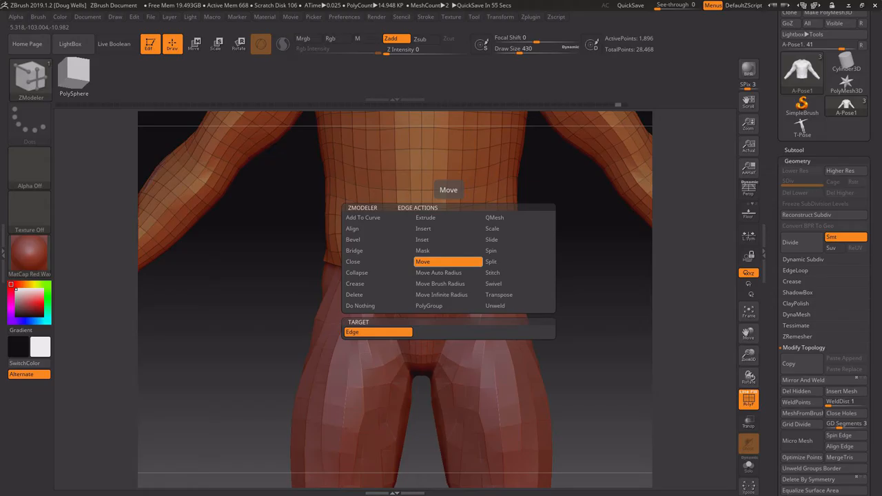
click(494, 218)
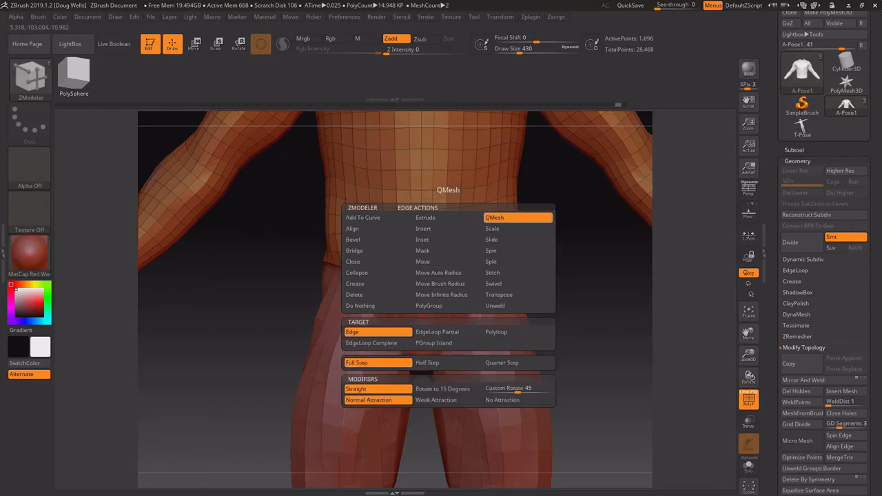
click(370, 342)
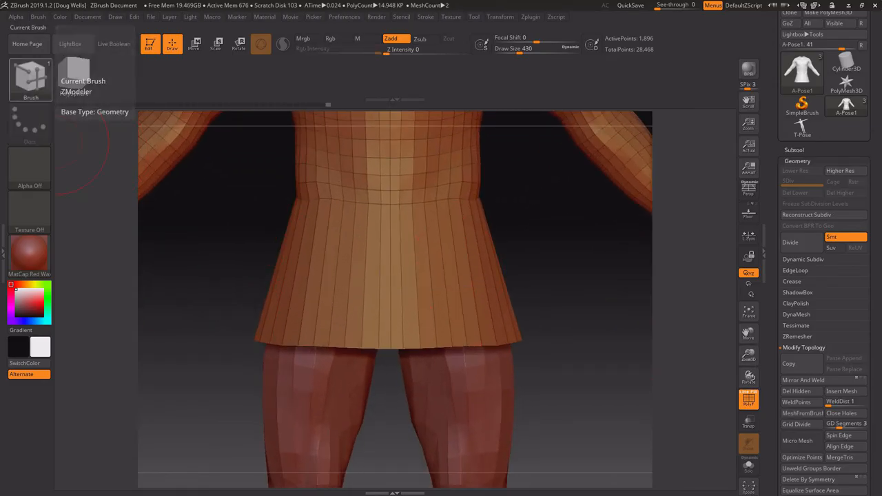
mouse_move(475, 295)
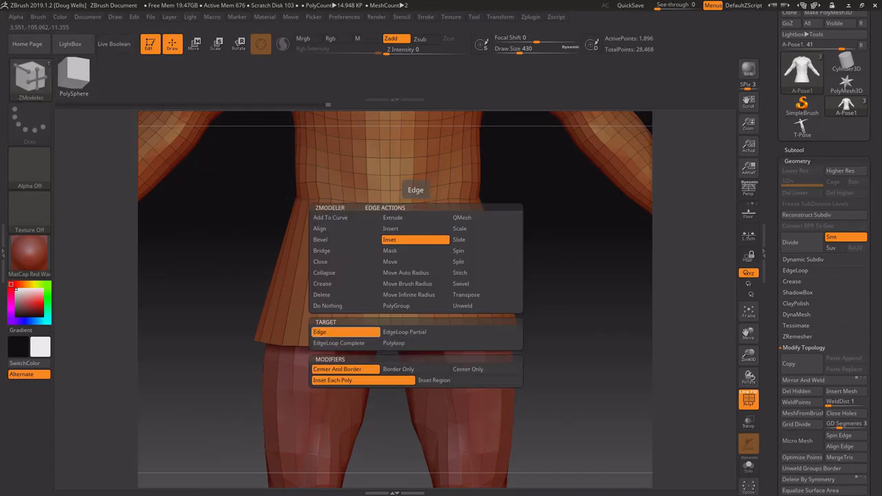
Step: Try Inset edge action with single Edge target, then set the ZModeler edge action to Move
click(462, 218)
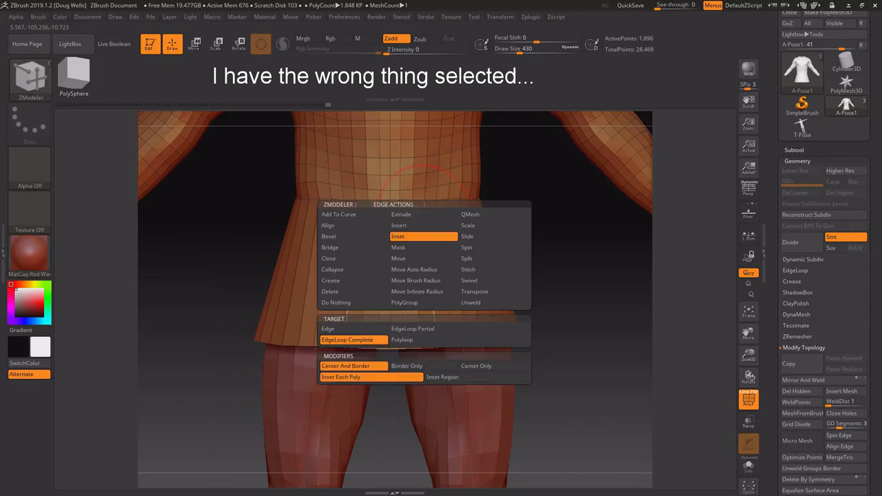
click(328, 328)
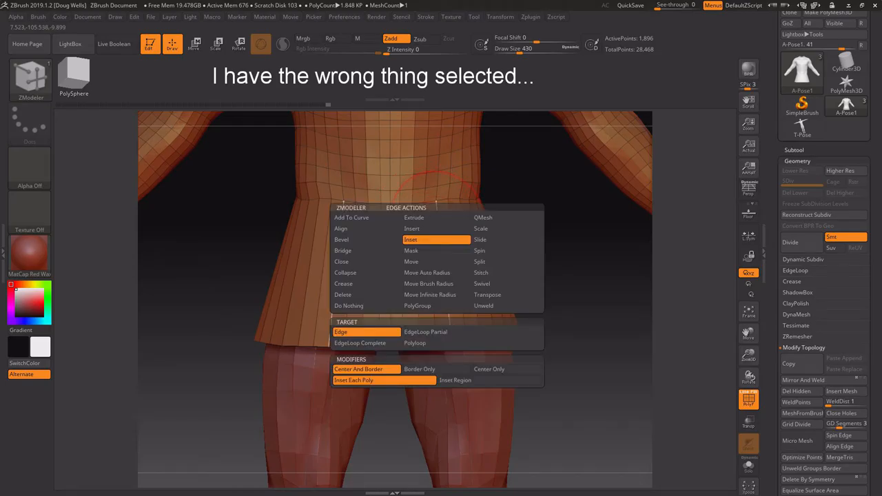
mouse_move(436, 240)
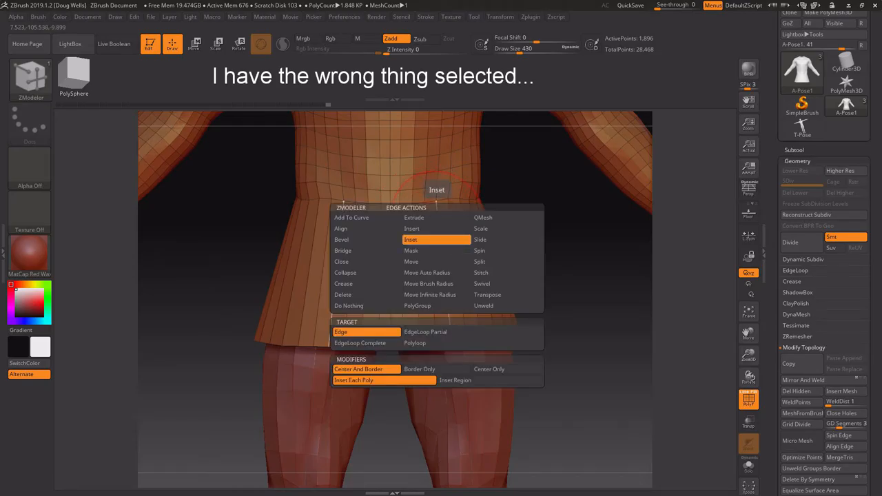
mouse_move(411, 262)
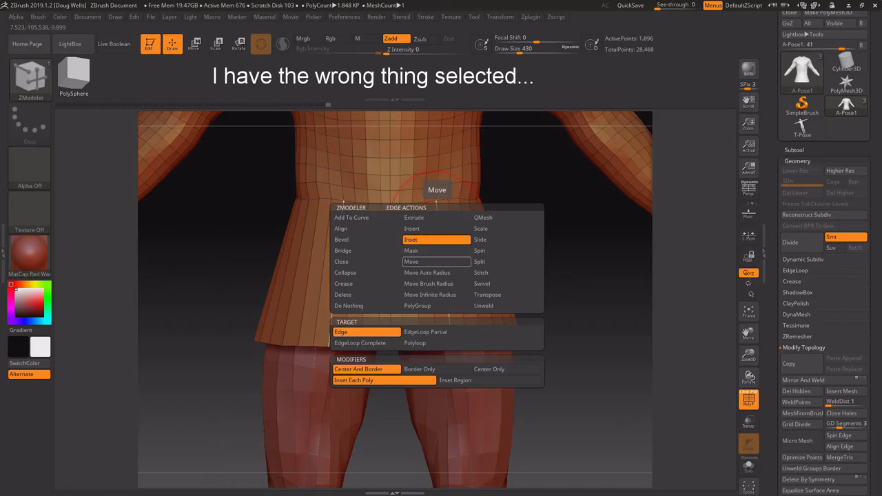
click(414, 342)
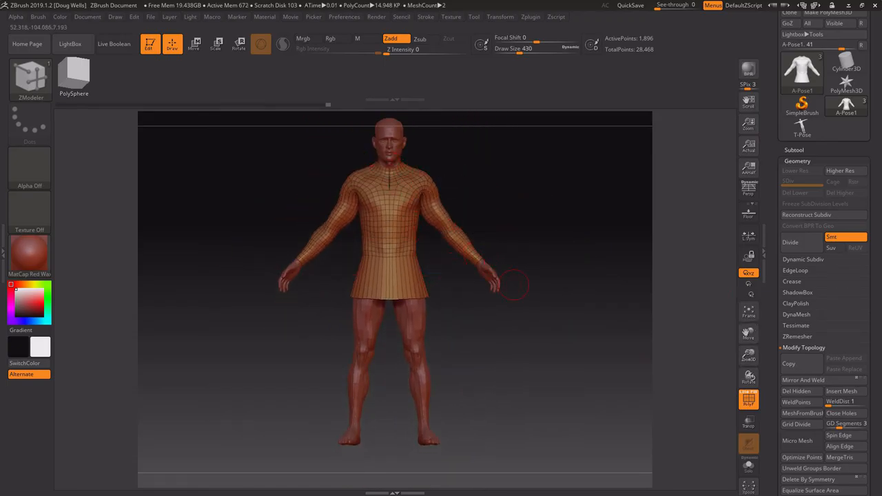
mouse_move(590, 300)
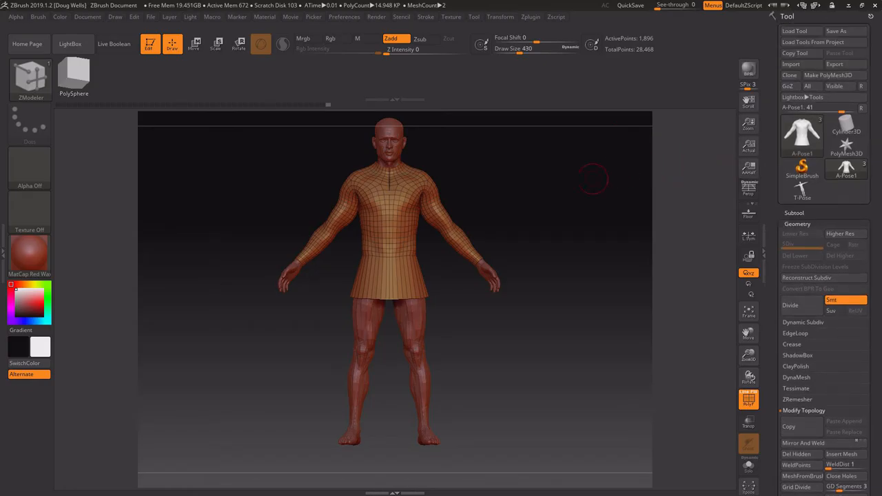
mouse_move(581, 186)
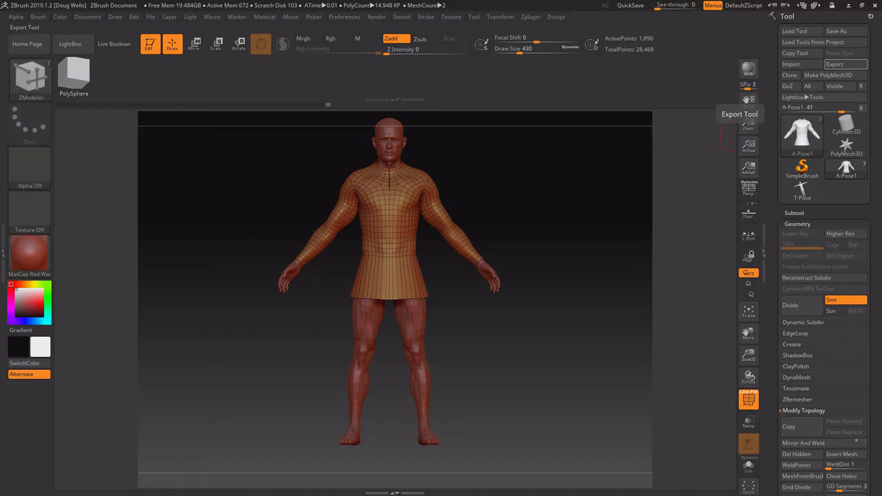
Step: Start the OBJ export and create Templar and Chainmail Shirt folders under 3D Objects
click(846, 63)
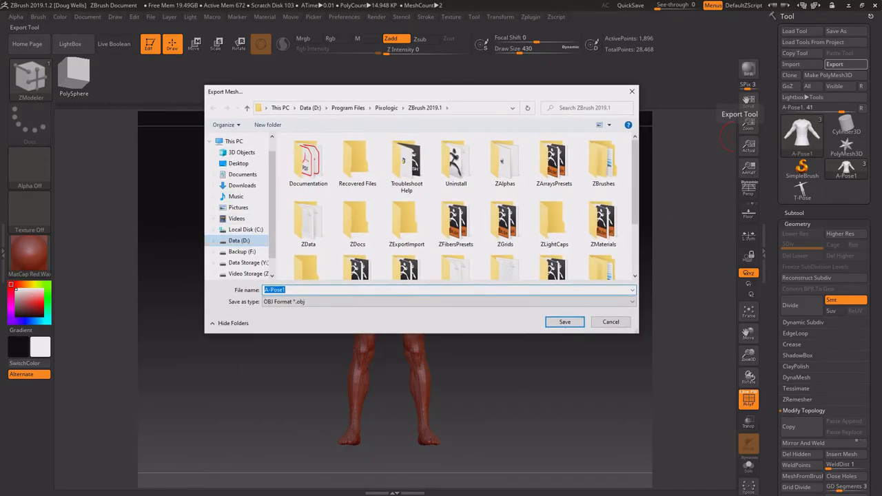
click(242, 152)
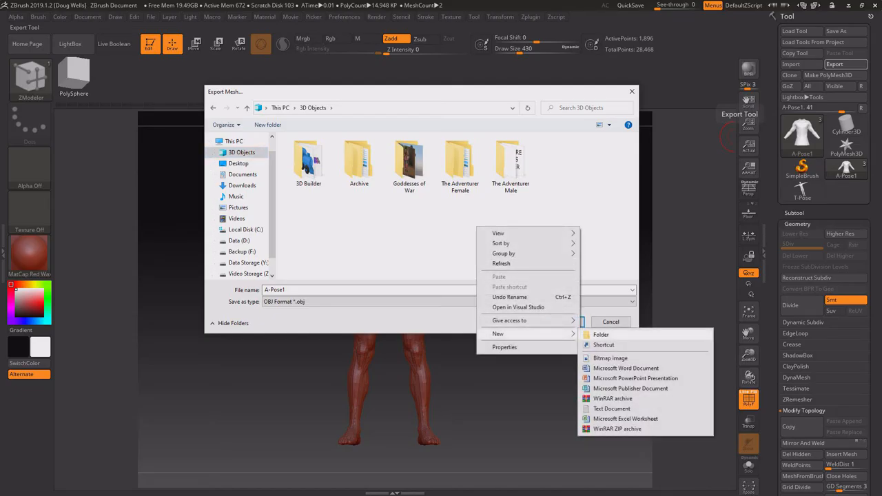
click(601, 335)
text(Templar)
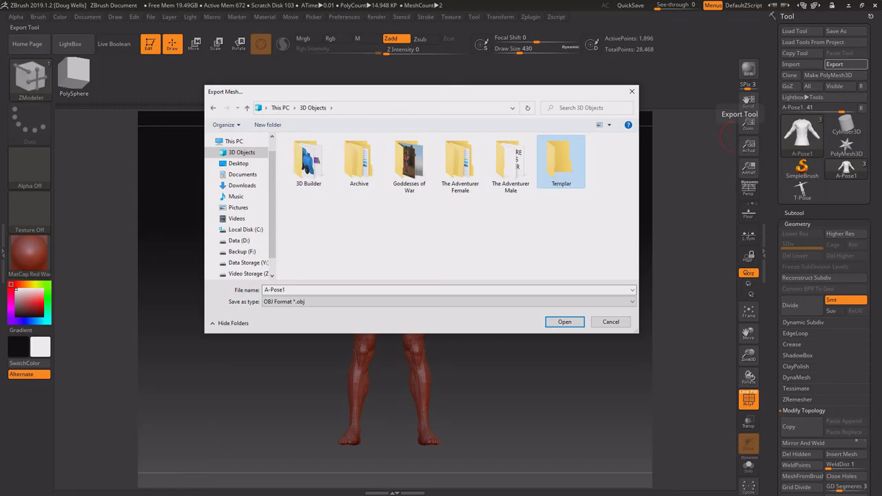
double_click(560, 158)
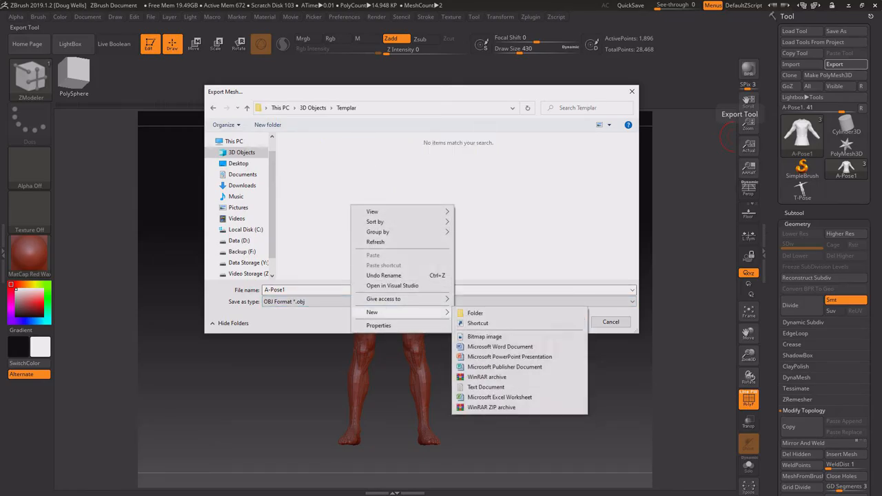
click(474, 312)
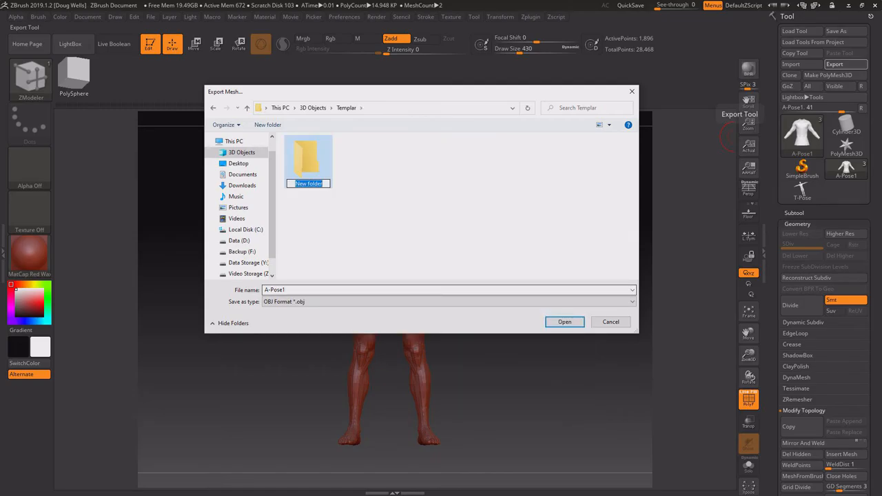
text(Chainmail Shirt)
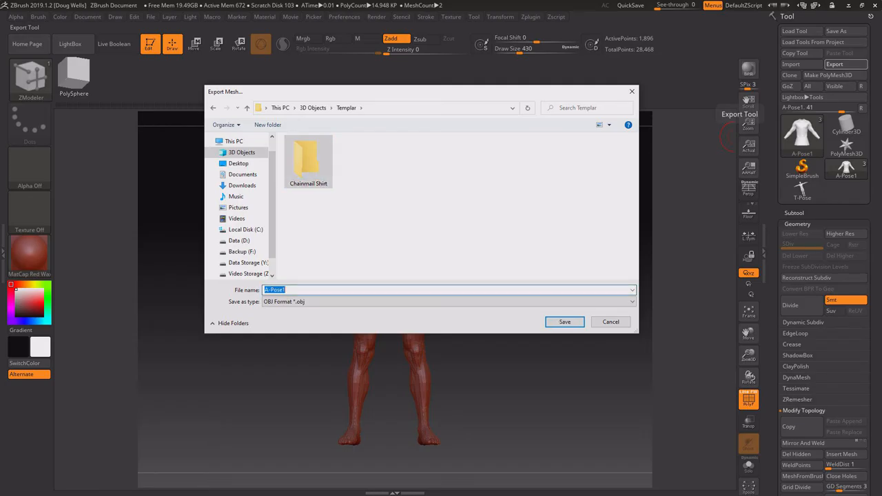
Step: Save the exported shirt as Chainmail inside the Chainmail Shirt folder
double_click(309, 158)
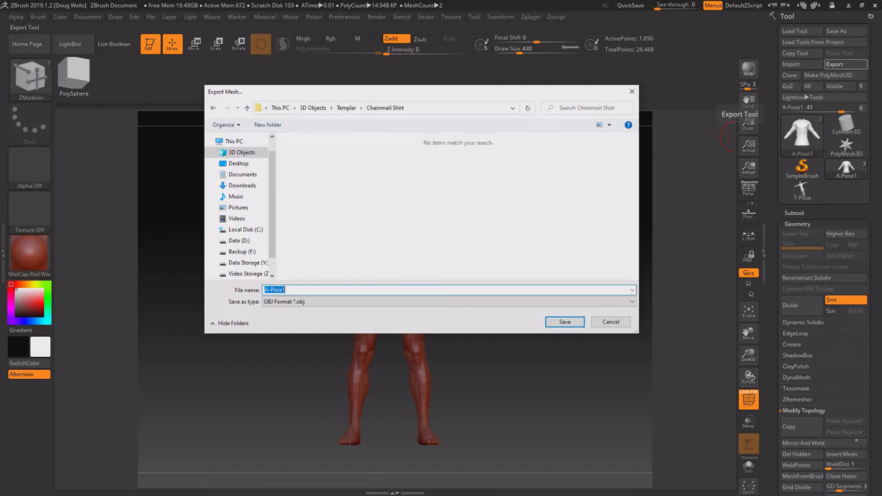
text(Chainmail)
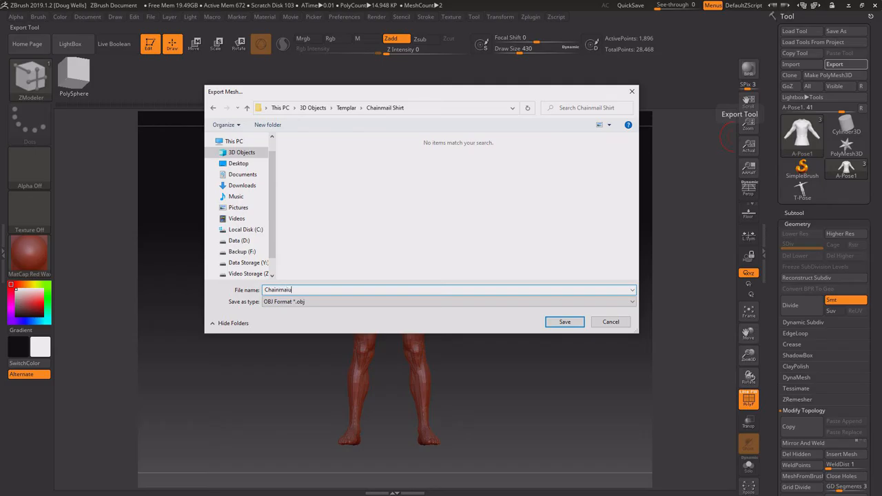
click(564, 322)
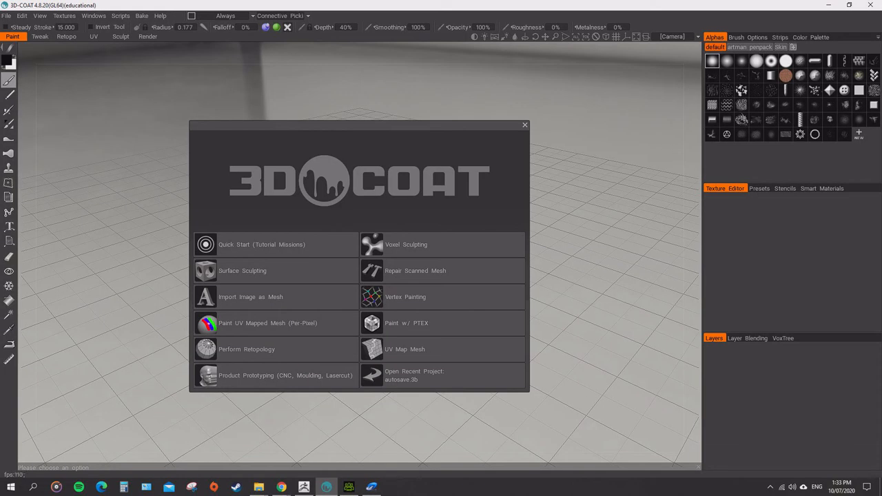
Step: Start a retopology session and load the shirt OBJ from the Templar folder
click(523, 124)
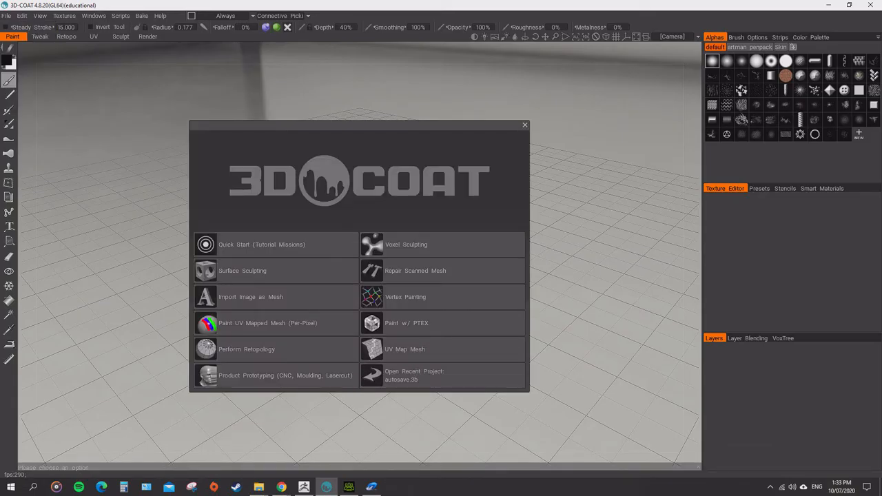
click(246, 348)
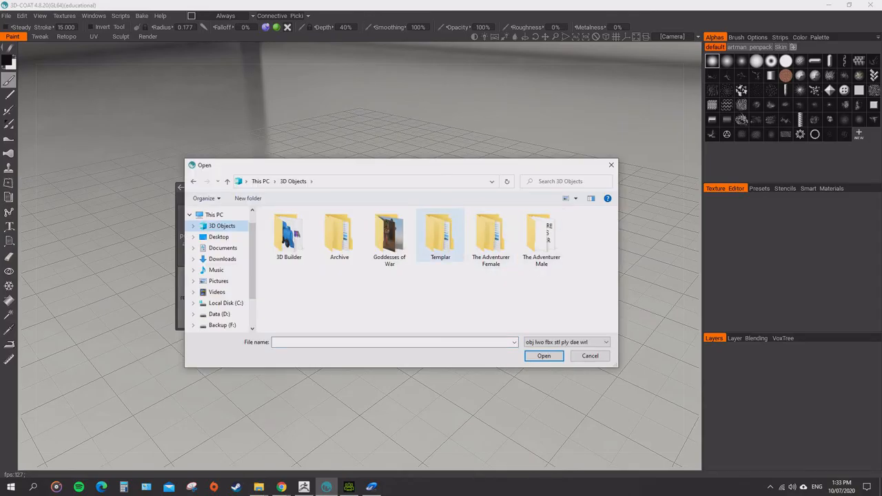
click(542, 355)
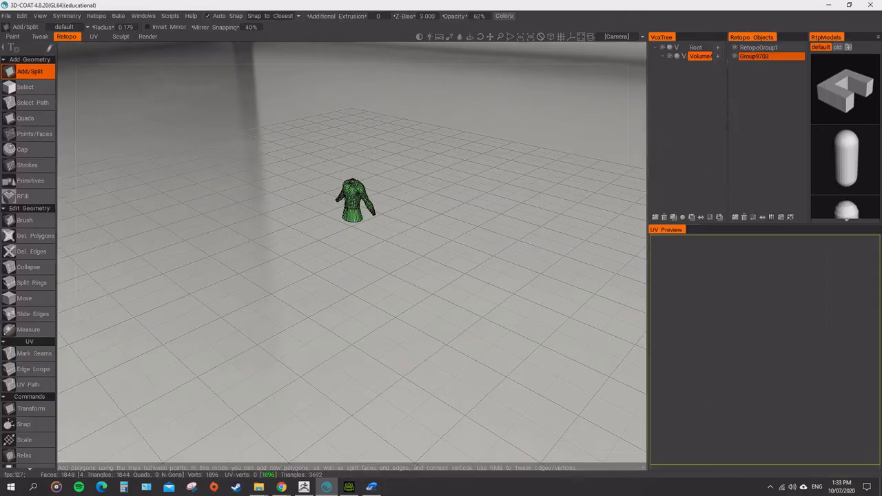
Step: Remove the stray edge at the centre of the shirt's collar
drag(355, 200, 352, 234)
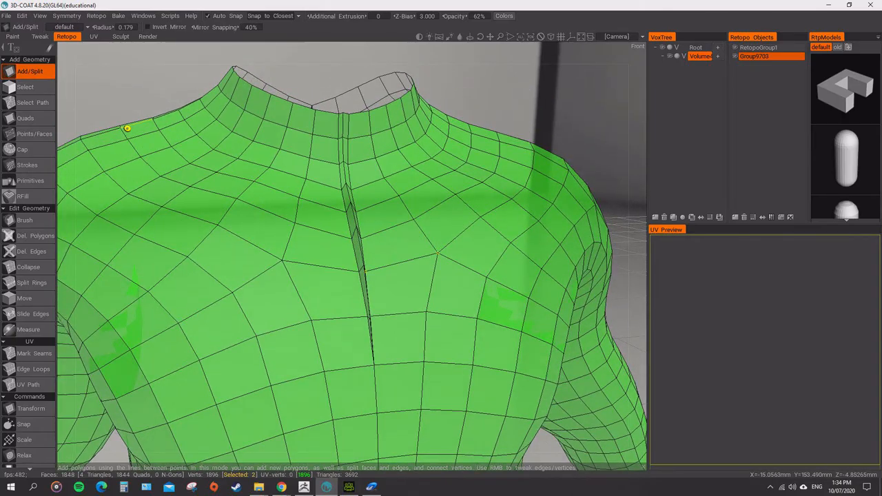
click(33, 251)
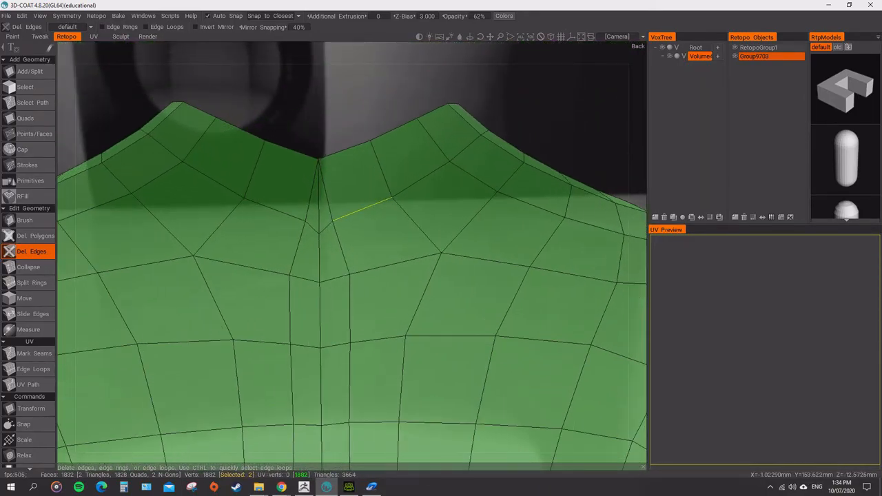
click(30, 72)
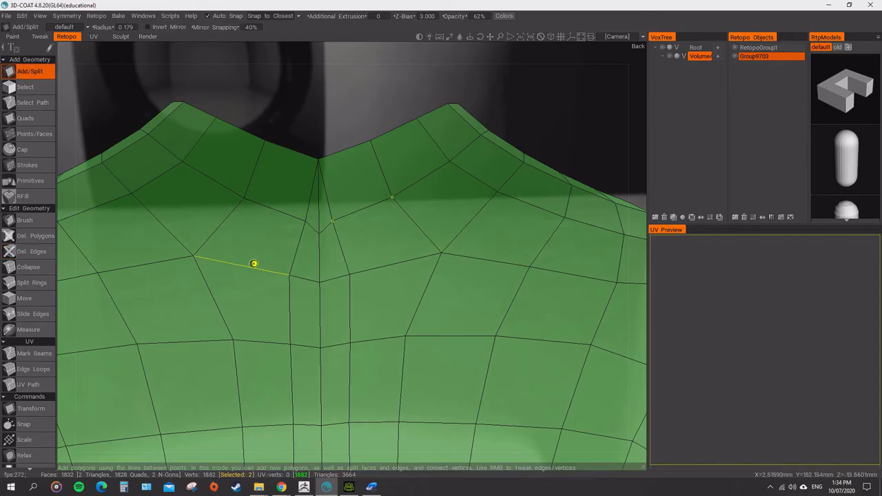
mouse_move(289, 274)
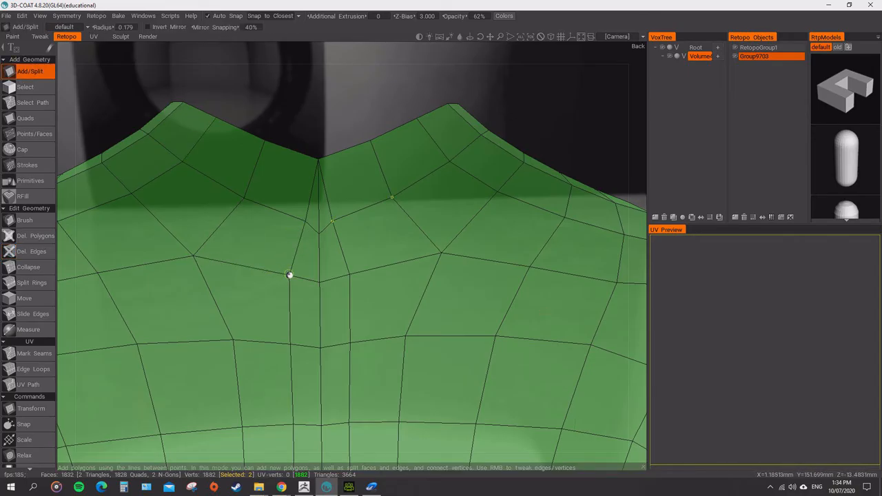
Step: Draw new edges across the neckline to the centre seam and delete the old vertical collar edge
click(292, 215)
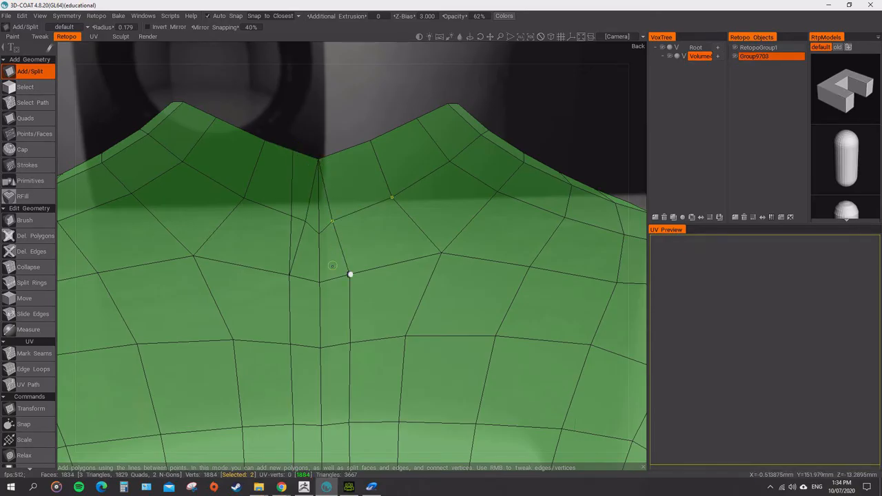
click(341, 158)
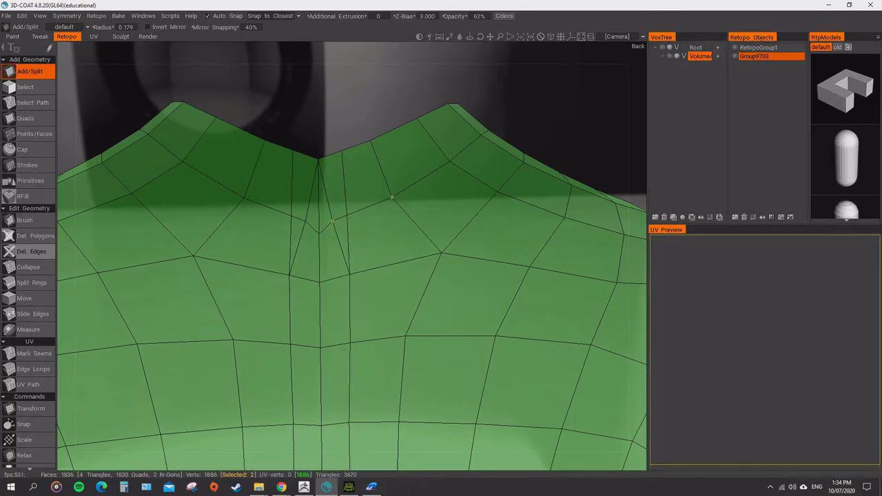
click(31, 251)
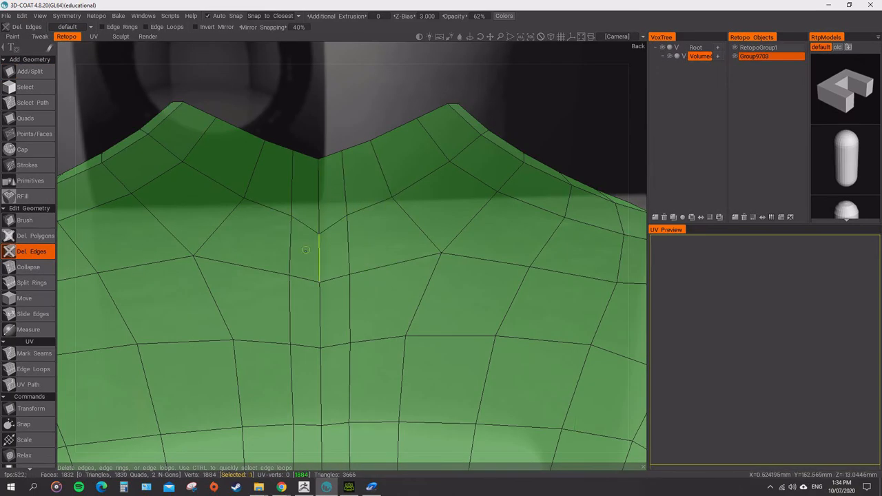
click(25, 220)
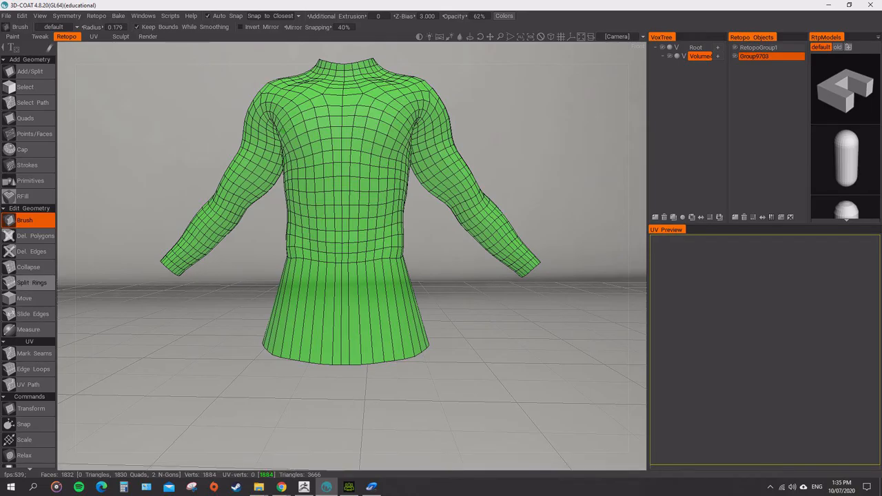
Step: Insert an edge loop through the torso with Split Rings and check it from the side
click(30, 283)
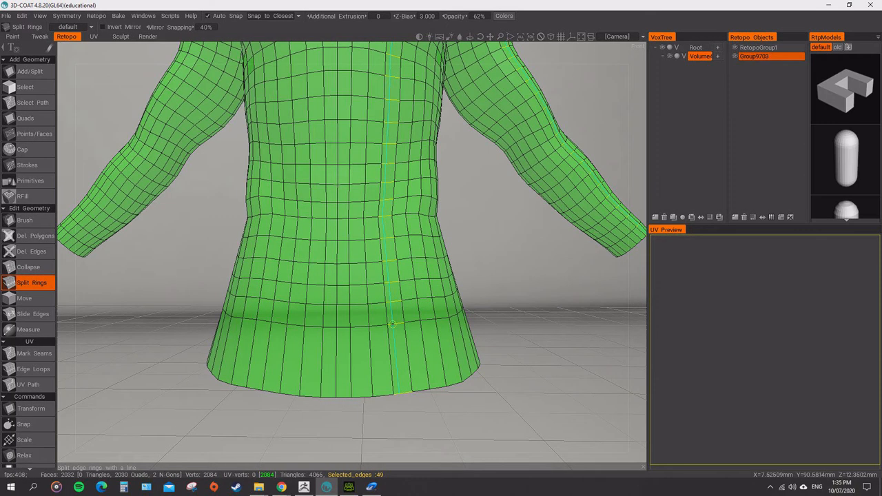
click(391, 366)
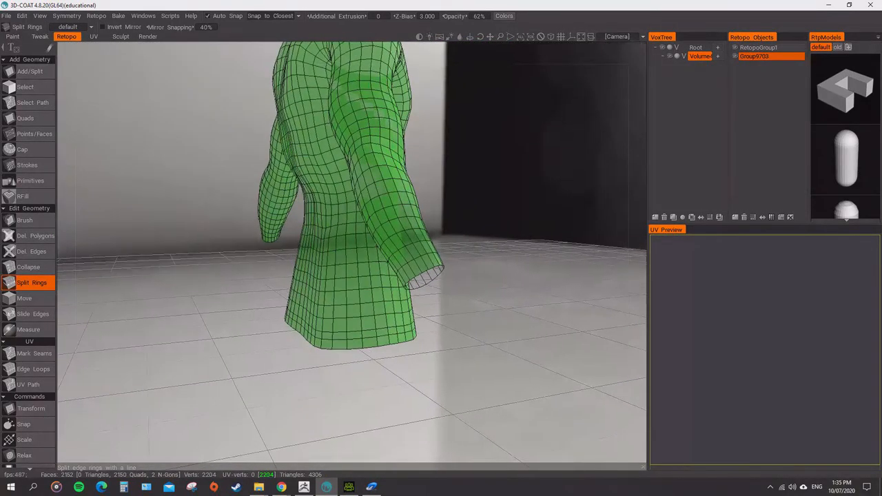
drag(344, 276, 344, 138)
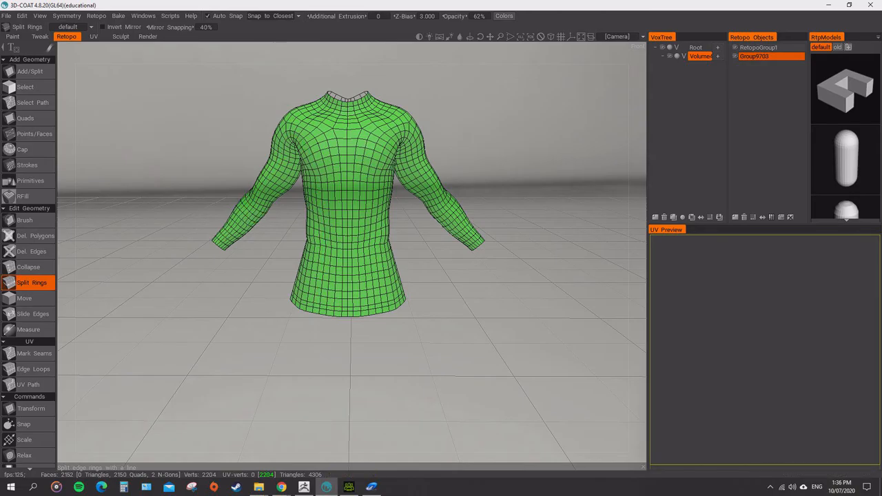
click(33, 370)
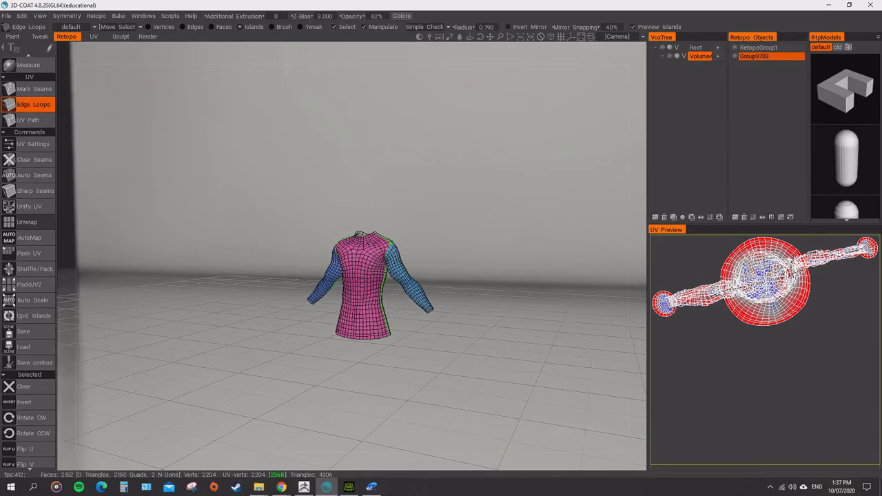
Step: Unwrap the shirt along its seams into front, back and sleeve UV islands
click(27, 222)
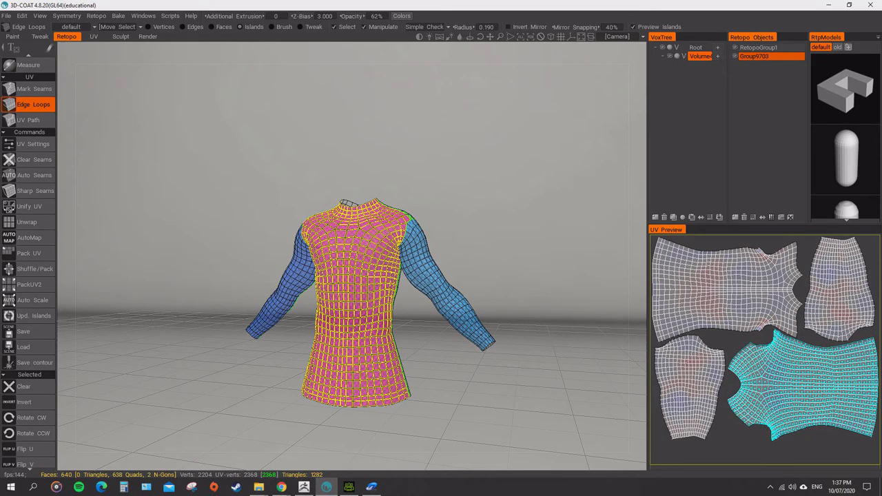
mouse_move(805, 385)
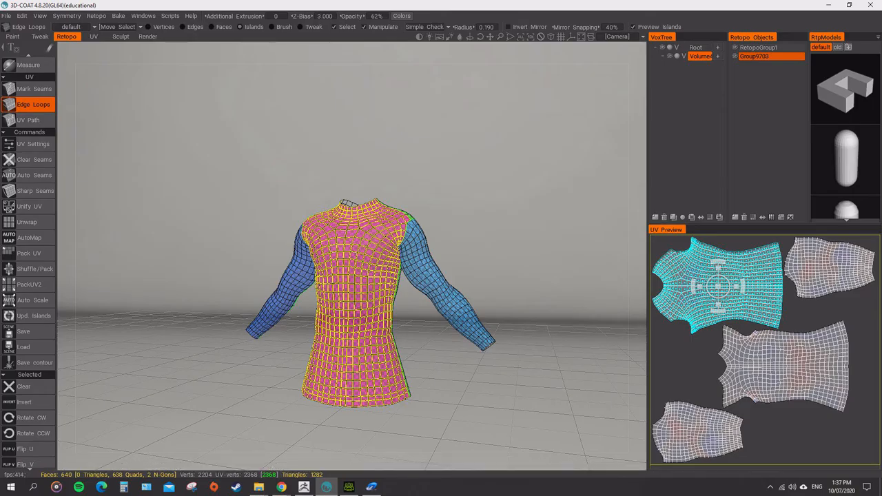
click(6, 15)
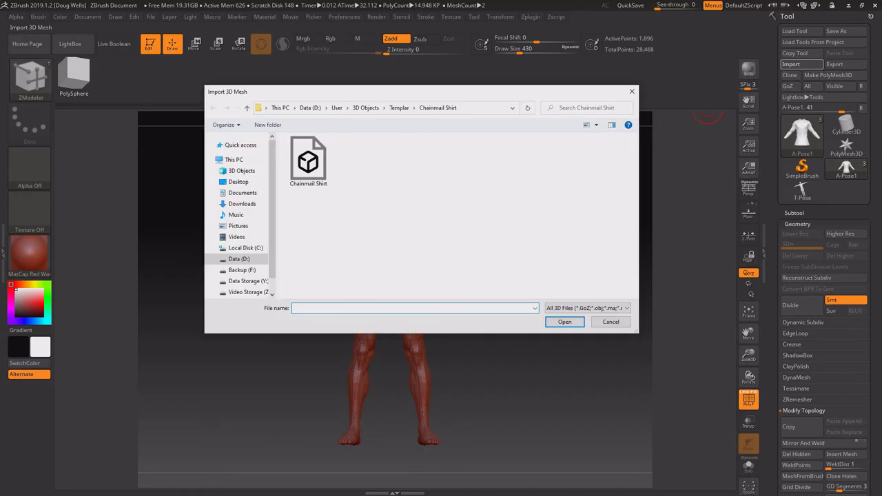
Step: Import the Chainmail Shirt file as a subtool fitted over the A-Pose body
click(565, 322)
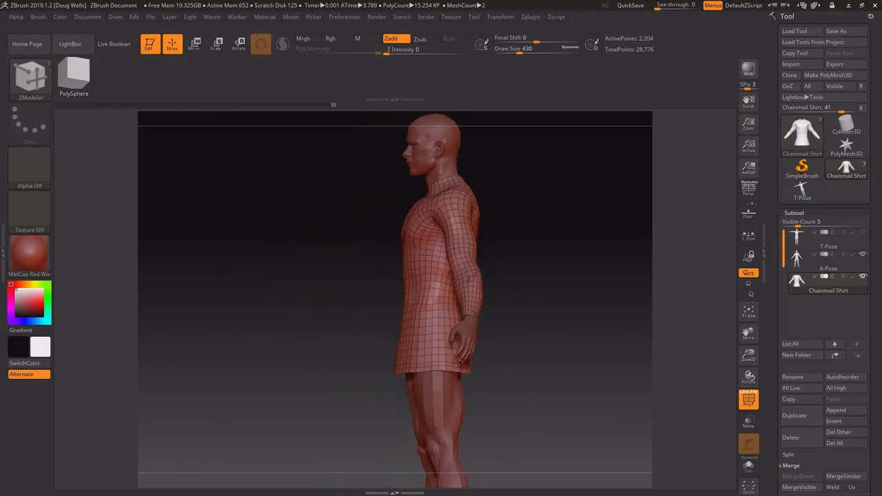
click(29, 77)
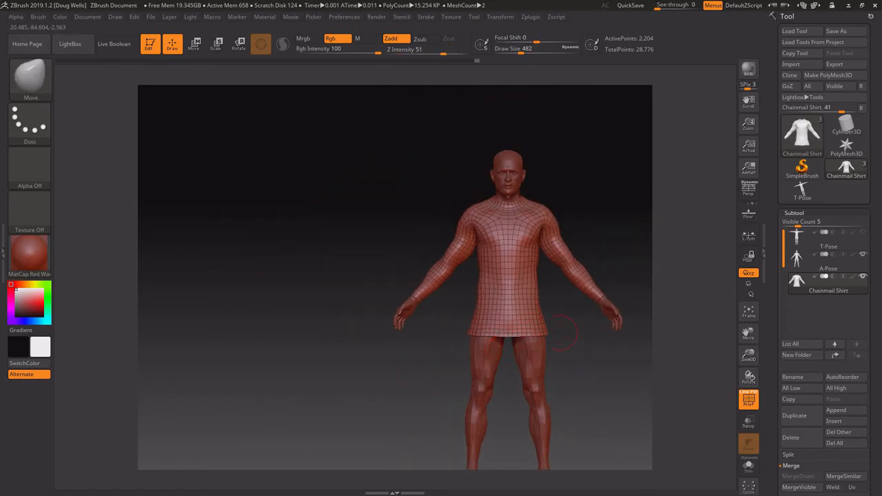
Step: Move in close to inspect the shirt around the back shoulder
drag(482, 275, 565, 276)
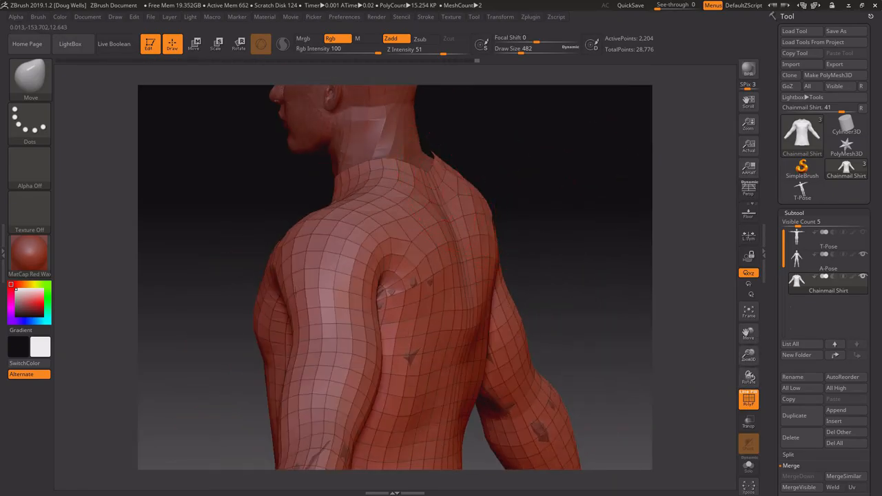
drag(413, 275, 344, 241)
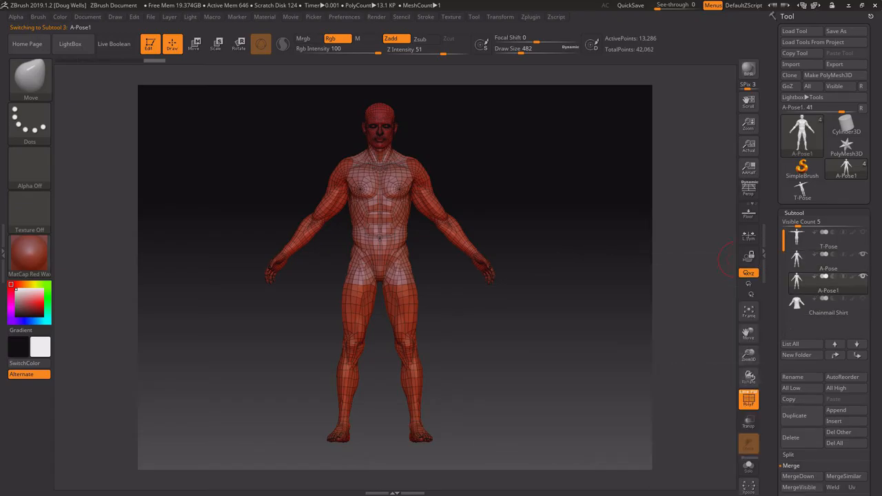
Step: Rename the copied A-Pose1 body subtool to Trousers
click(790, 377)
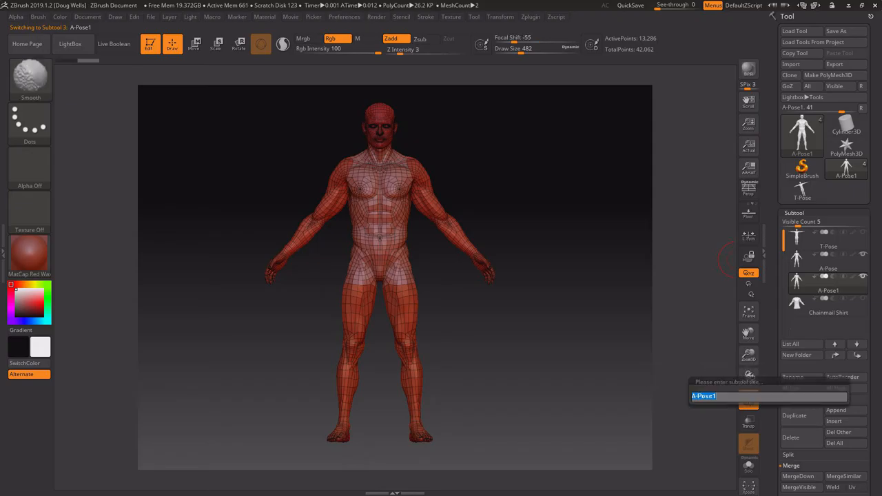
text(Trouse)
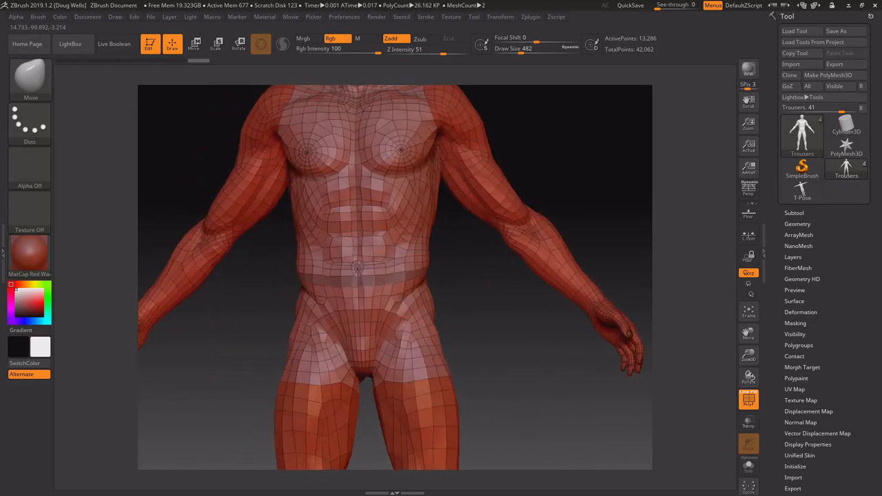
Step: Group the visible leg and hip faces of Trousers into their own polygroup
click(793, 212)
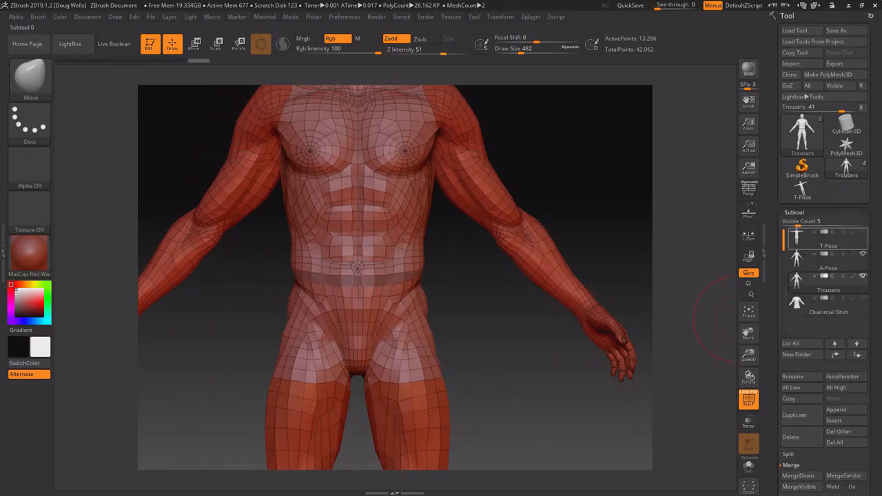
click(793, 212)
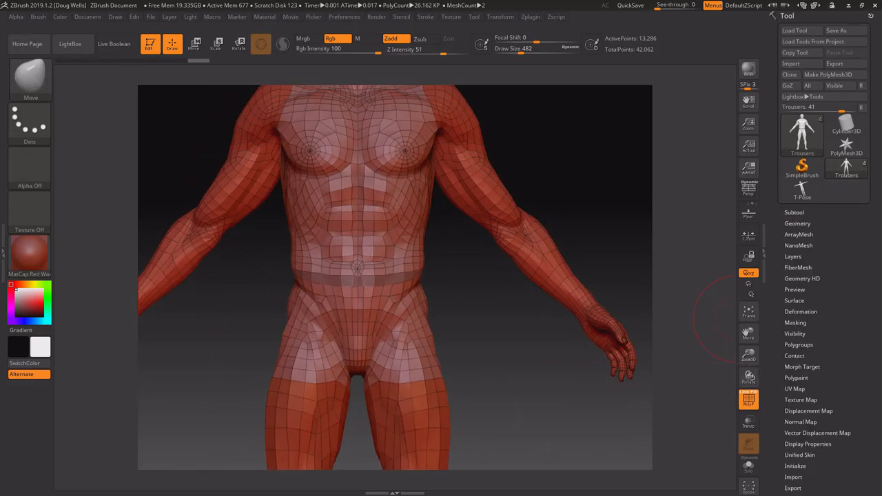
click(799, 344)
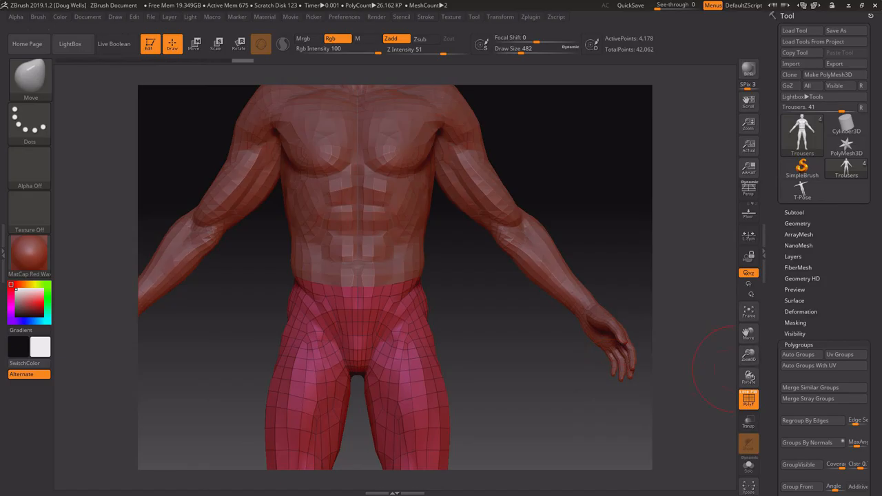
click(796, 223)
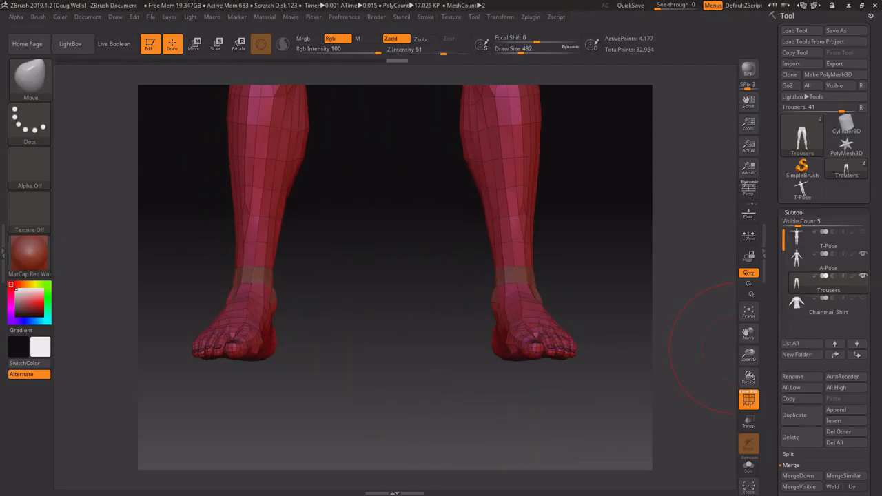
Step: Delete the hidden torso and feet faces with Del Hidden, leaving hips to ankles
click(793, 213)
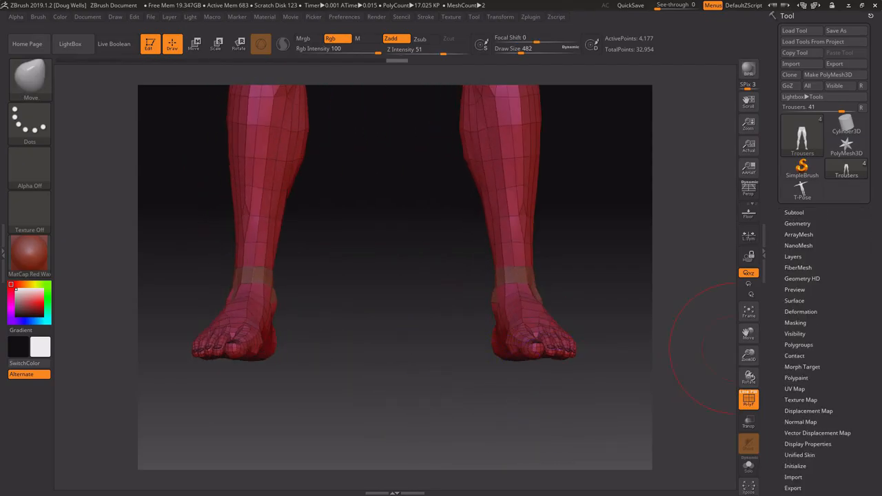
click(799, 344)
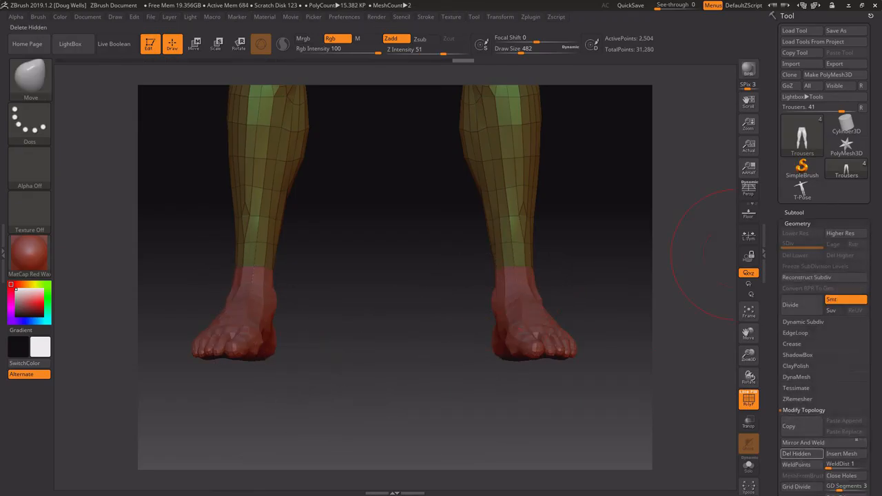
click(796, 223)
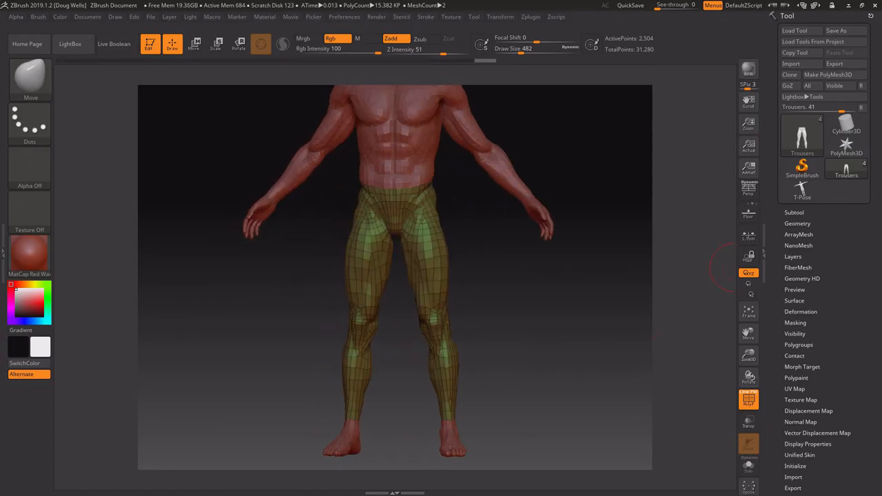
Step: Run ZRemesher on the Trousers subtool to produce an even quad grid over the legs
click(796, 223)
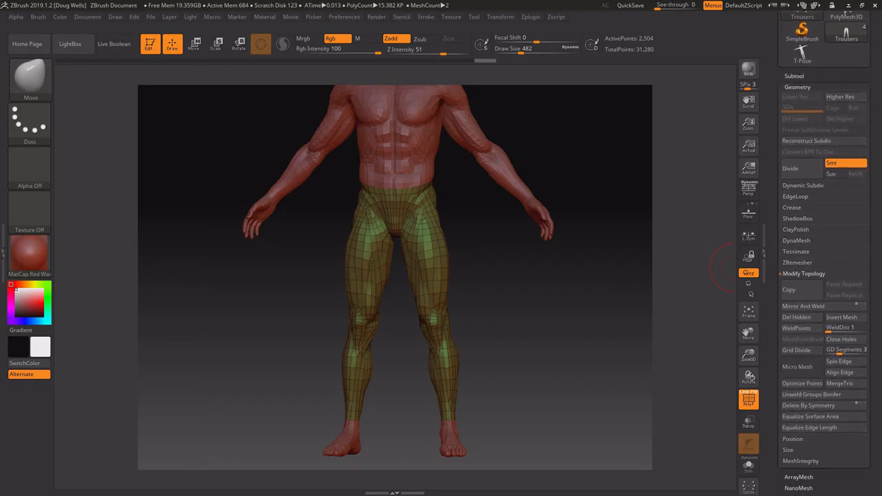
click(796, 261)
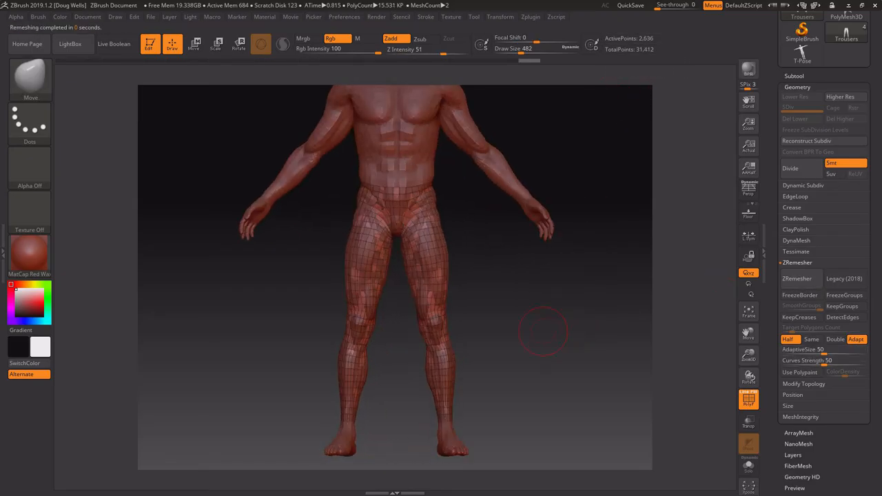
mouse_move(728, 209)
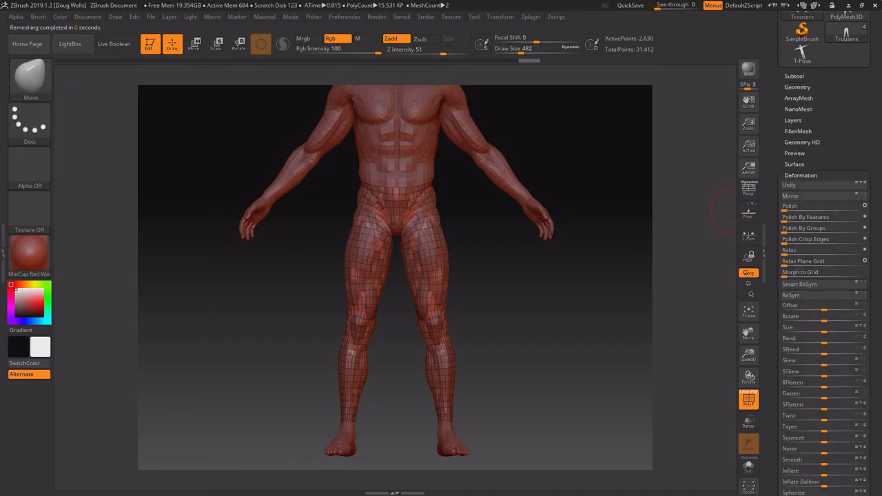
scroll(down, 3)
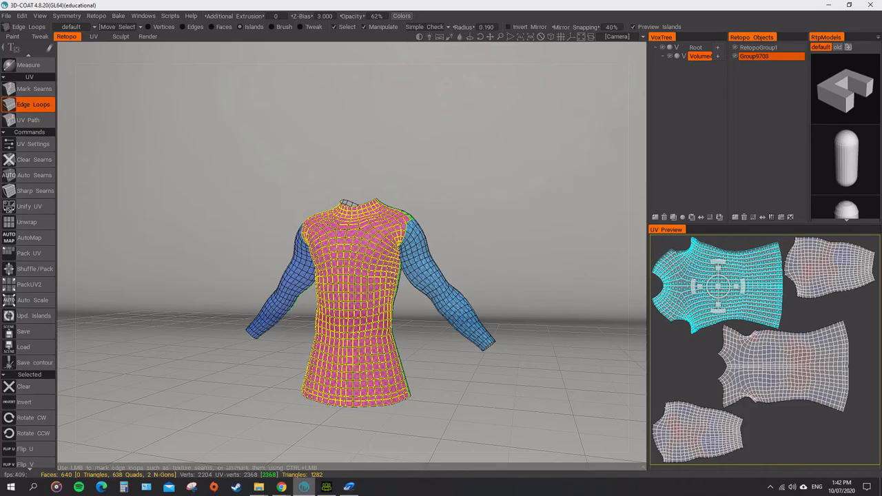
mouse_move(325, 488)
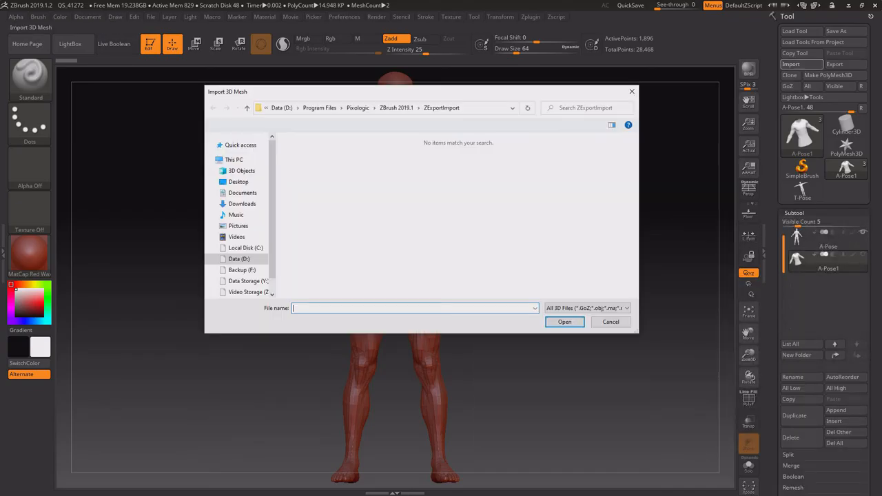
Step: Browse 3D Objects > Templar and import the chainmail shirt OBJ as a subtool
click(242, 171)
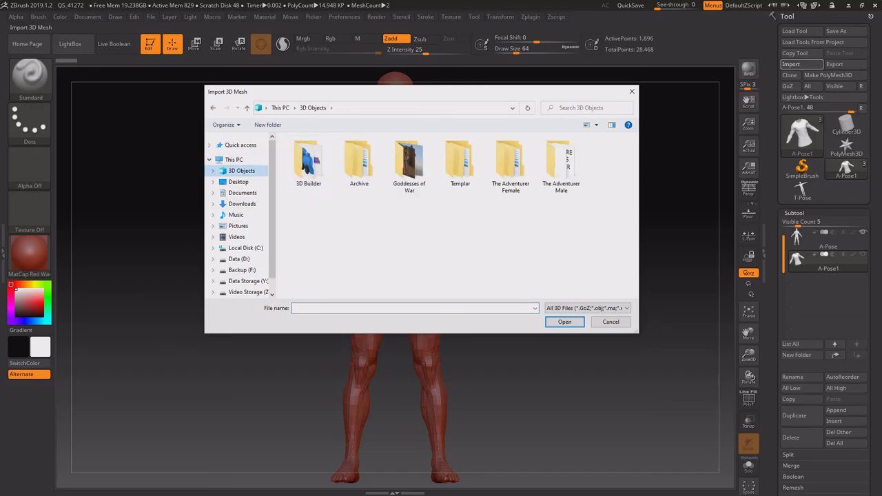
click(460, 162)
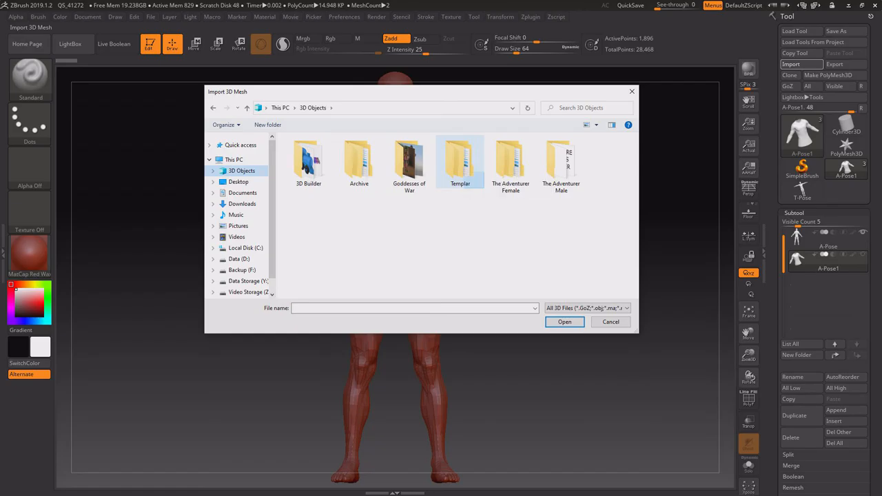
click(564, 322)
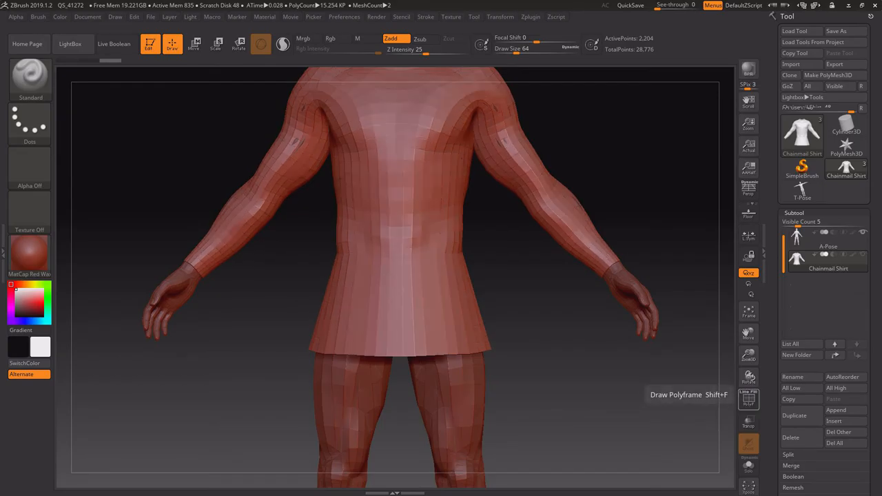
Step: Make the Move brush the active sculpting brush from the Quick Pick palette
click(748, 398)
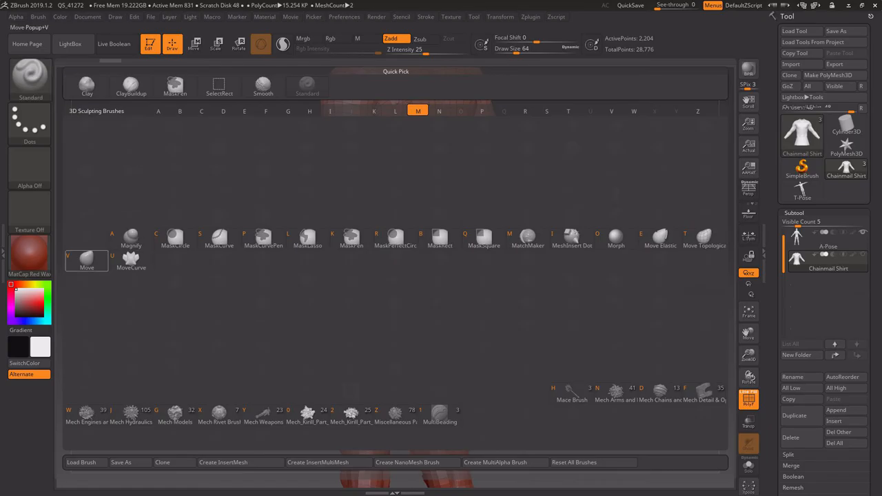
click(345, 17)
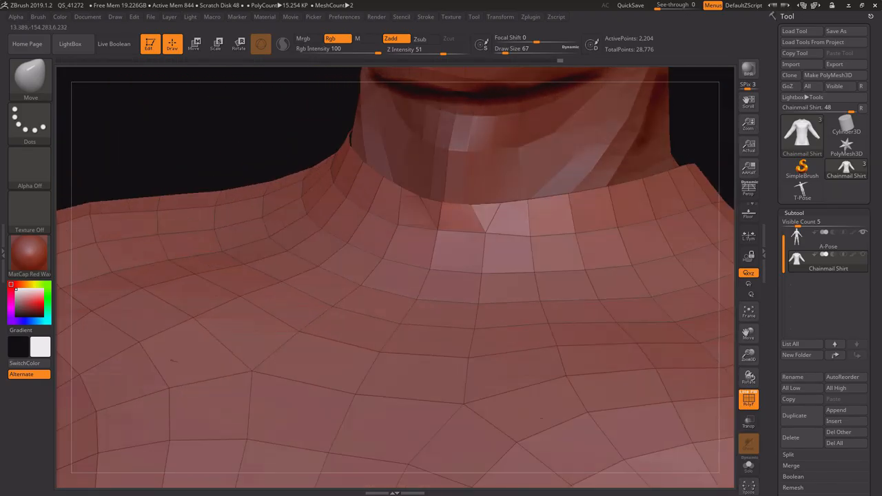
Step: Pull the shirt collar inward so it sits snugly around the figure's neck
drag(413, 276, 378, 172)
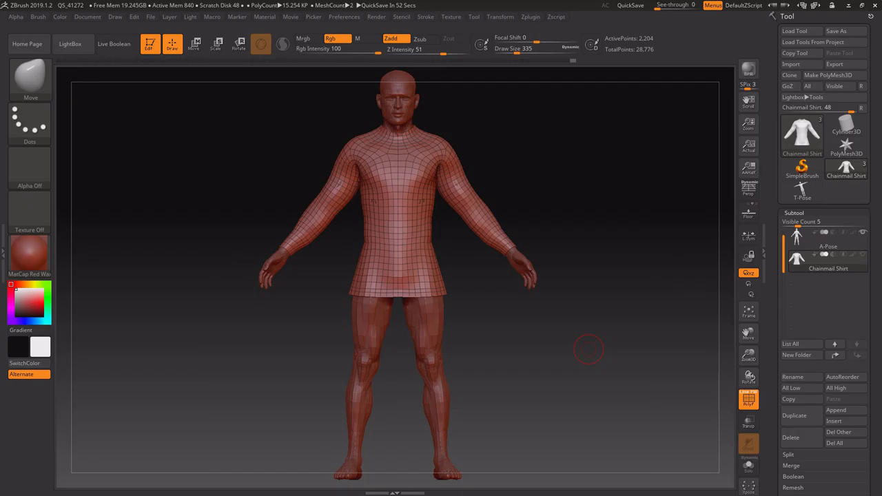
mouse_move(592, 358)
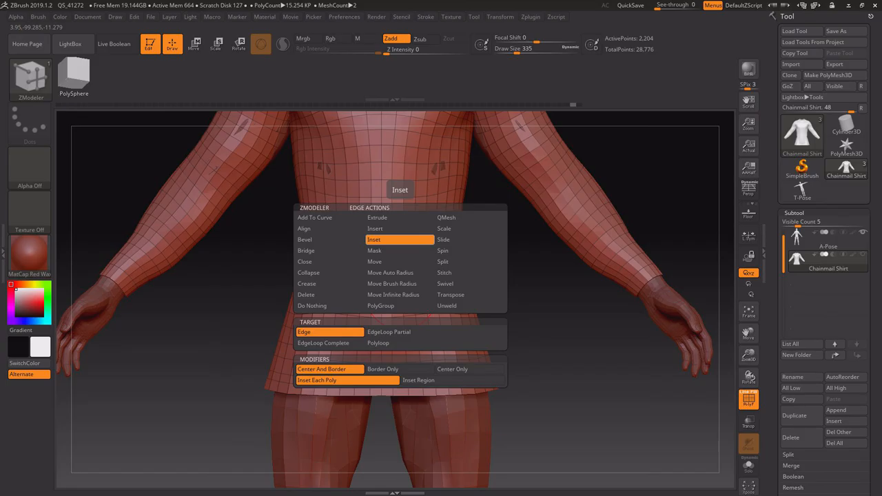
Step: Set the edge action to Insert EdgeLoop with the Multiple EdgeLoops target and its placement mode
click(375, 228)
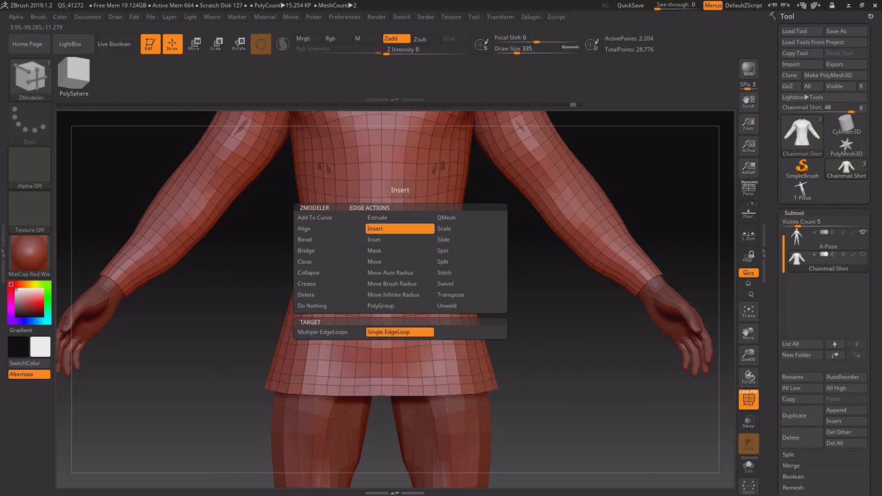
click(323, 331)
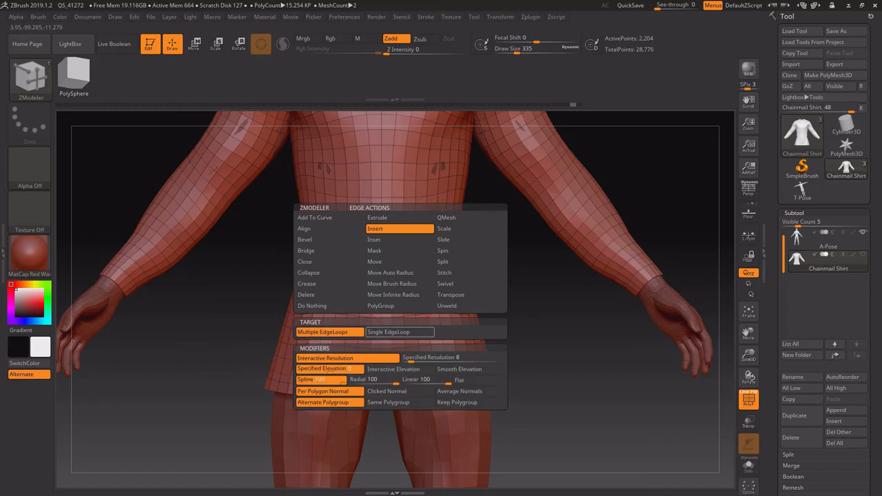
click(400, 331)
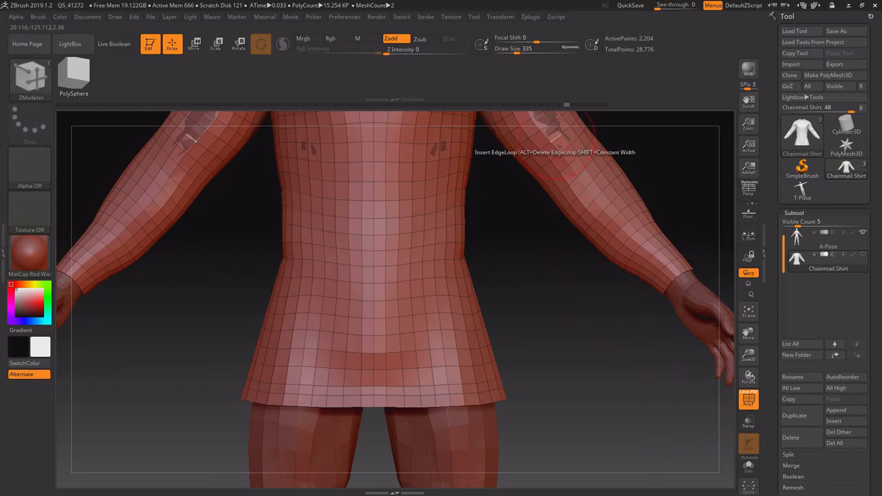
mouse_move(581, 353)
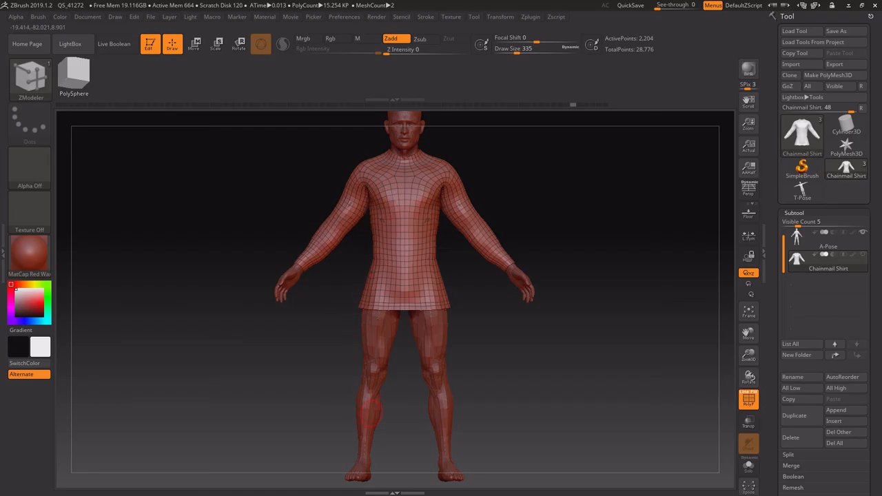
drag(392, 290, 427, 289)
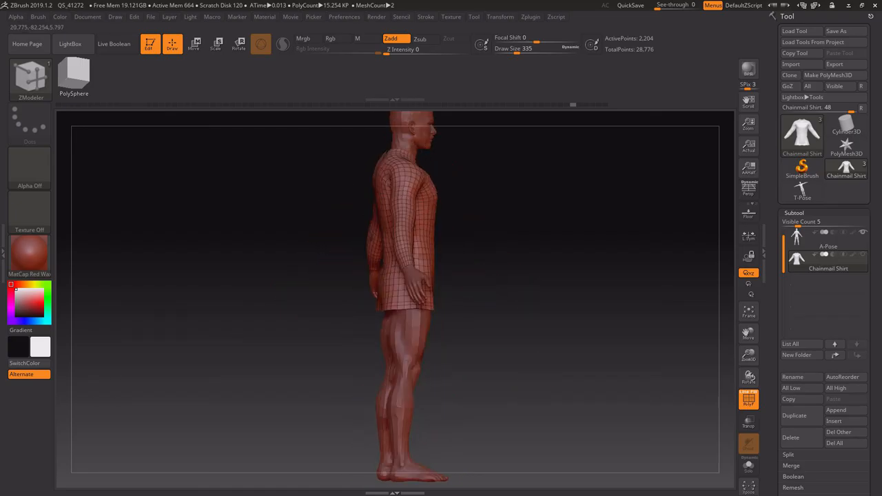